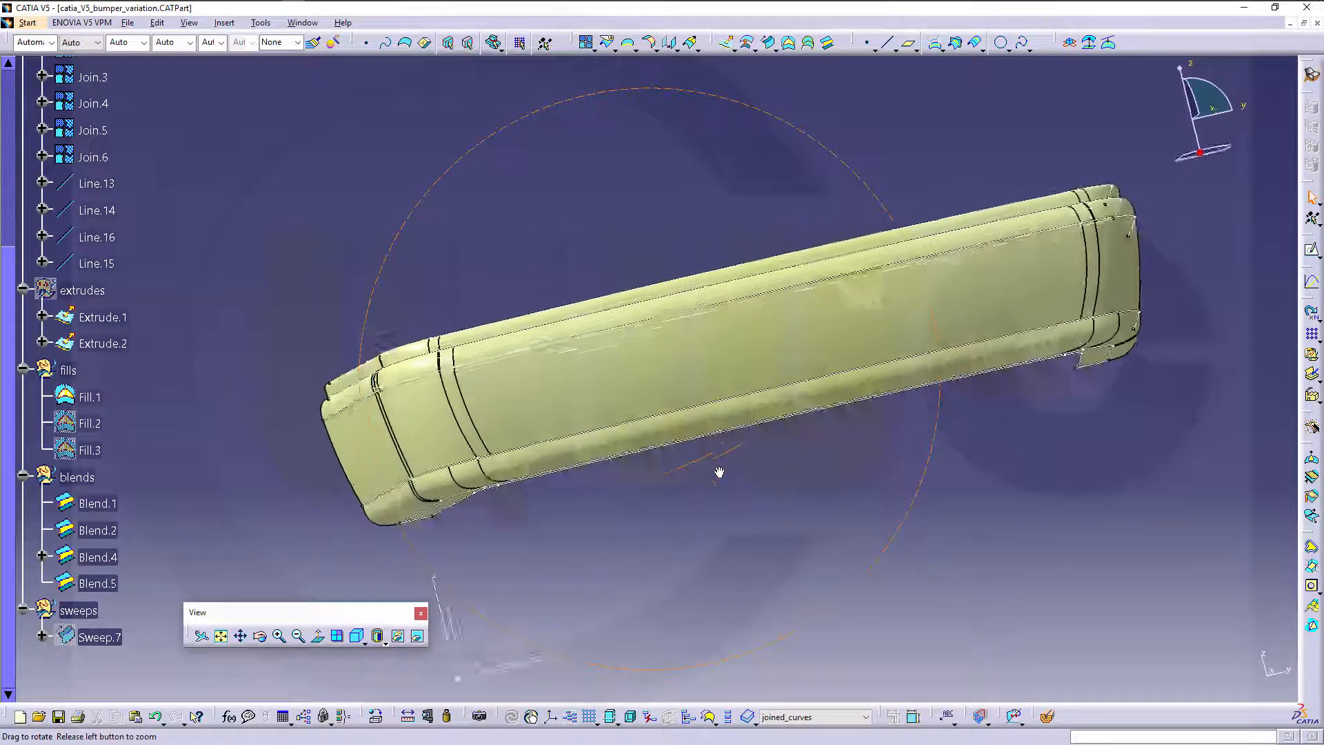
Orbit the bumper, then isolate Join.1 and another join curve with their parents and children
{"action": "left_click_drag", "start_coordinate": [718, 471], "coordinate": [786, 493]}
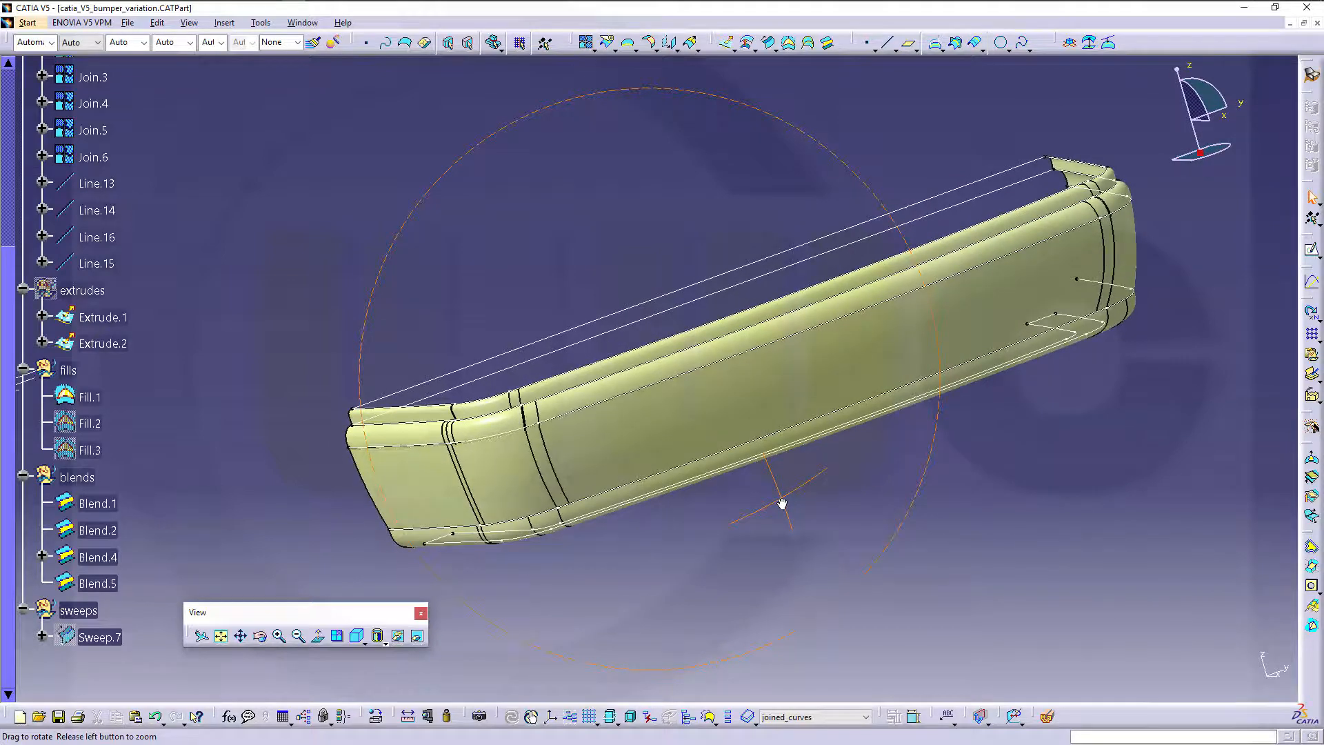
{"action": "left_click_drag", "start_coordinate": [781, 503], "coordinate": [748, 442]}
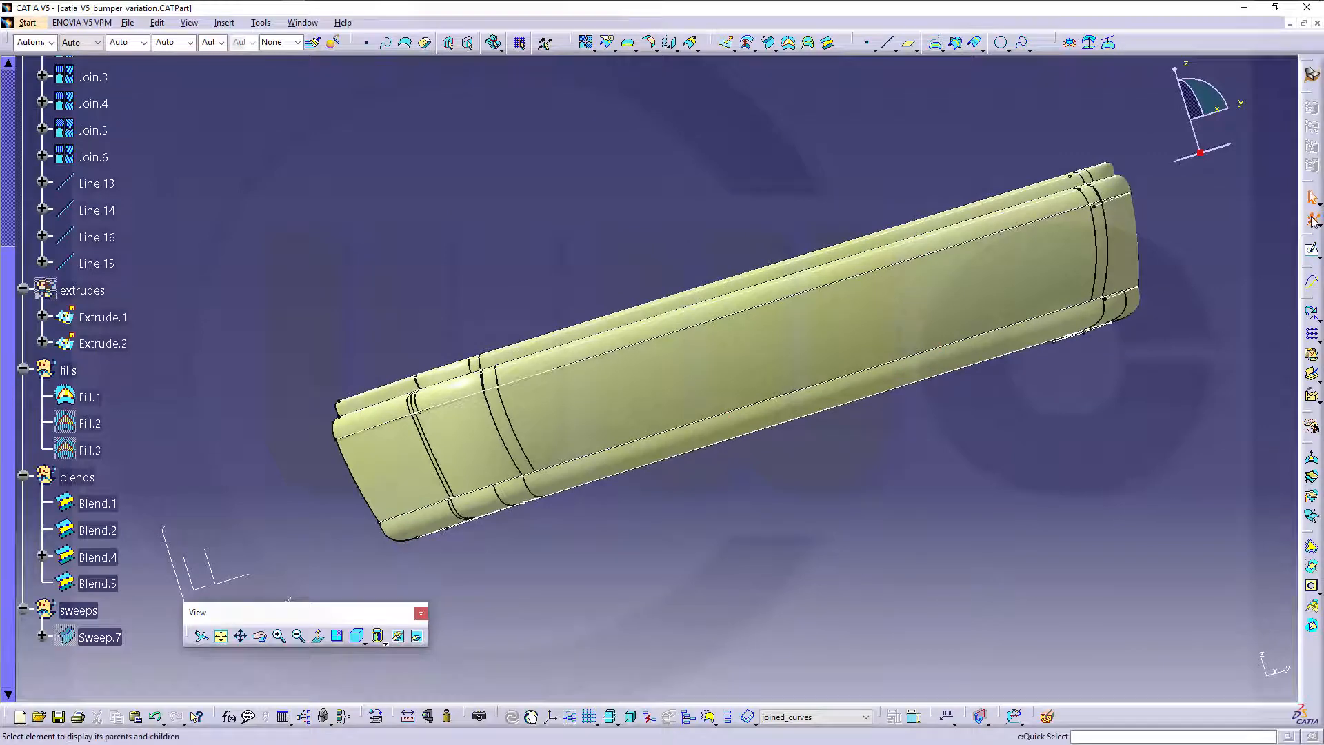
{"action": "scroll", "scroll_direction": "down", "scroll_amount": 3}
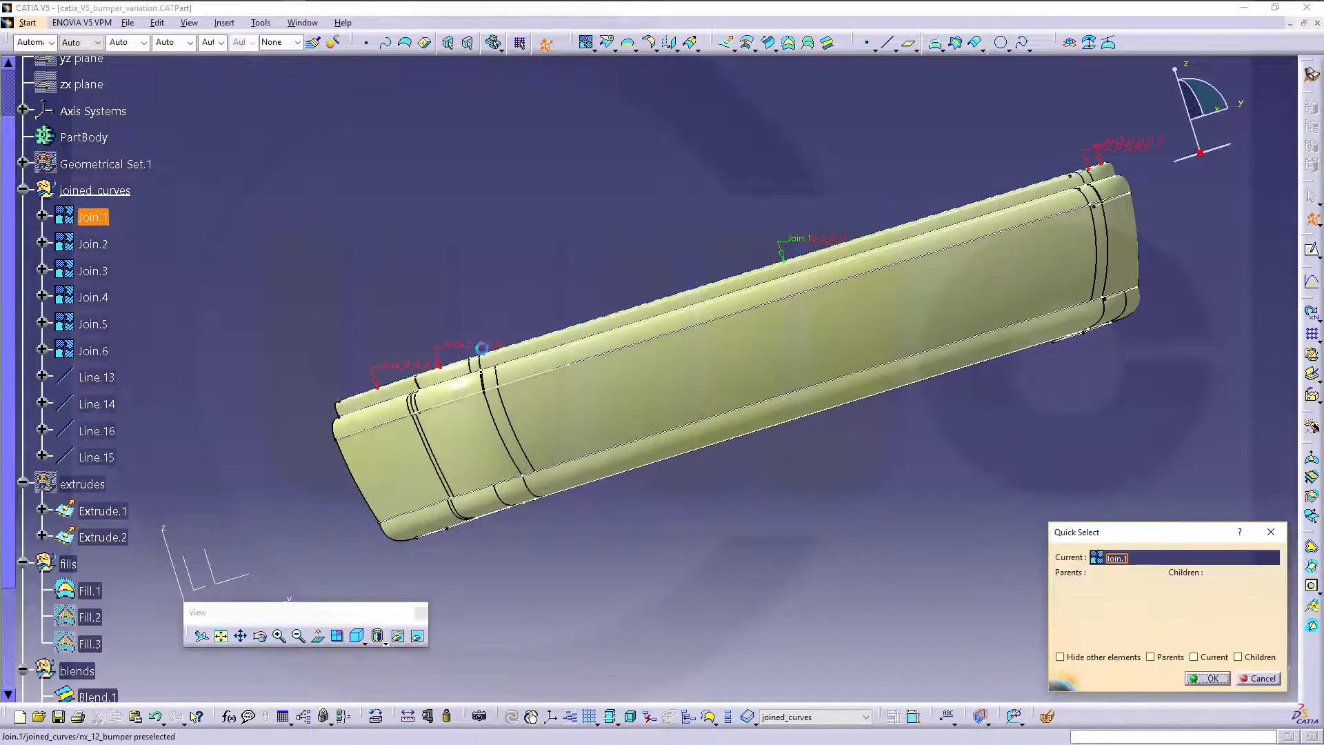
{"action": "left_click", "coordinate": [1195, 658]}
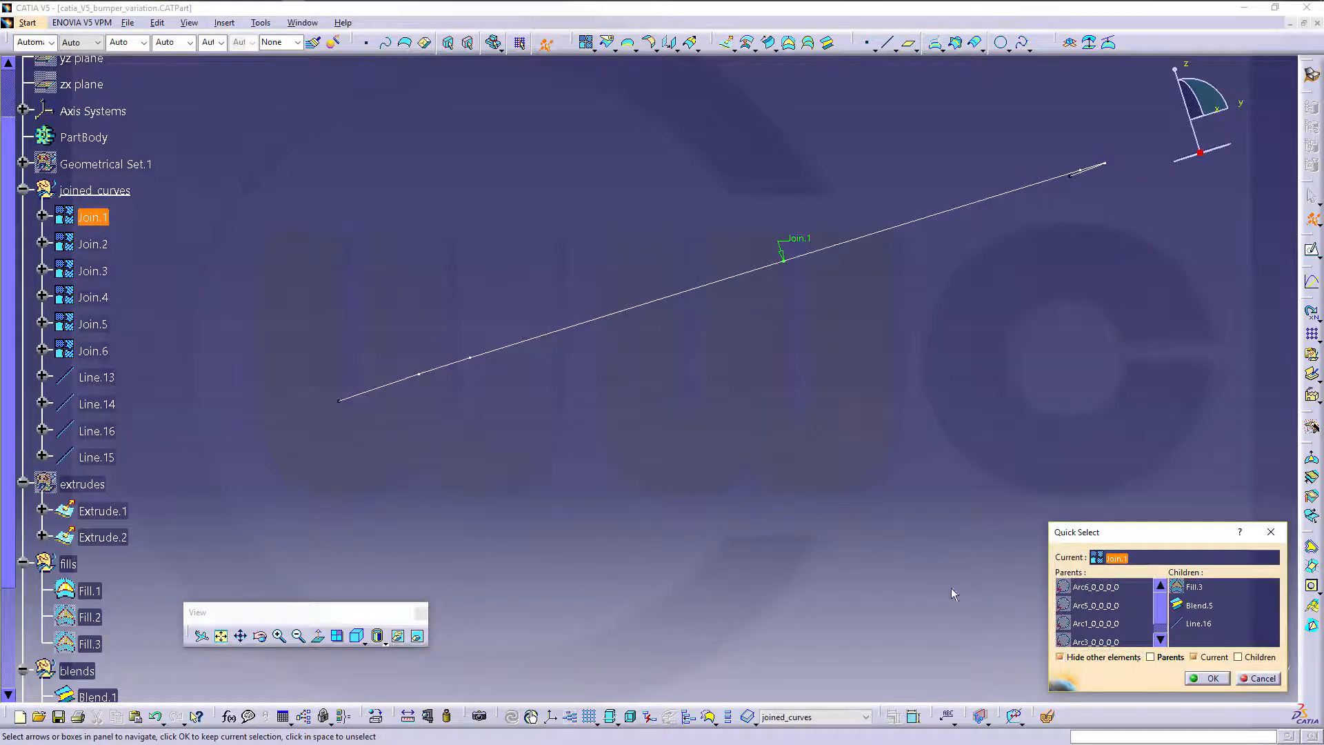
{"action": "mouse_move", "coordinate": [127, 114]}
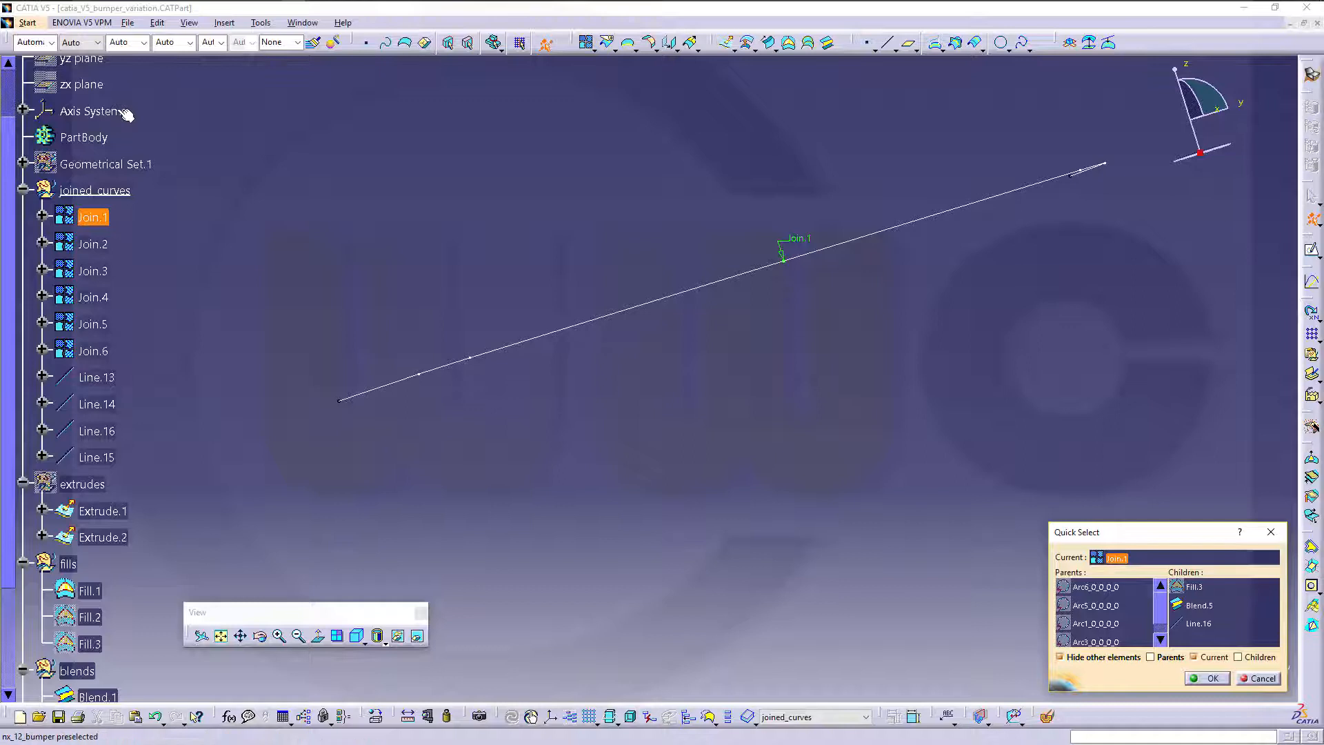
{"action": "mouse_move", "coordinate": [93, 244]}
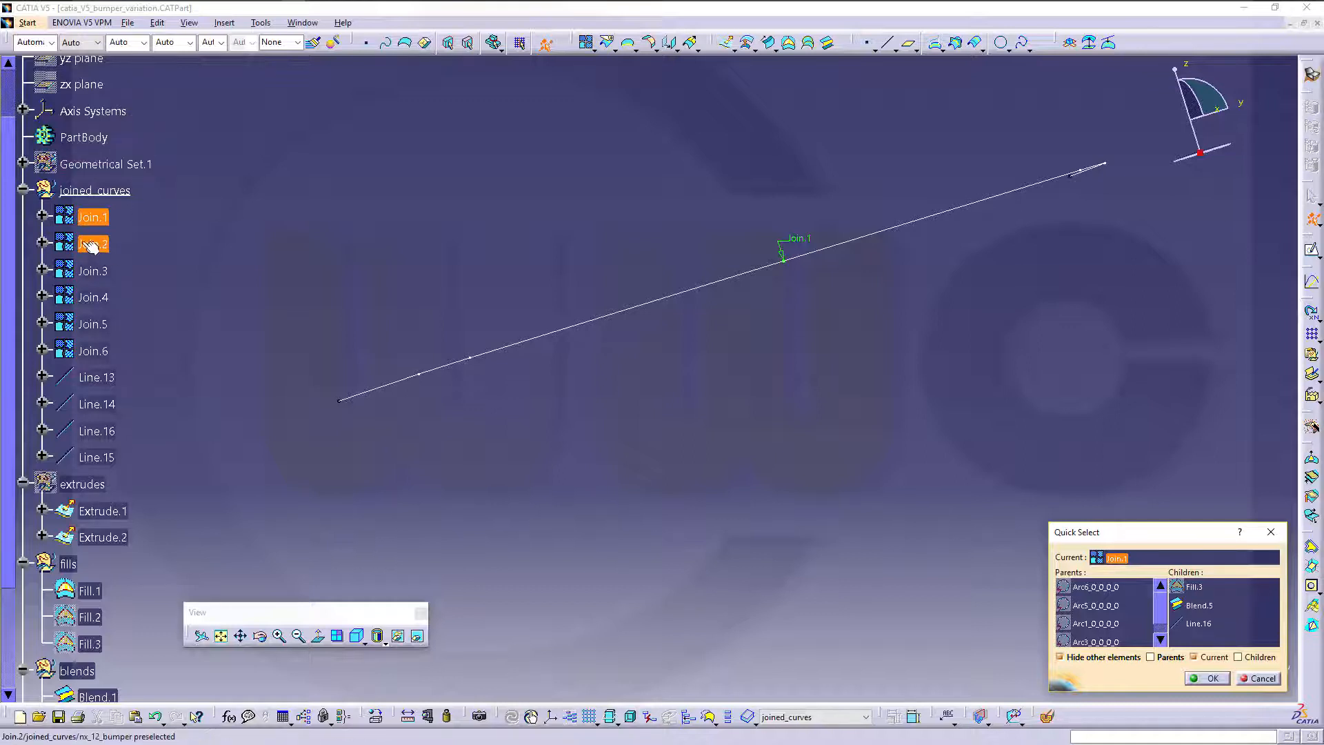
{"action": "left_click", "coordinate": [93, 324]}
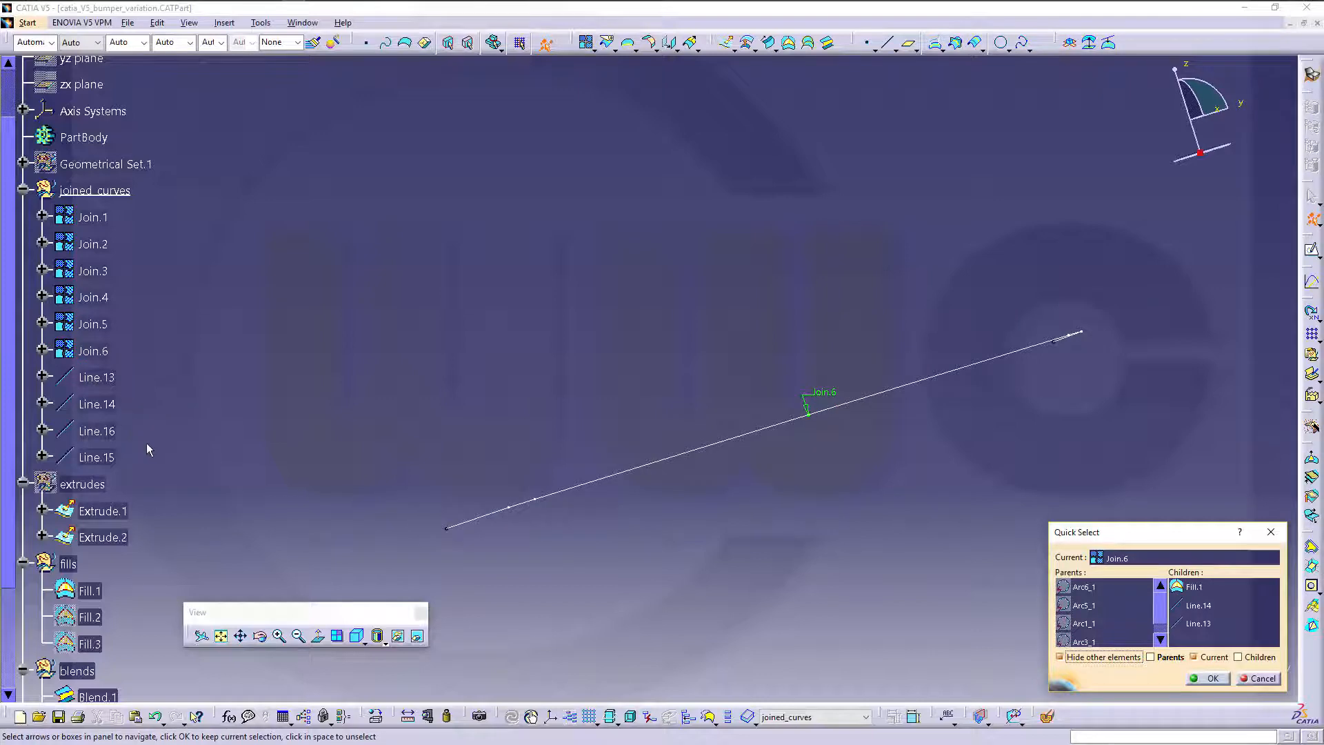
Isolate Blend.1 and another bumper feature with their related parents and children
{"action": "scroll", "scroll_direction": "down", "scroll_amount": 3}
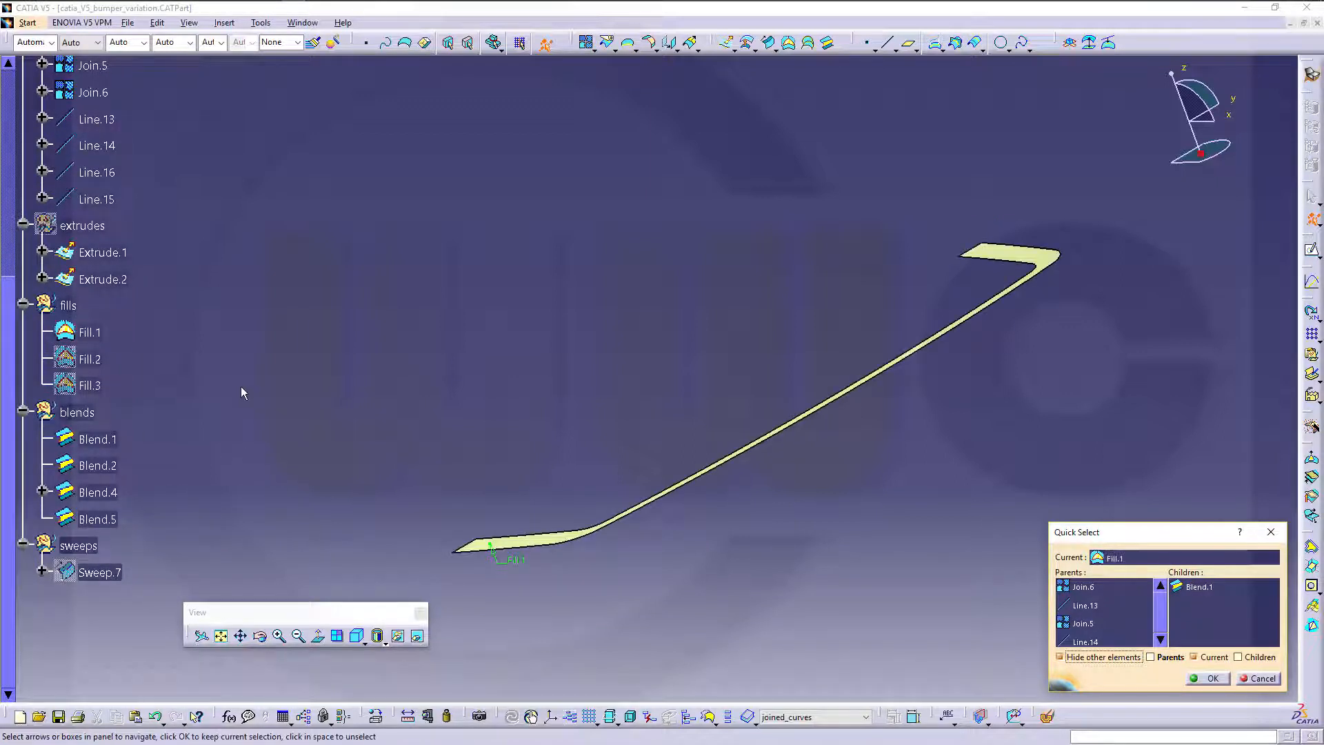
{"action": "mouse_move", "coordinate": [226, 365]}
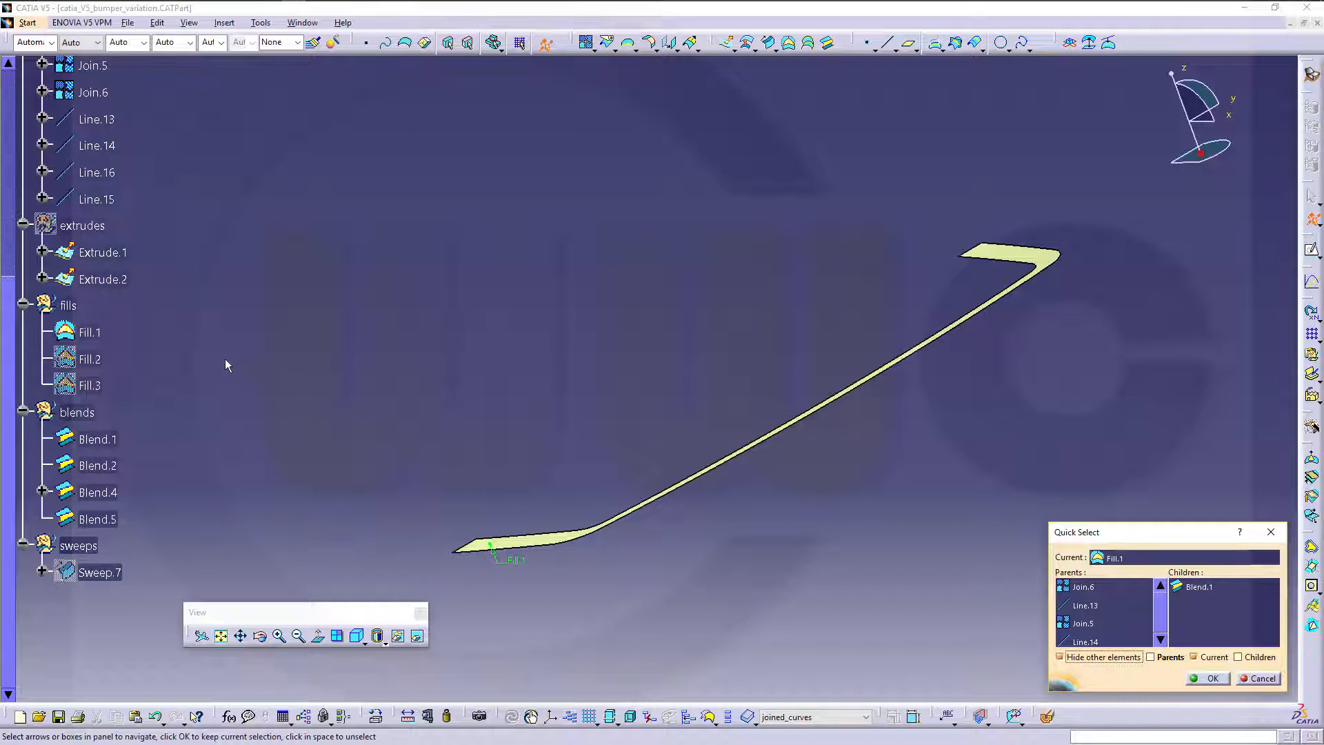
{"action": "left_click", "coordinate": [103, 252]}
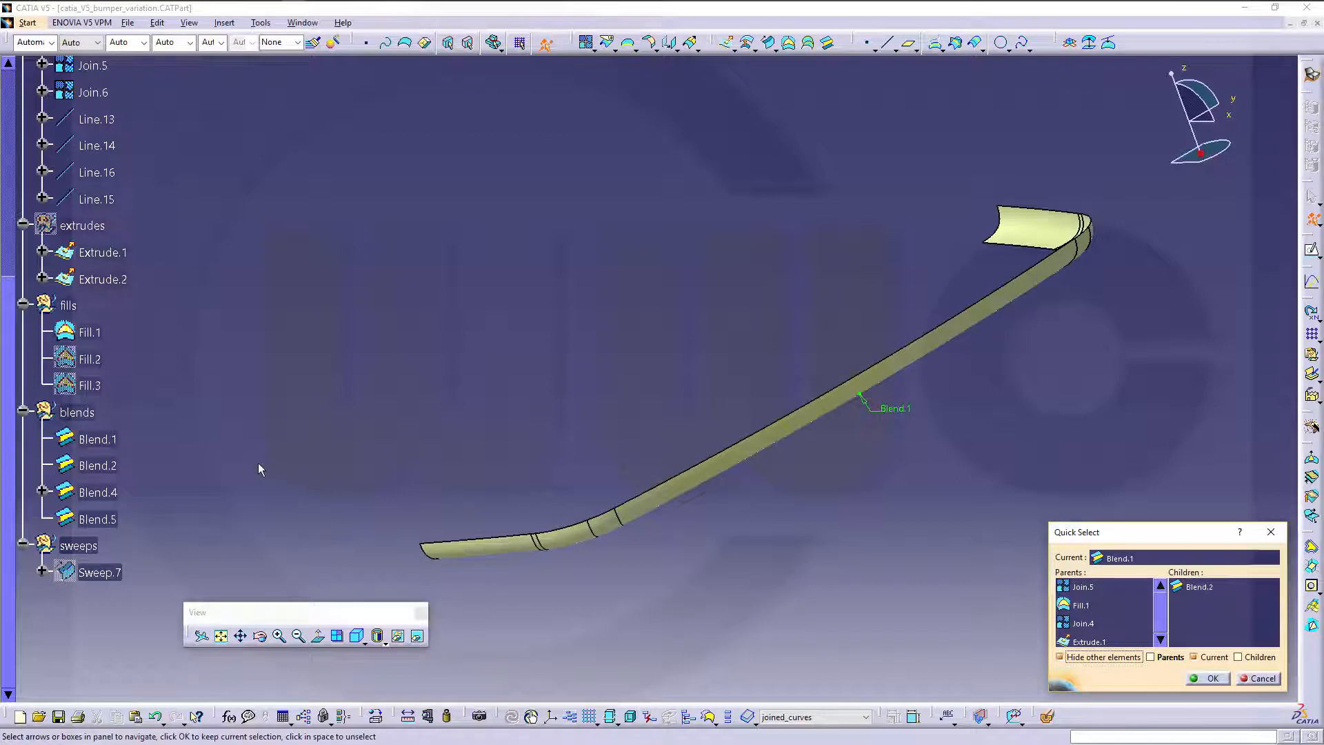
{"action": "mouse_move", "coordinate": [241, 452]}
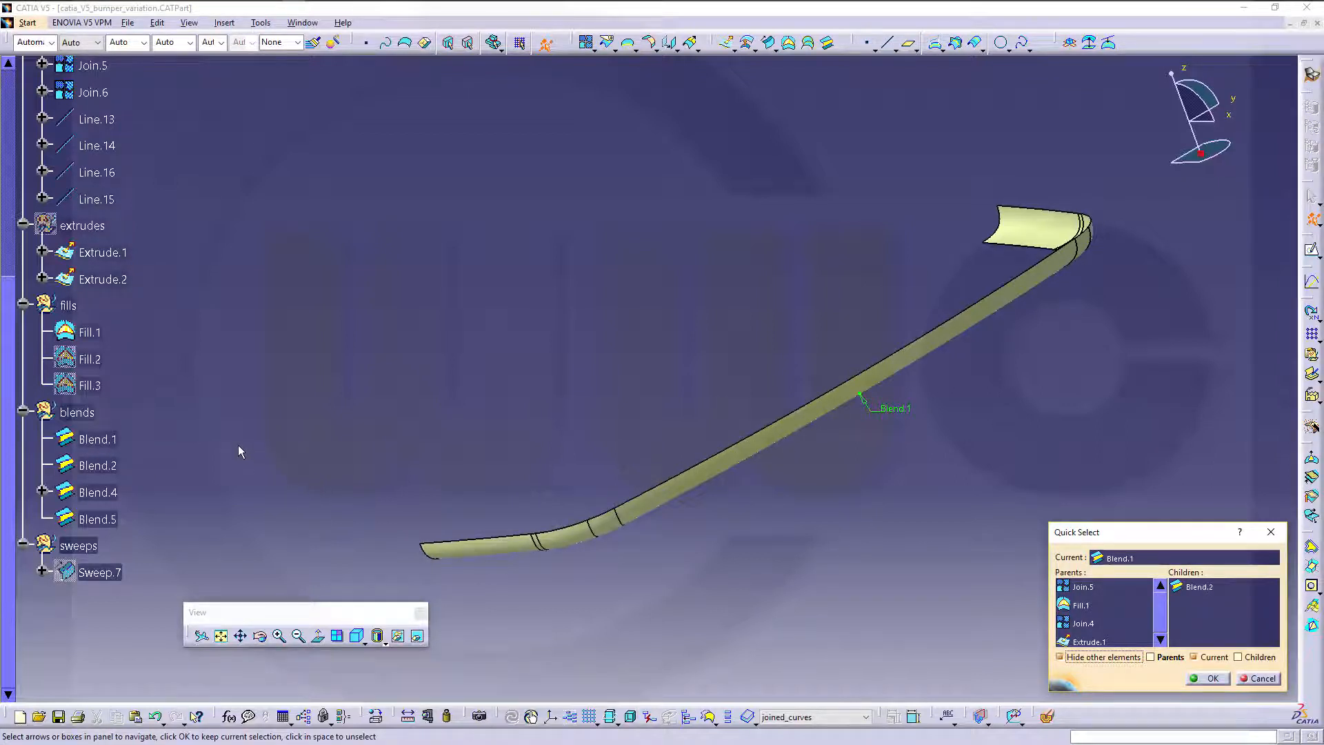
{"action": "mouse_move", "coordinate": [180, 432]}
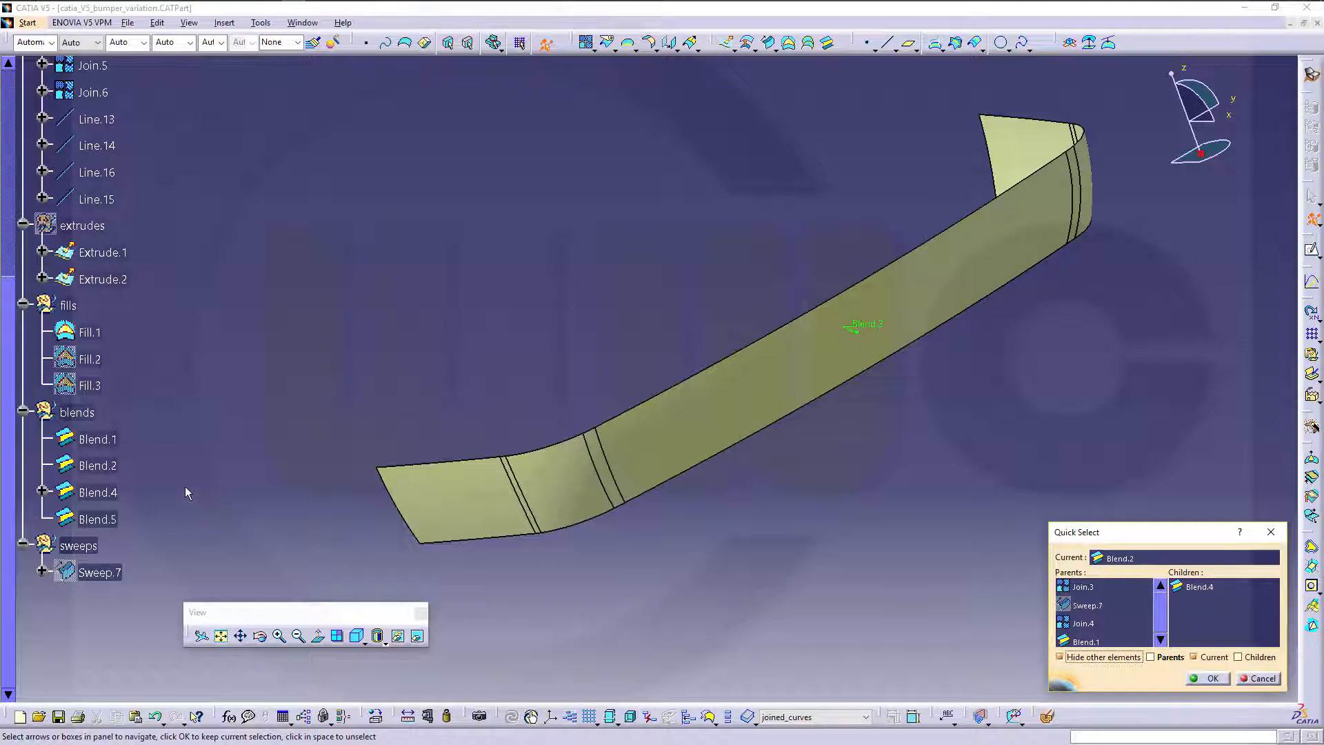
{"action": "mouse_move", "coordinate": [87, 359]}
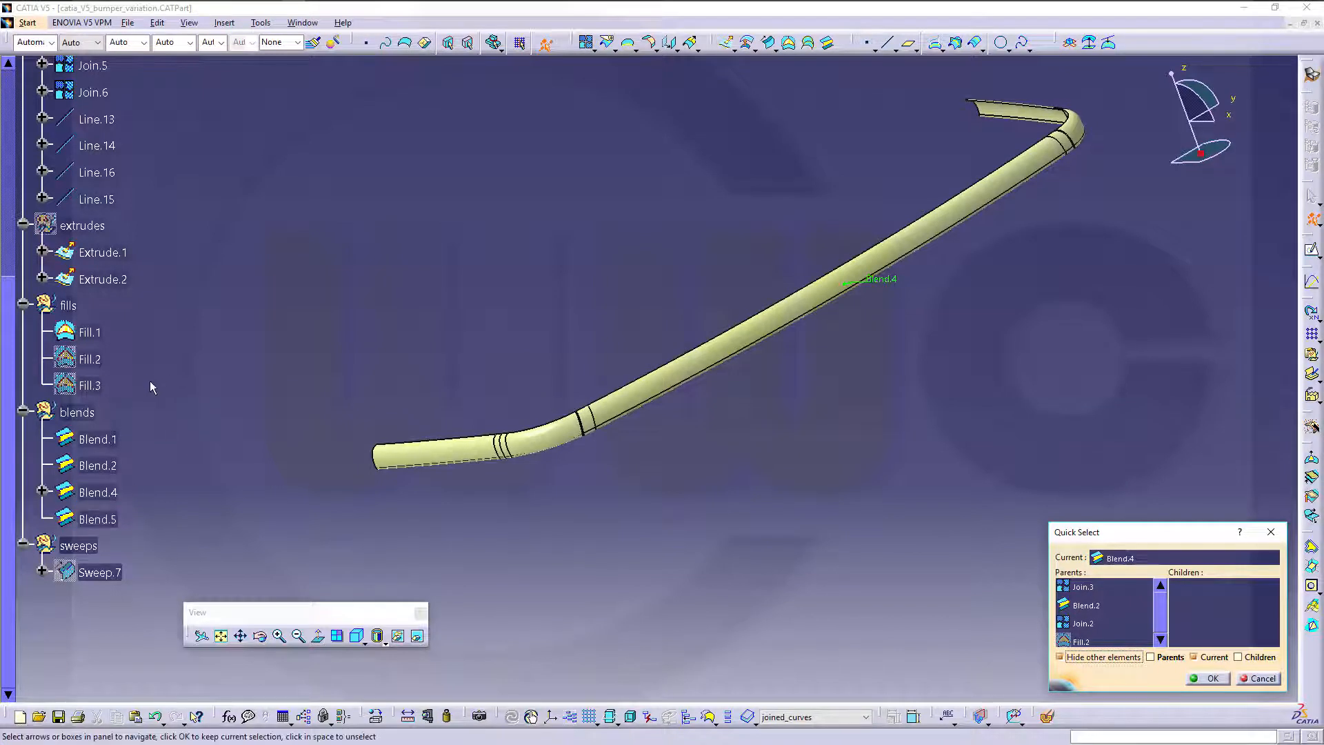
{"action": "mouse_move", "coordinate": [140, 391]}
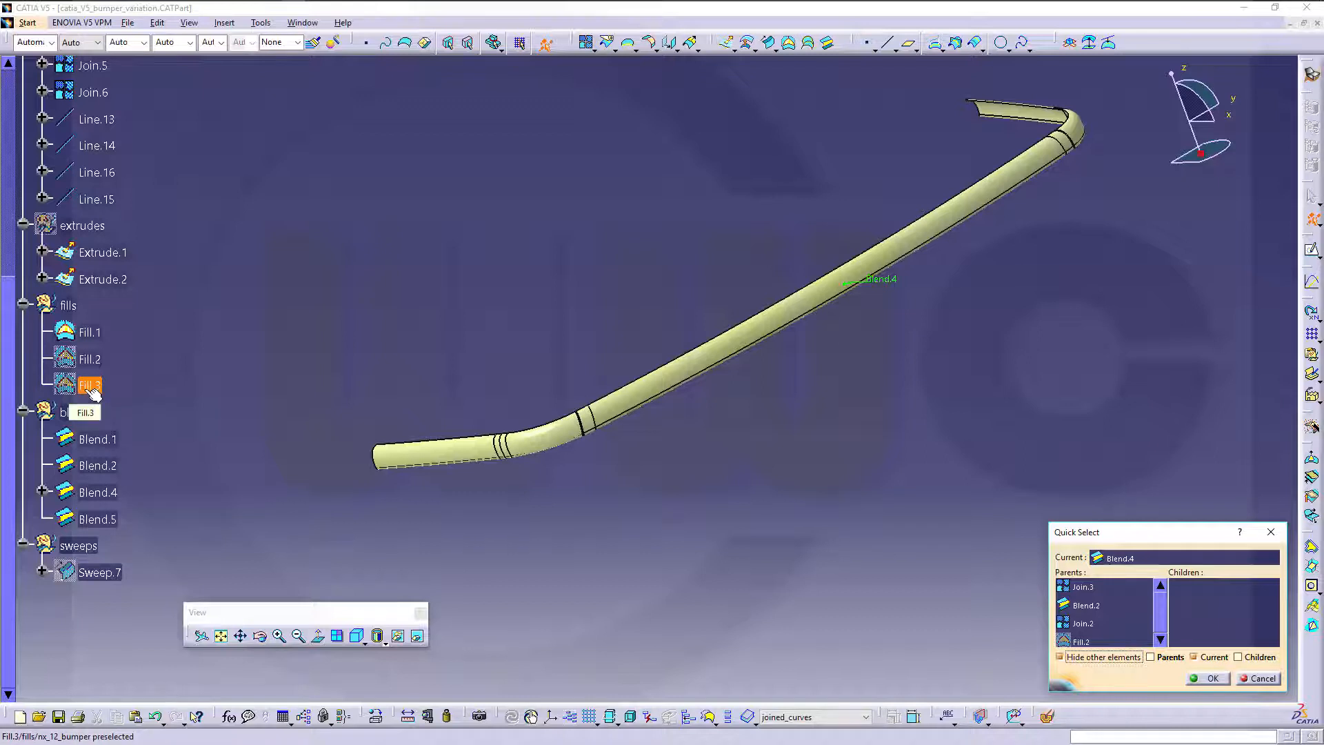
{"action": "left_click", "coordinate": [90, 385]}
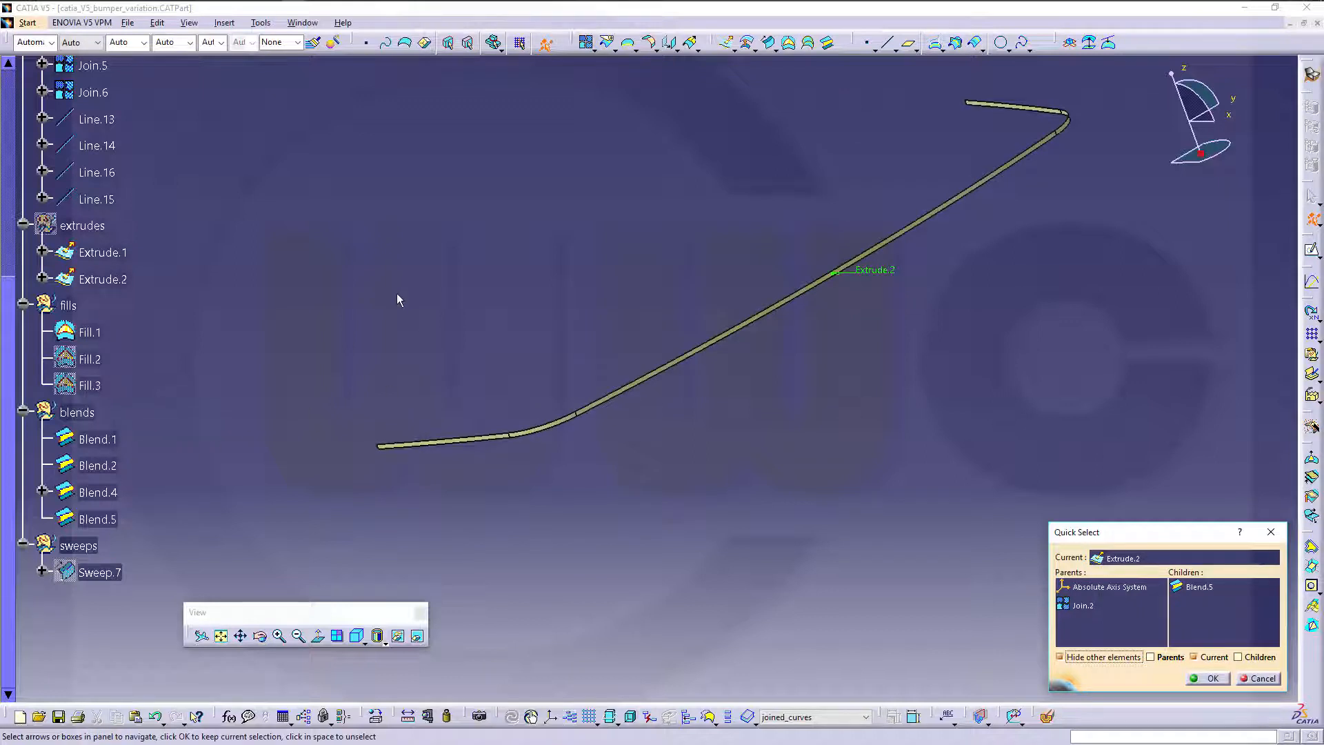
{"action": "mouse_move", "coordinate": [146, 493]}
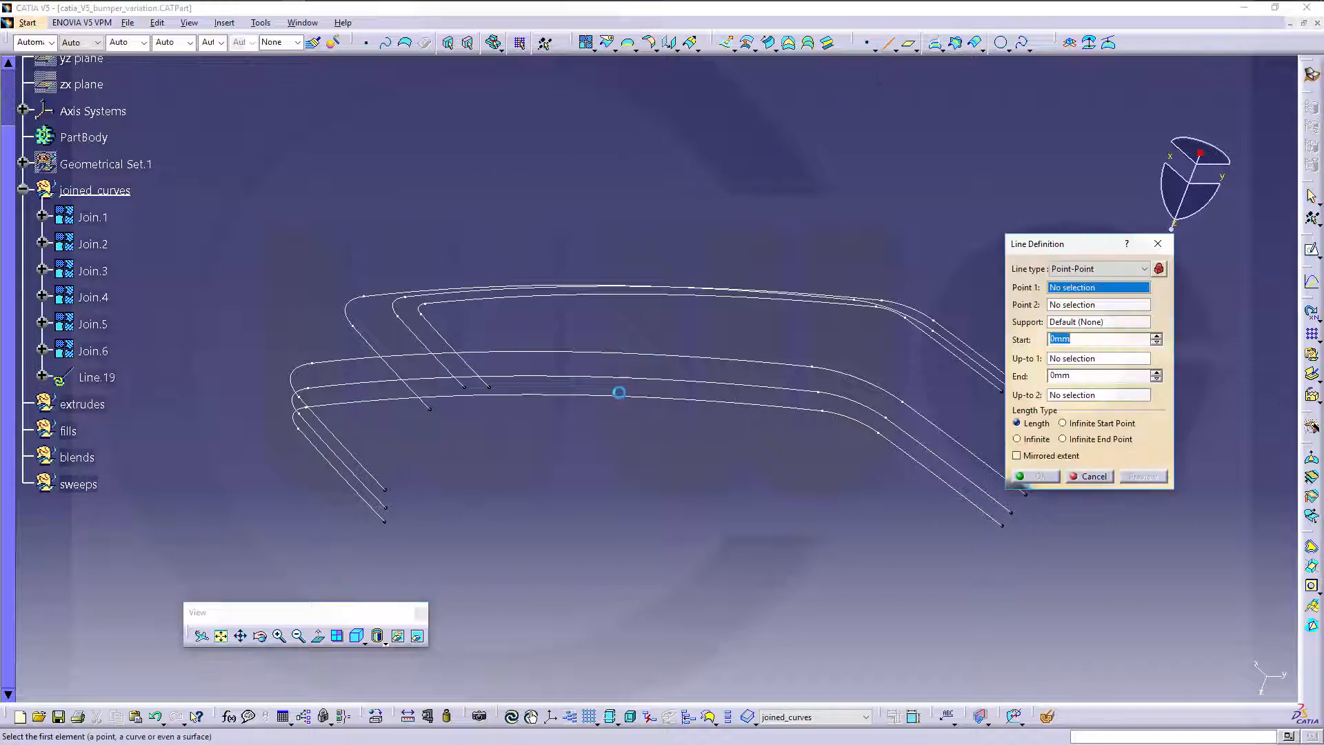
{"action": "mouse_move", "coordinate": [473, 395]}
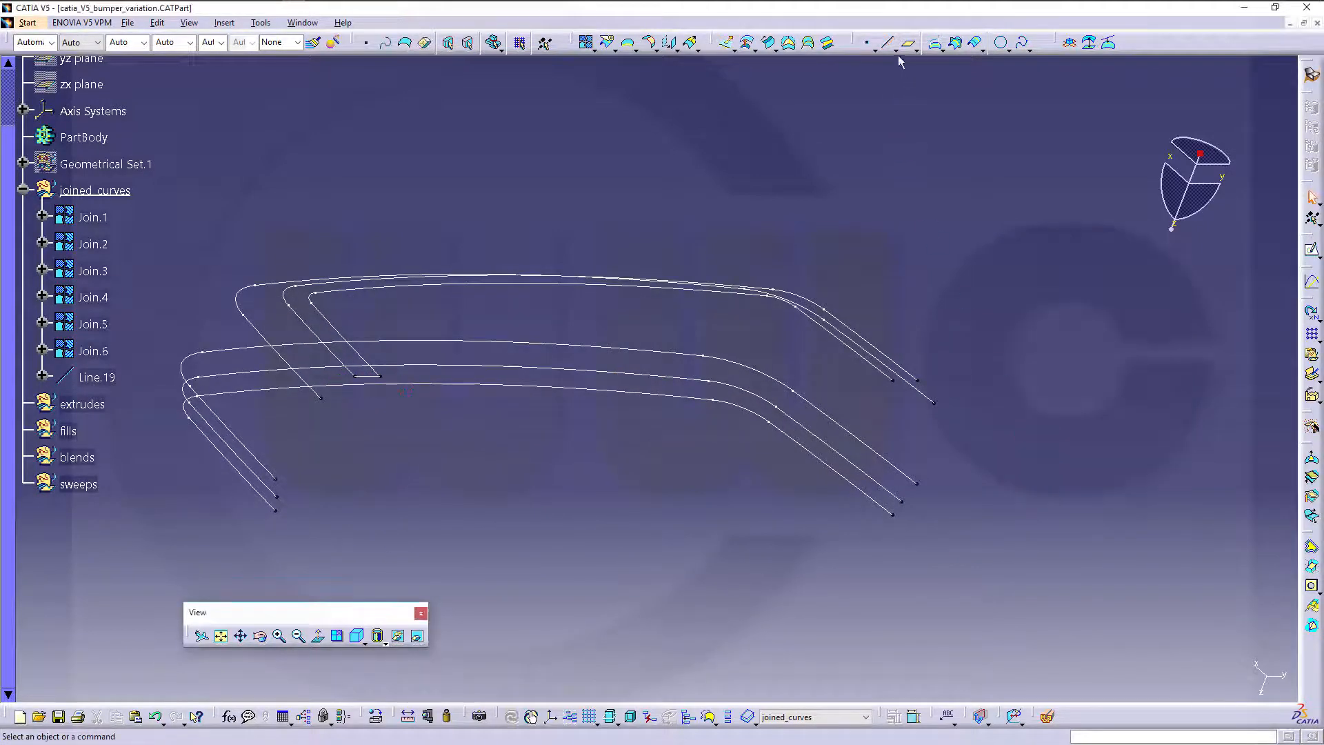
Start the second point-to-point line, picking its first end vertex on the joined curves
{"action": "left_click", "coordinate": [889, 43]}
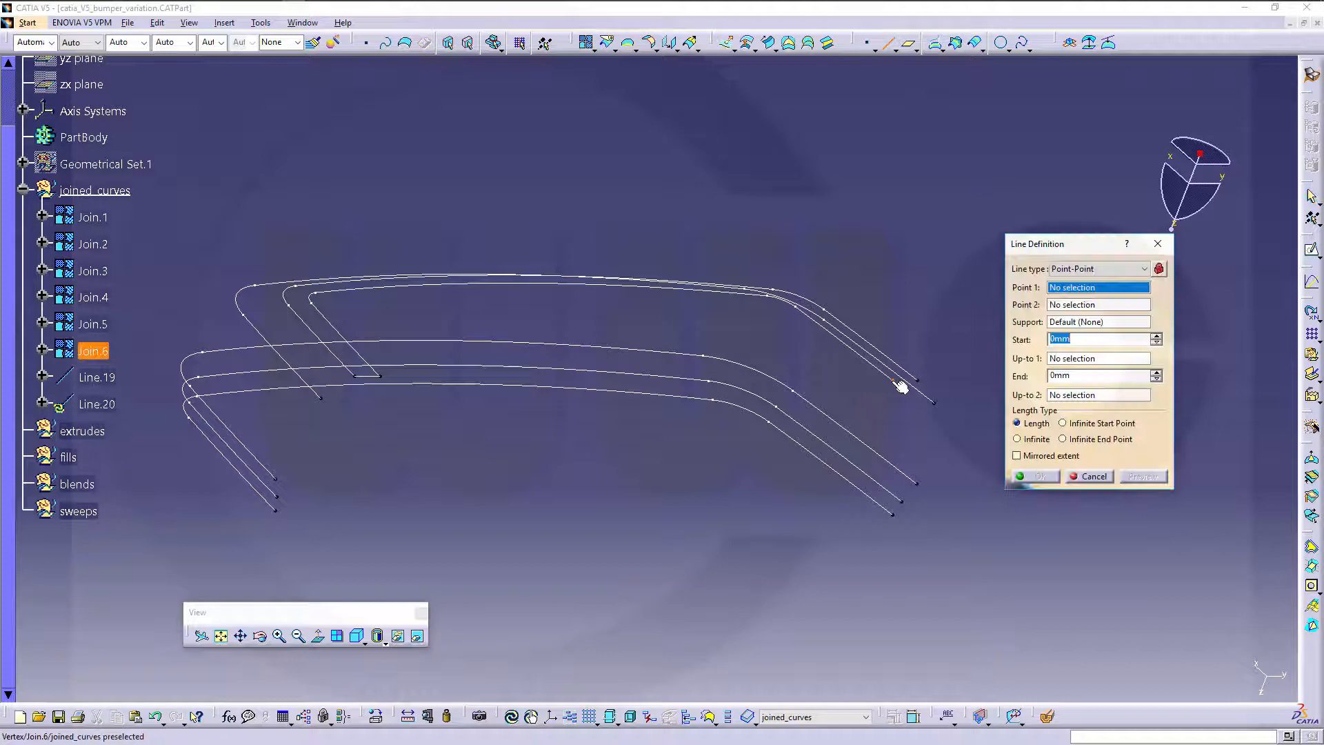
{"action": "left_click", "coordinate": [917, 384]}
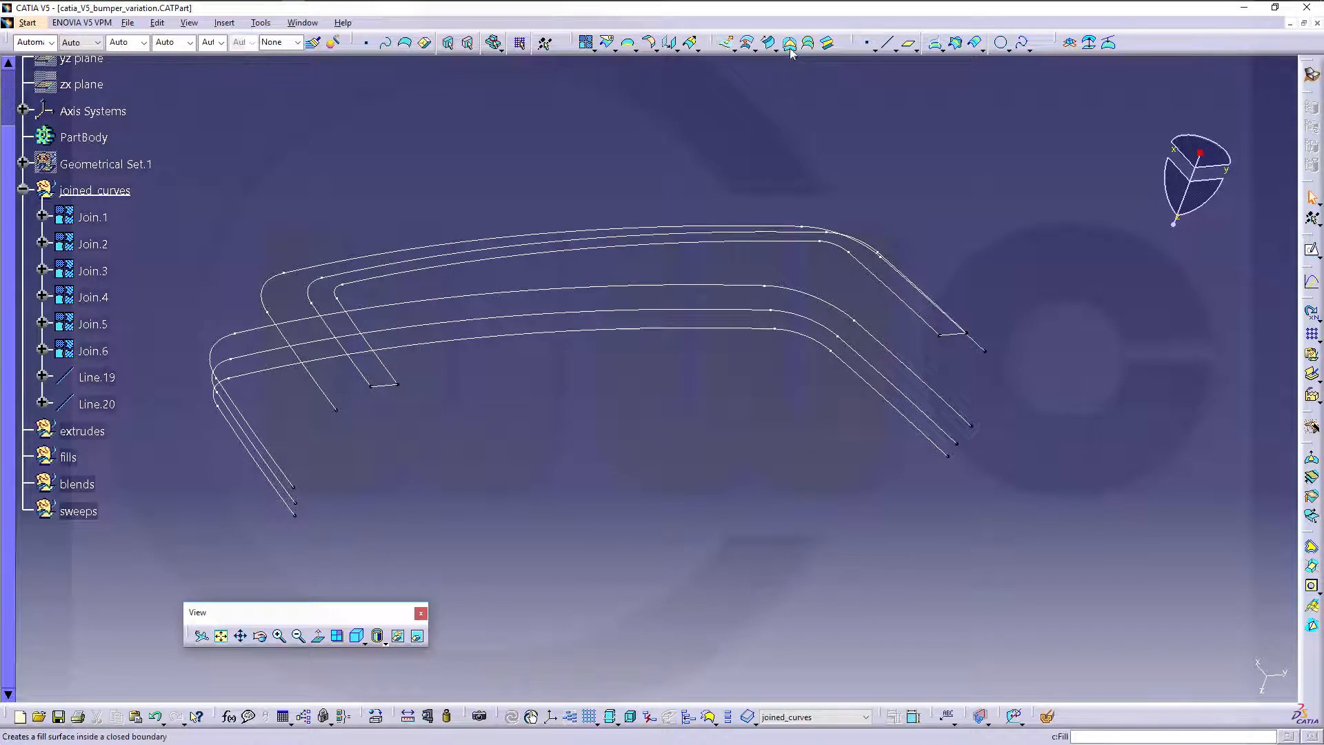
Create Fill.5 bounded by Join.6, Line.19, Join.5 and Line.20
{"action": "left_click", "coordinate": [789, 43]}
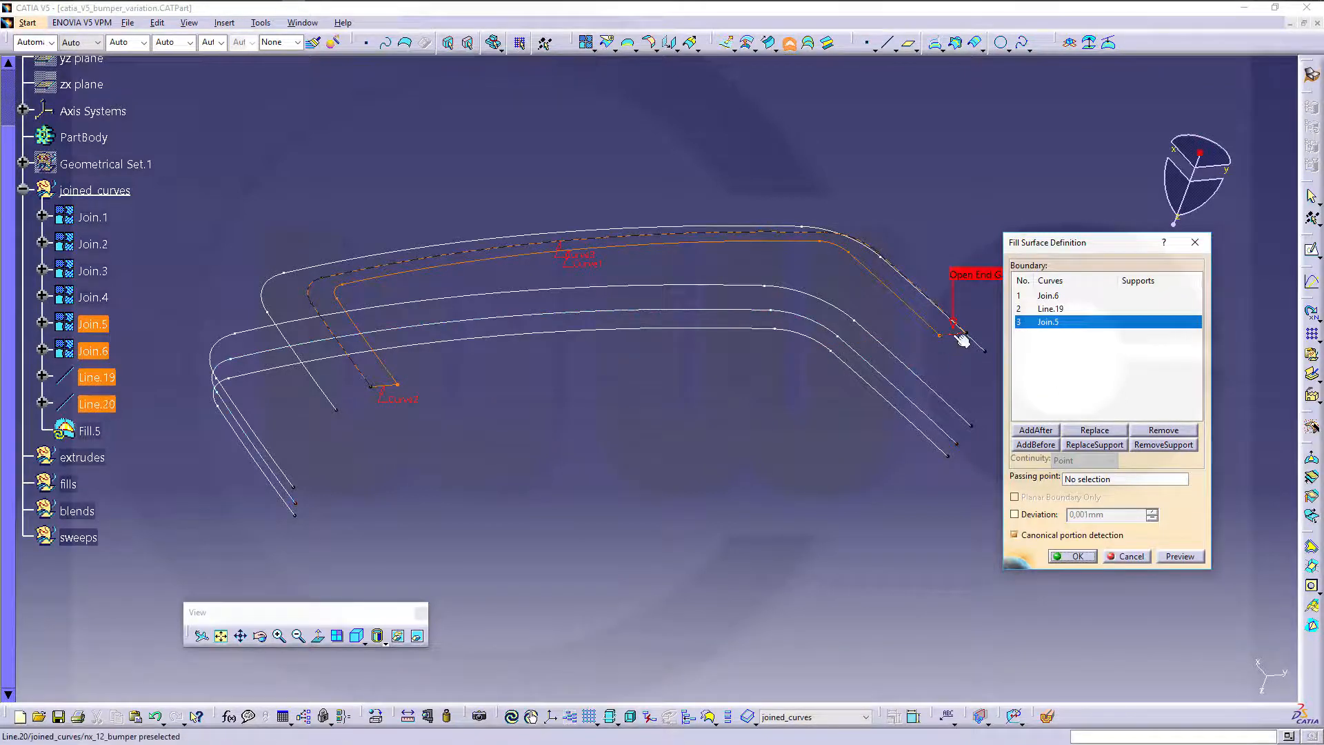
{"action": "left_click", "coordinate": [967, 342]}
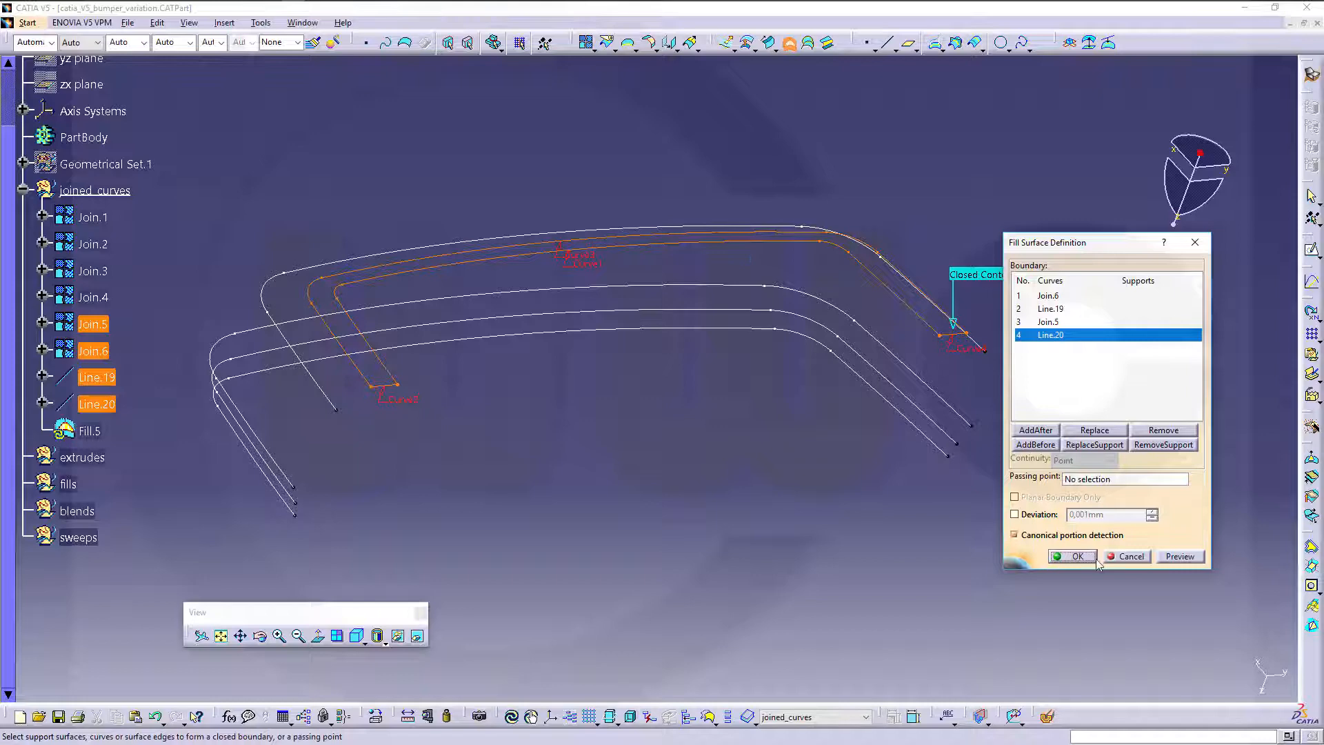
{"action": "left_click", "coordinate": [1073, 556]}
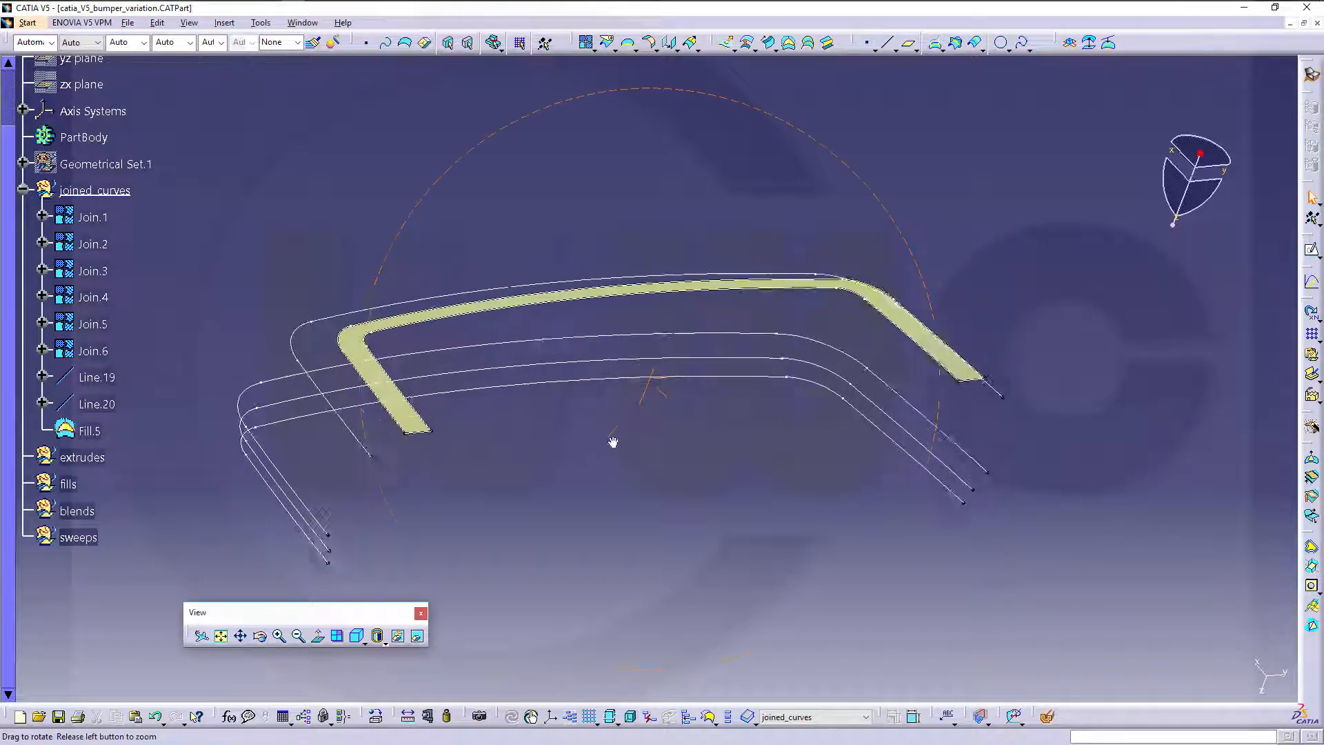
{"action": "left_click_drag", "start_coordinate": [614, 441], "coordinate": [674, 128]}
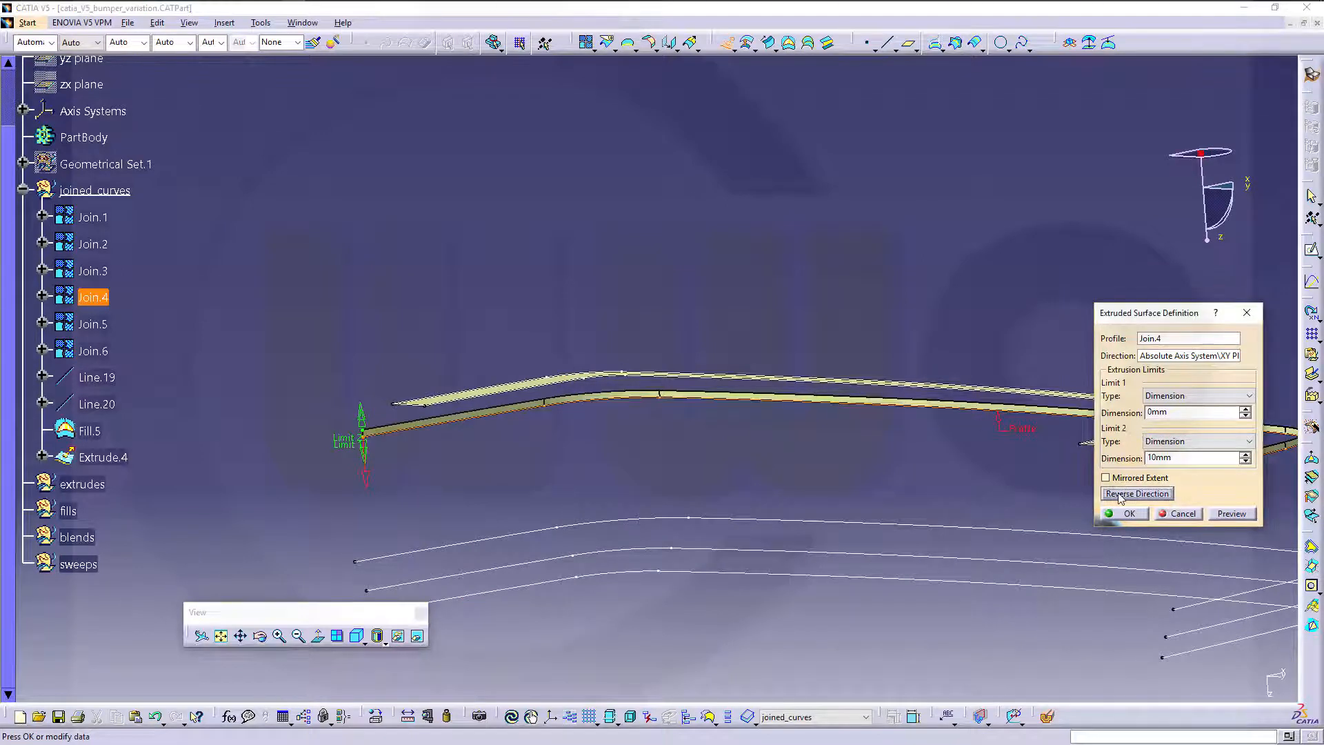
Reverse the 10 mm extrusion of Join.4 and confirm it as Extrude.4
{"action": "left_click", "coordinate": [1137, 493]}
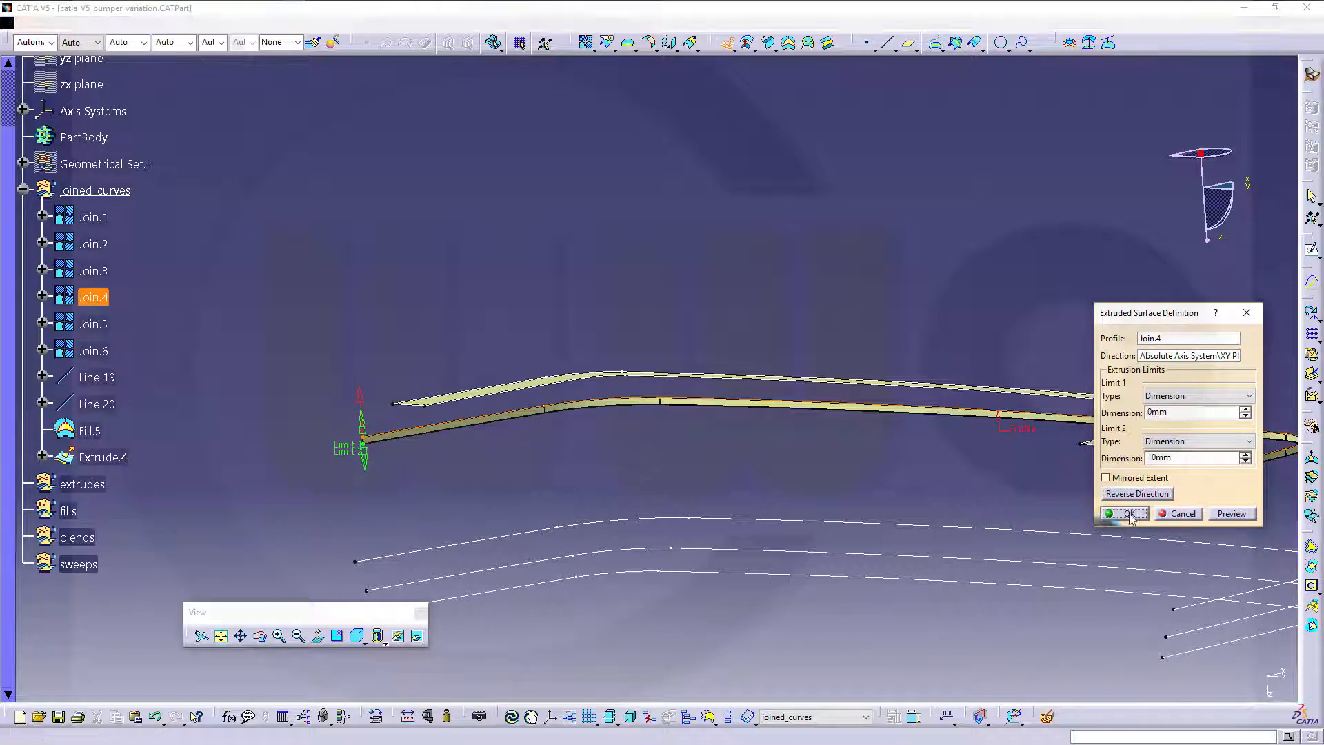
{"action": "left_click", "coordinate": [1126, 514]}
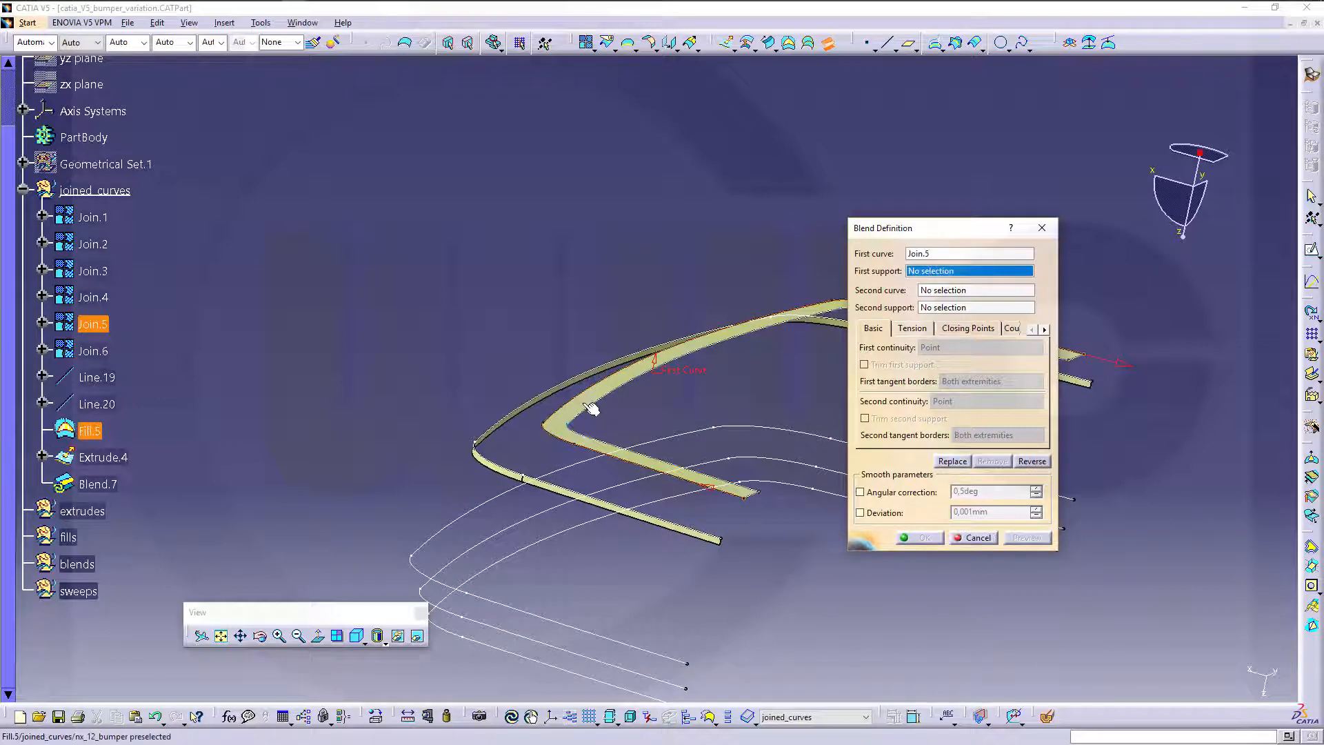
Create Blend.7 from Join.5 on Fill.5 to Join.4 on Extrude.4 with tangent continuity
{"action": "left_click", "coordinate": [591, 410]}
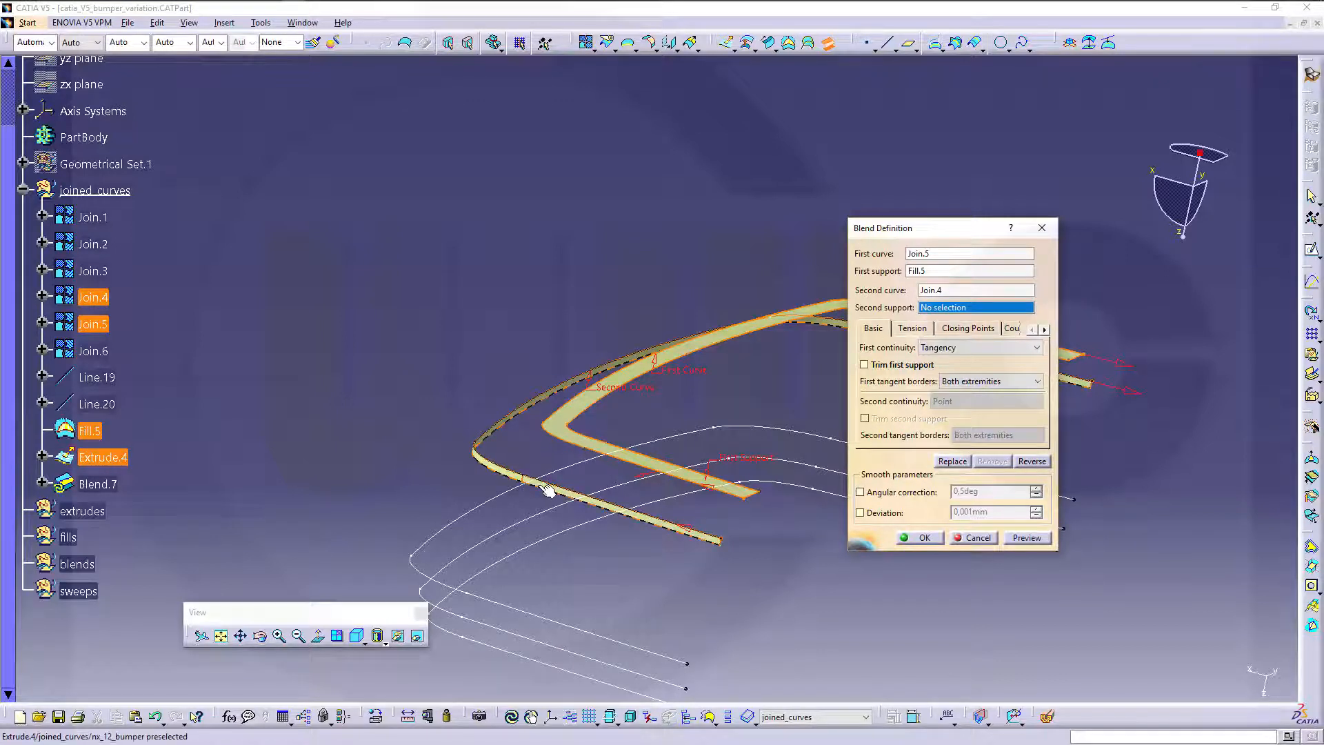
{"action": "left_click", "coordinate": [633, 496]}
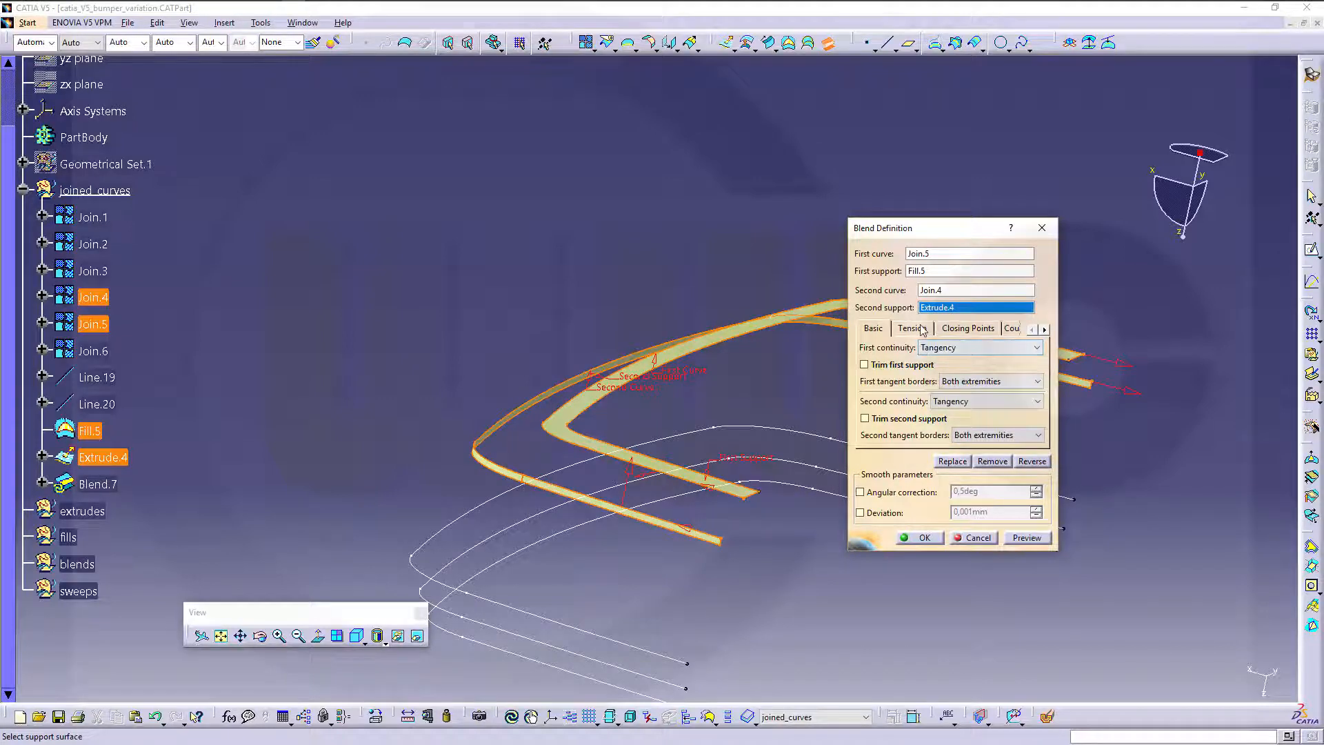
{"action": "left_click", "coordinate": [911, 328]}
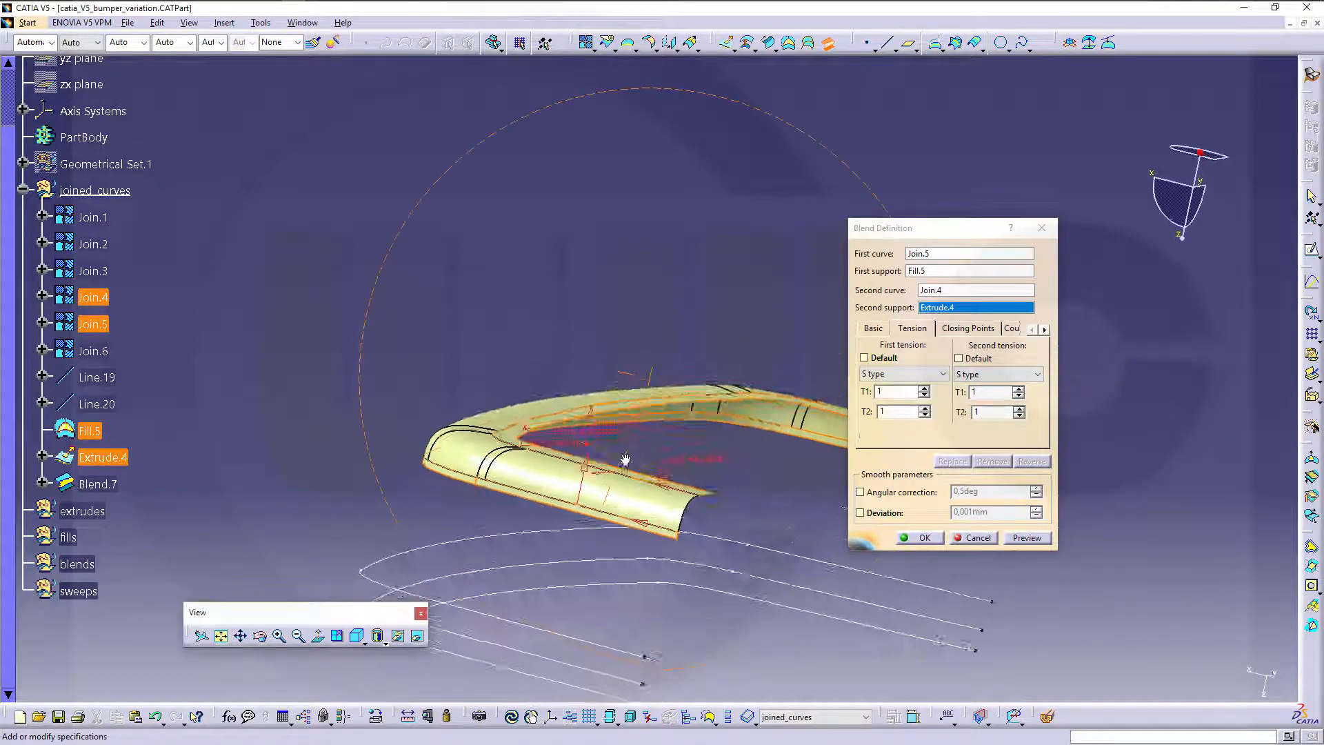
{"action": "left_click_drag", "start_coordinate": [625, 461], "coordinate": [701, 464]}
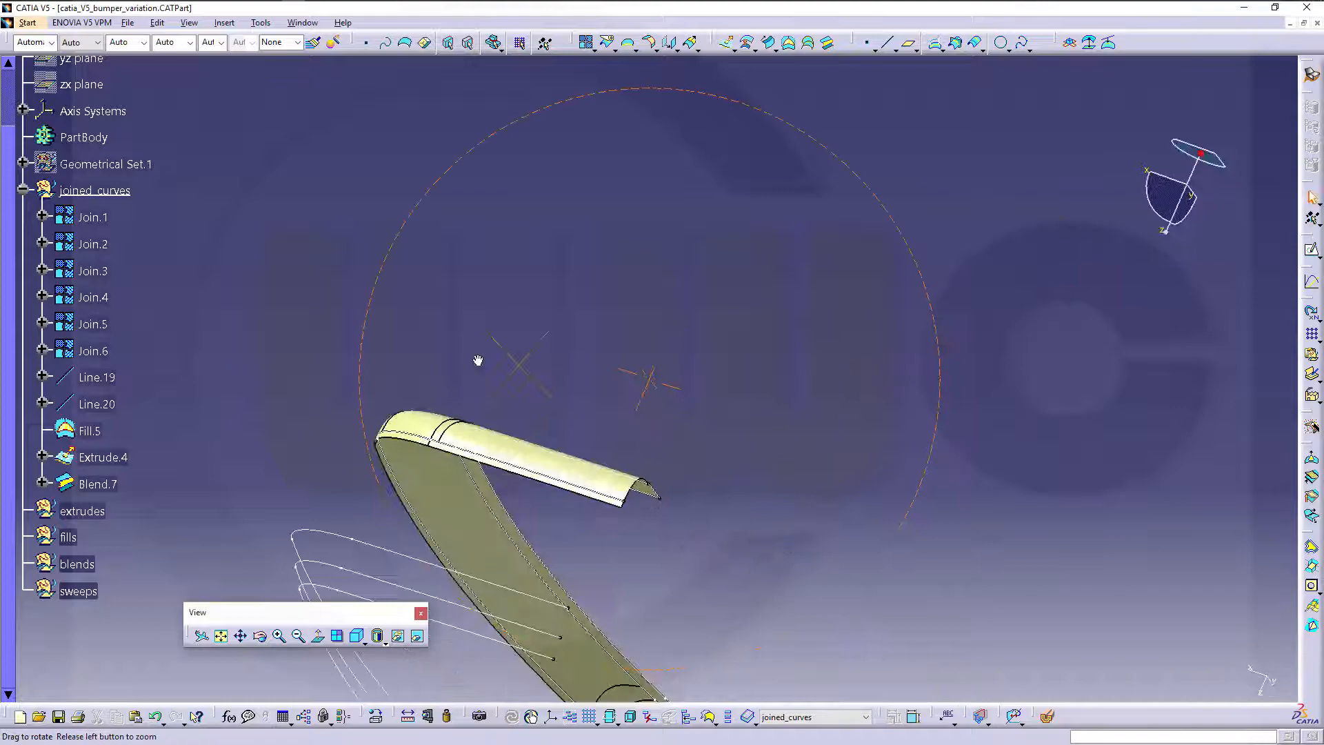
{"action": "left_click_drag", "start_coordinate": [507, 380], "coordinate": [633, 447]}
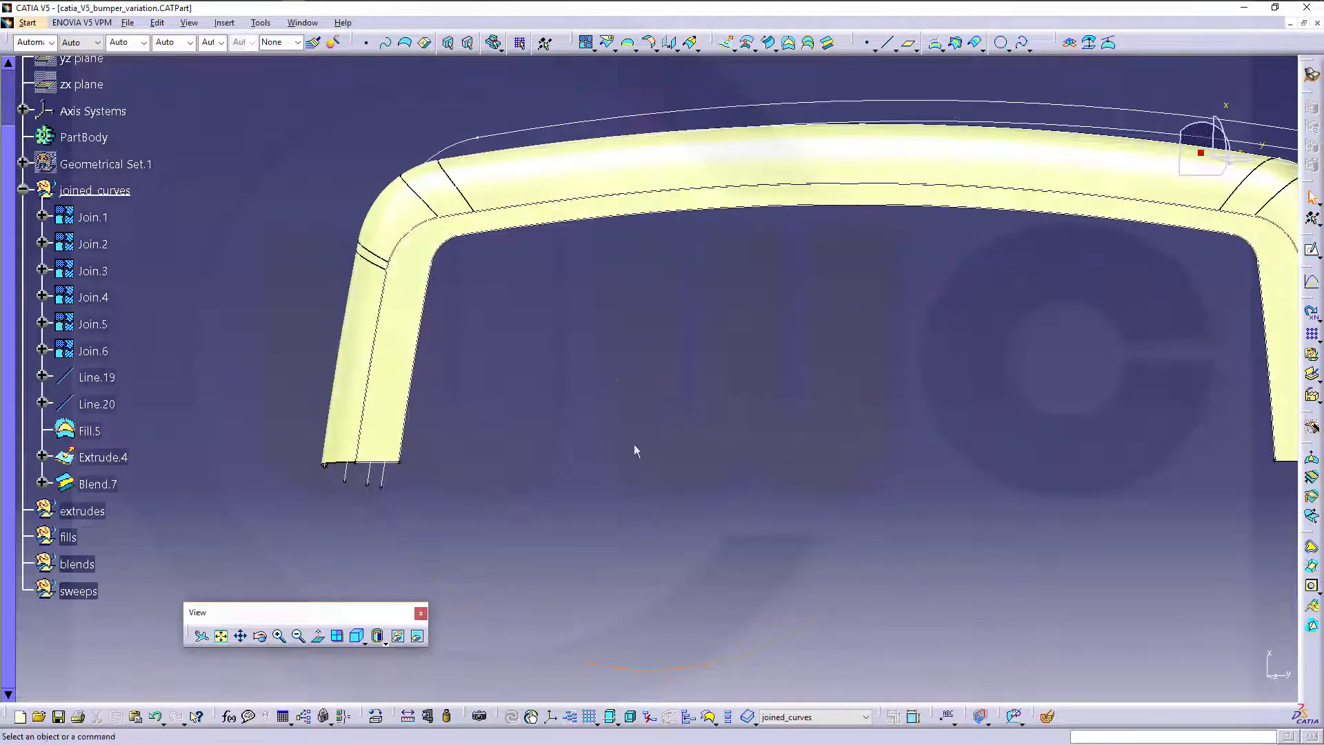
{"action": "left_click_drag", "start_coordinate": [636, 450], "coordinate": [612, 476]}
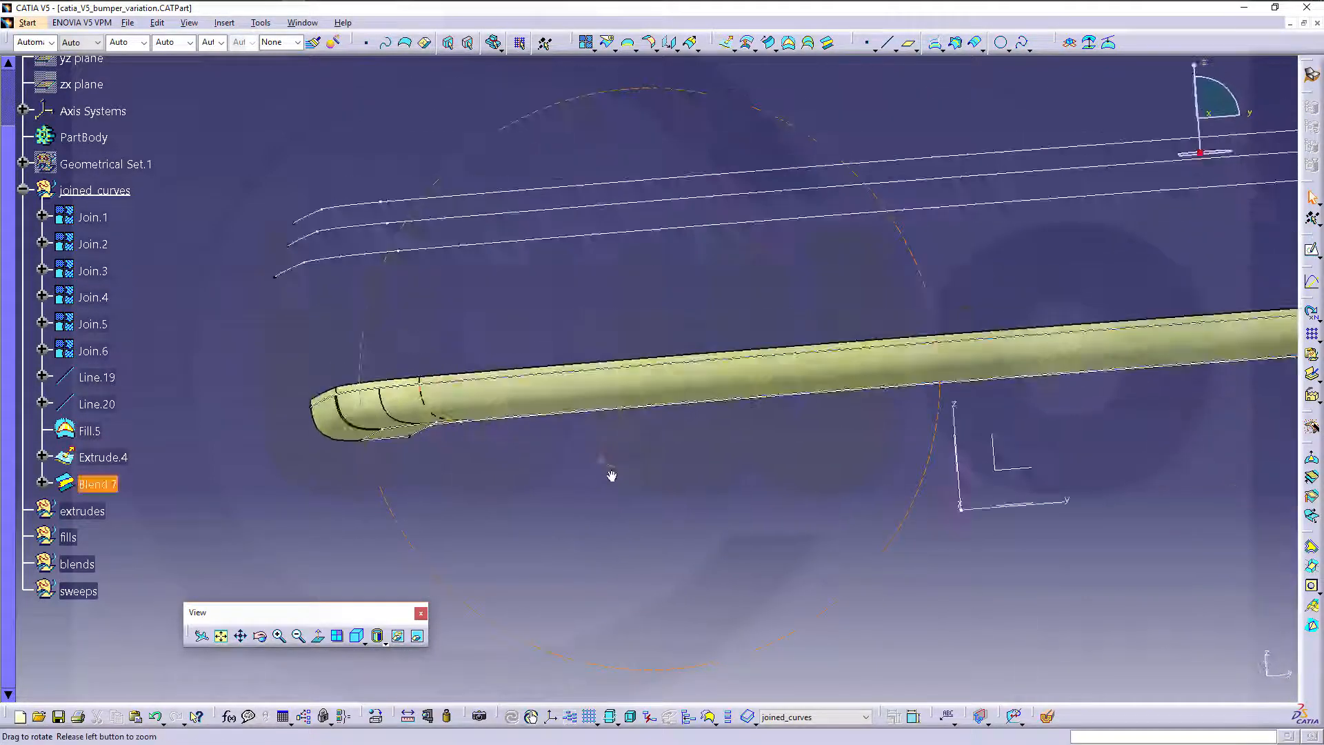
{"action": "left_click_drag", "start_coordinate": [612, 476], "coordinate": [827, 456]}
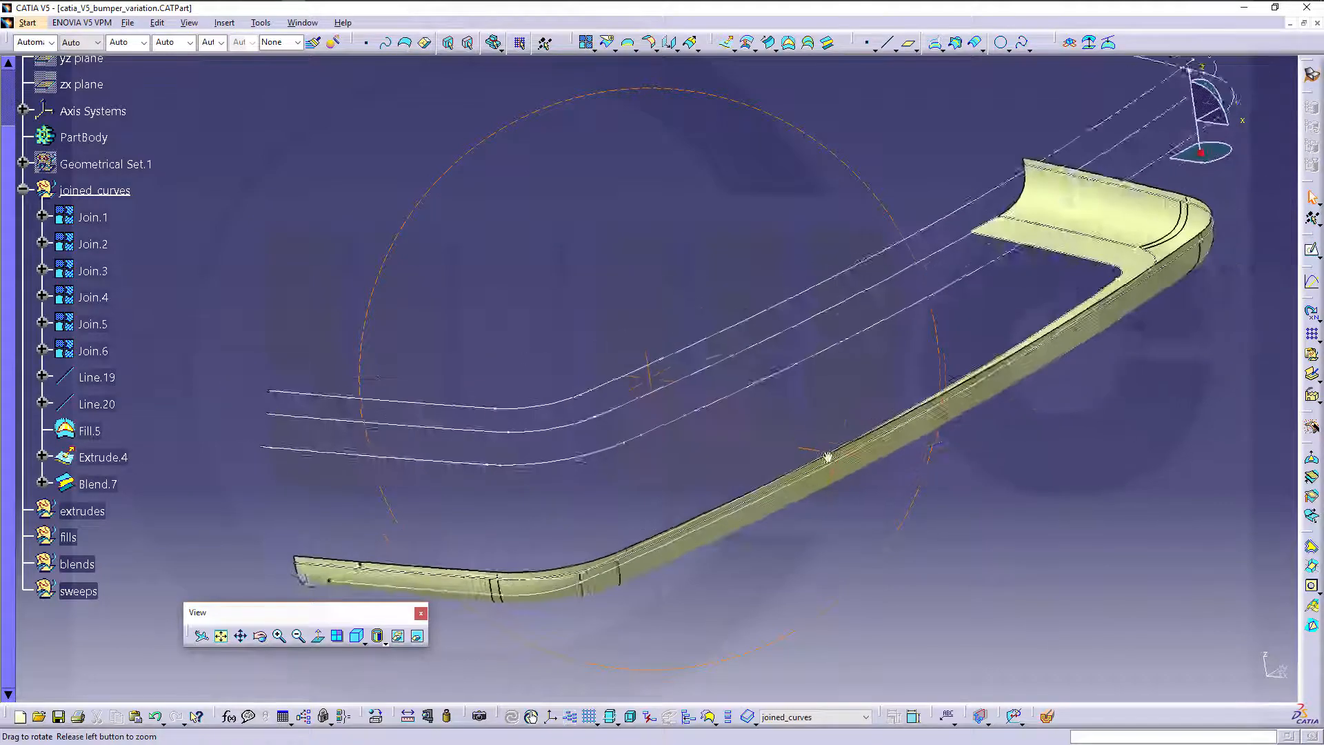
{"action": "left_click_drag", "start_coordinate": [827, 456], "coordinate": [767, 426]}
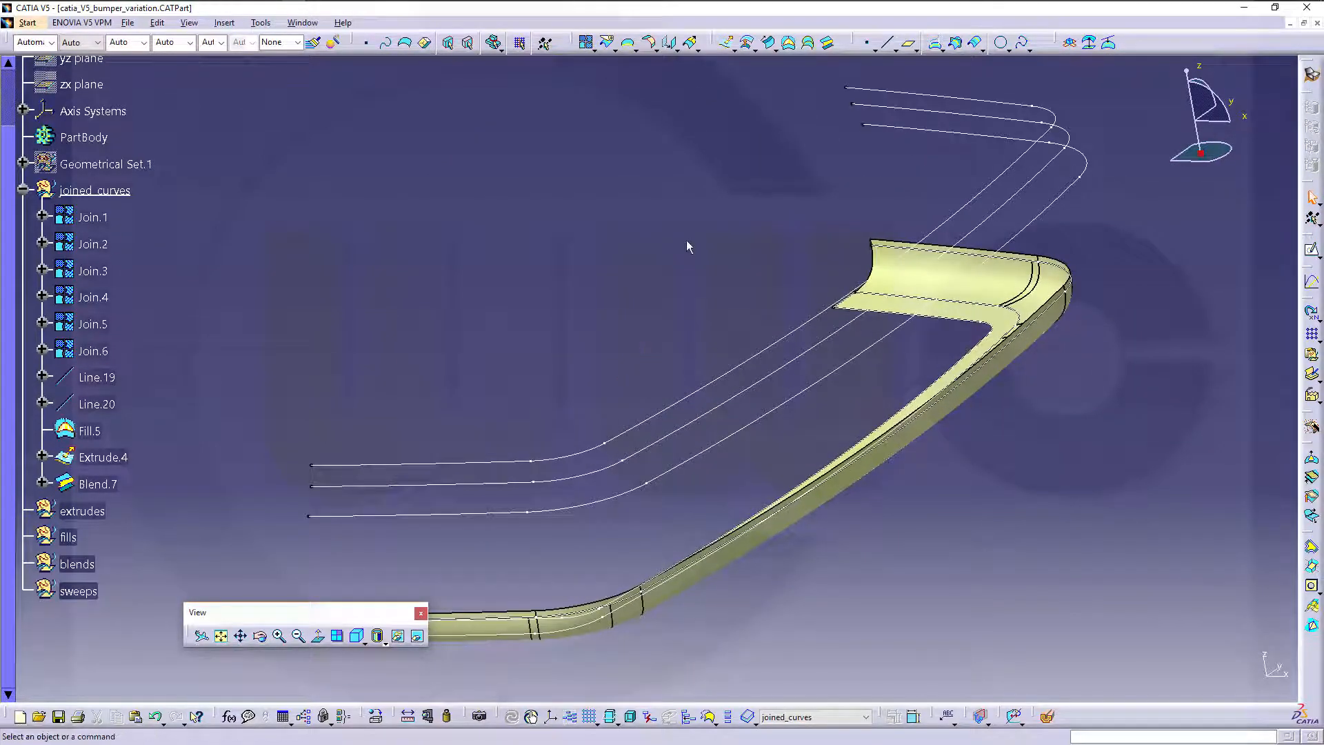
{"action": "mouse_move", "coordinate": [767, 84]}
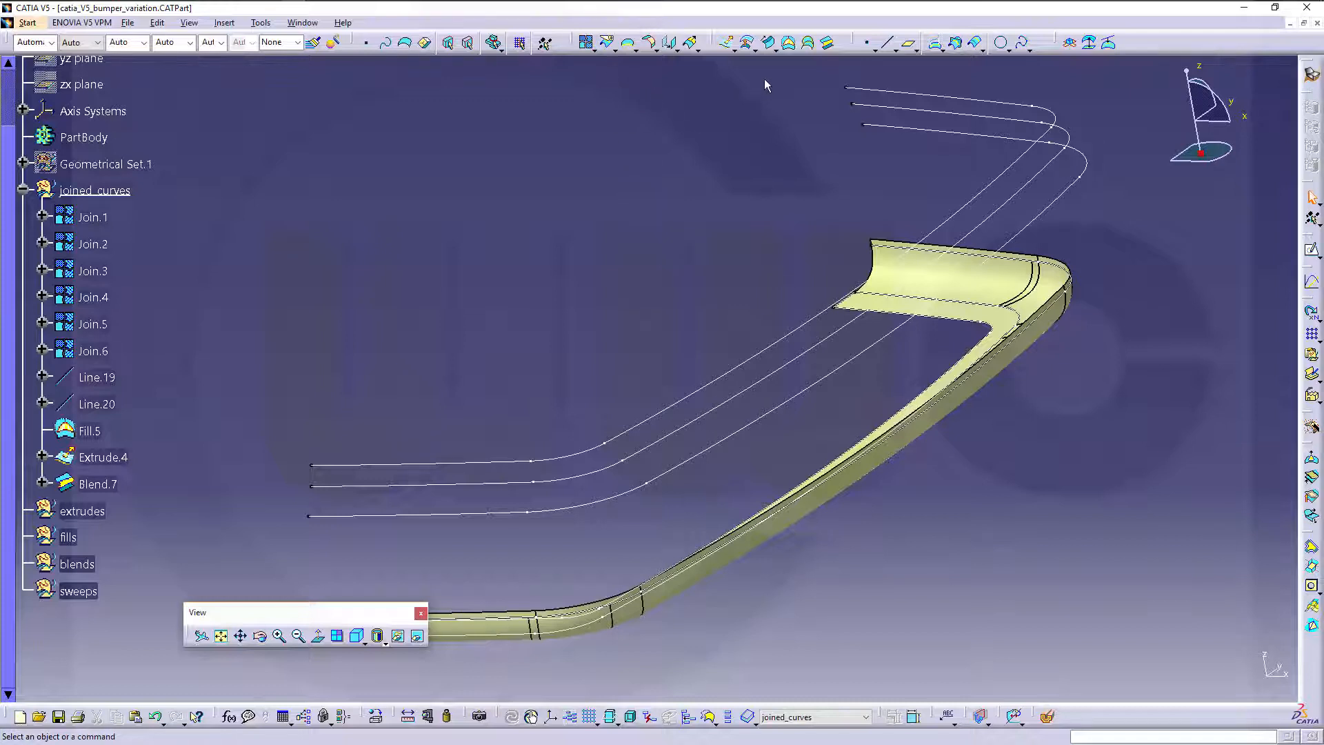
Create Sweep.8 along Join.3 with XY draft direction, 5deg angle and 20 mm length
{"action": "left_click", "coordinate": [768, 43]}
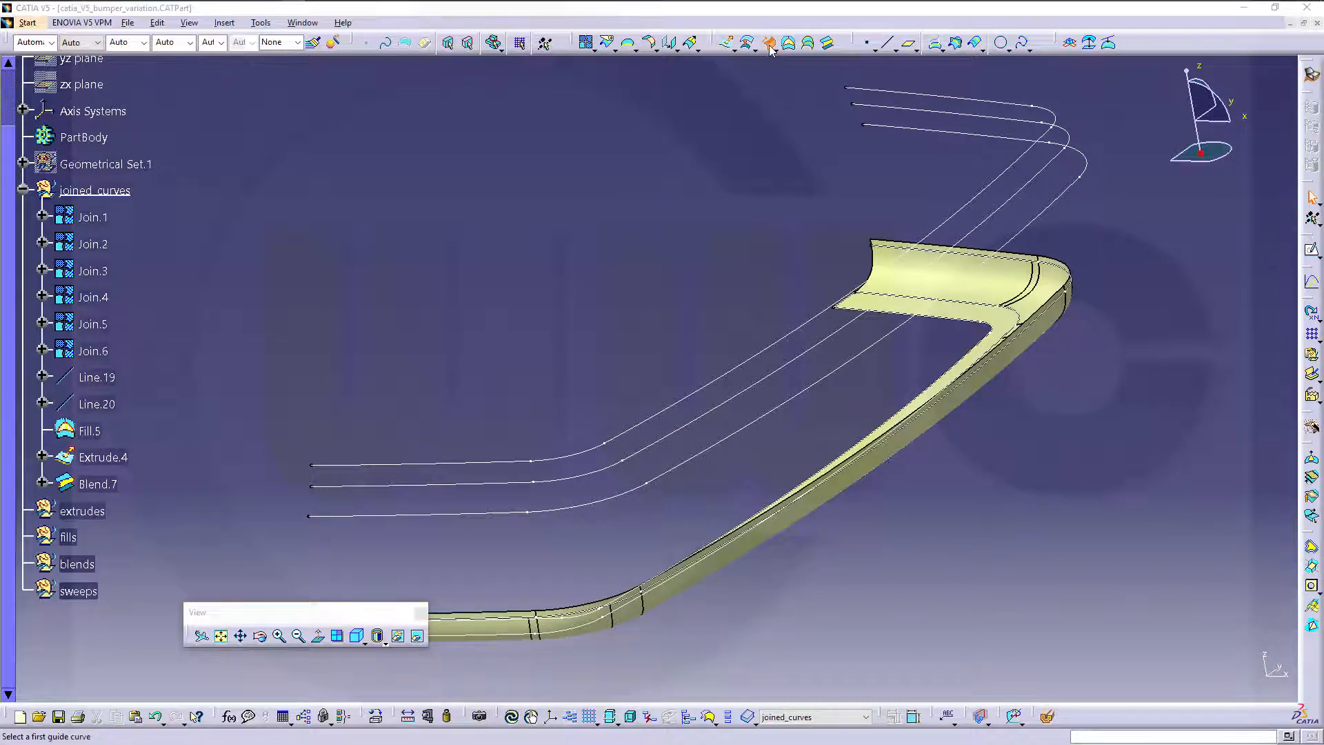
{"action": "left_click", "coordinate": [769, 43]}
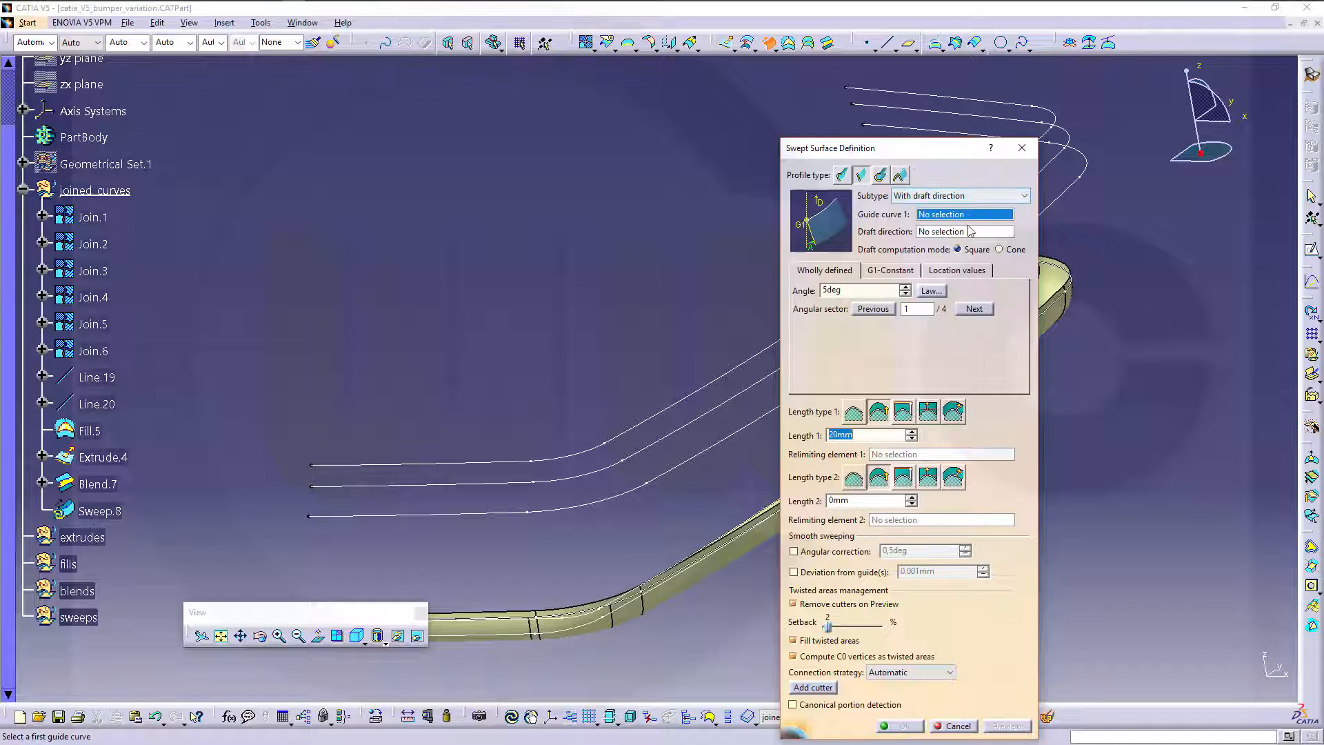
{"action": "mouse_move", "coordinate": [397, 523]}
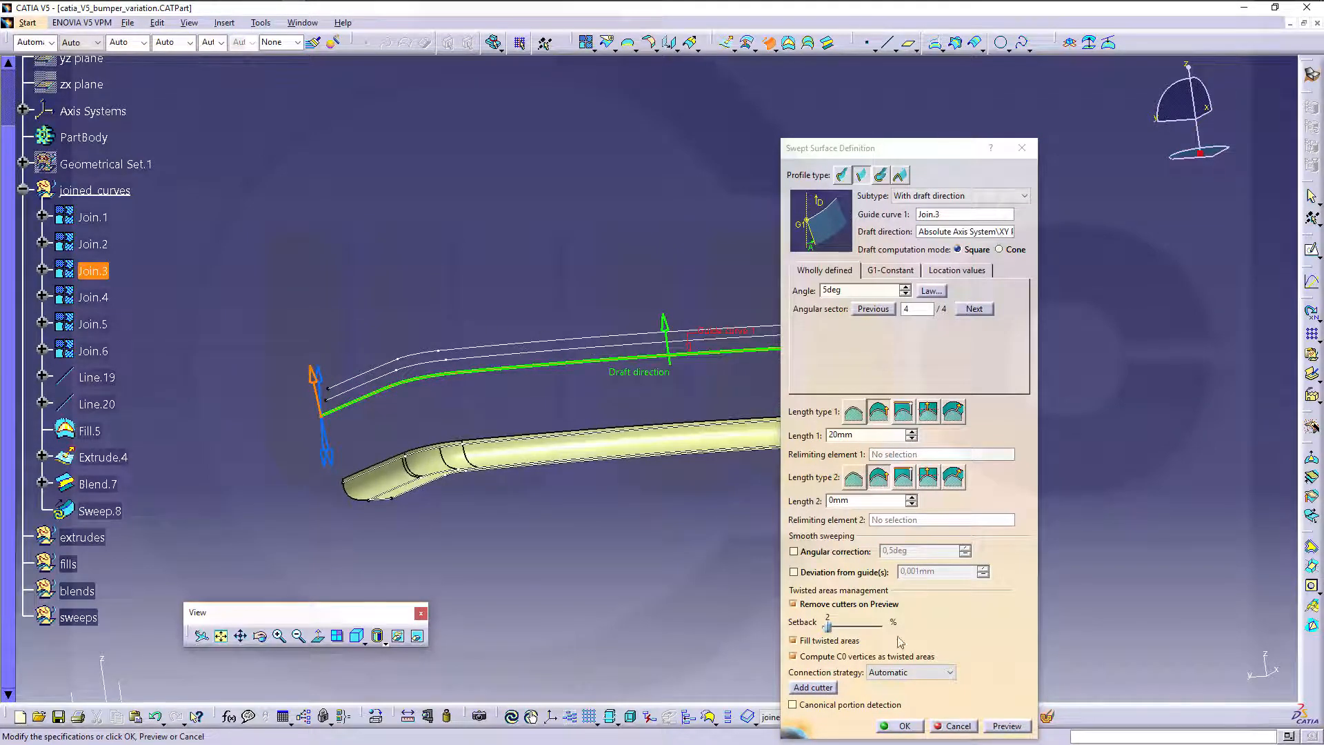
{"action": "left_click", "coordinate": [899, 726]}
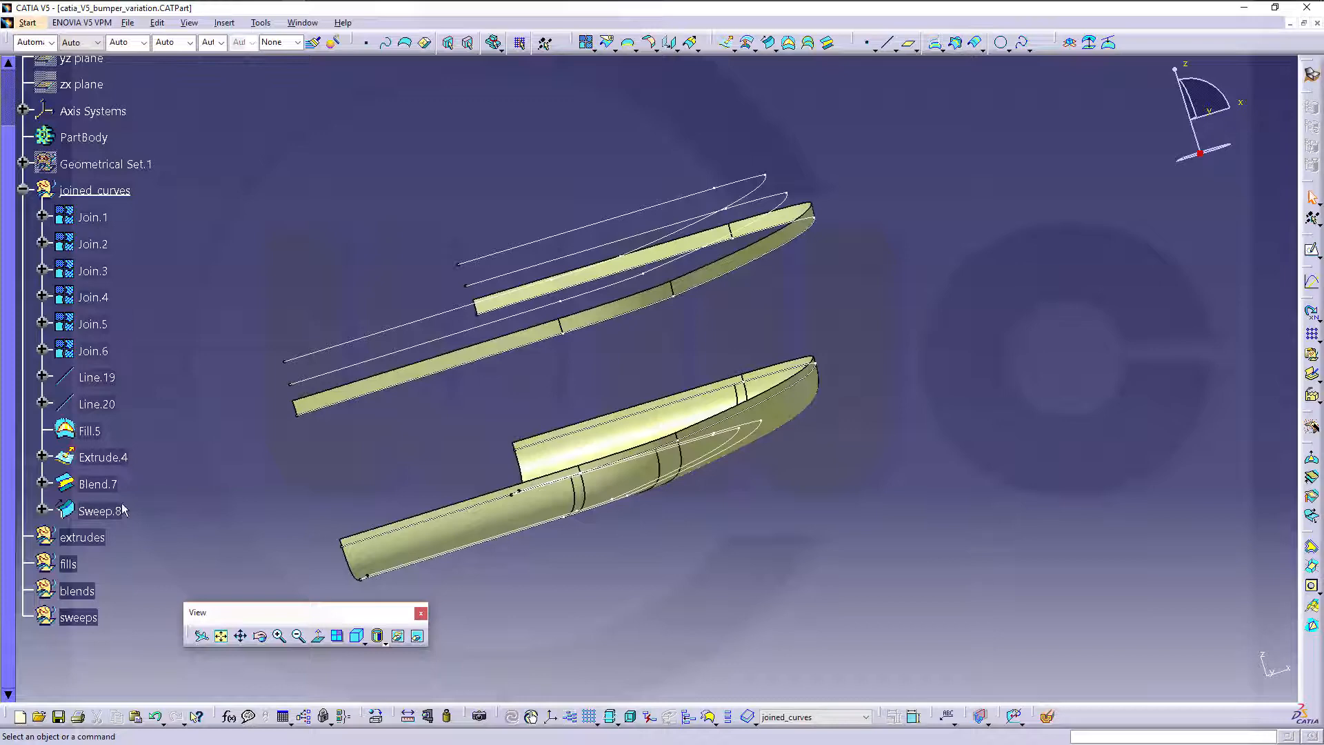
Move Sweep.8 into its set and define the blends set as the in-work object
{"action": "left_click", "coordinate": [96, 511]}
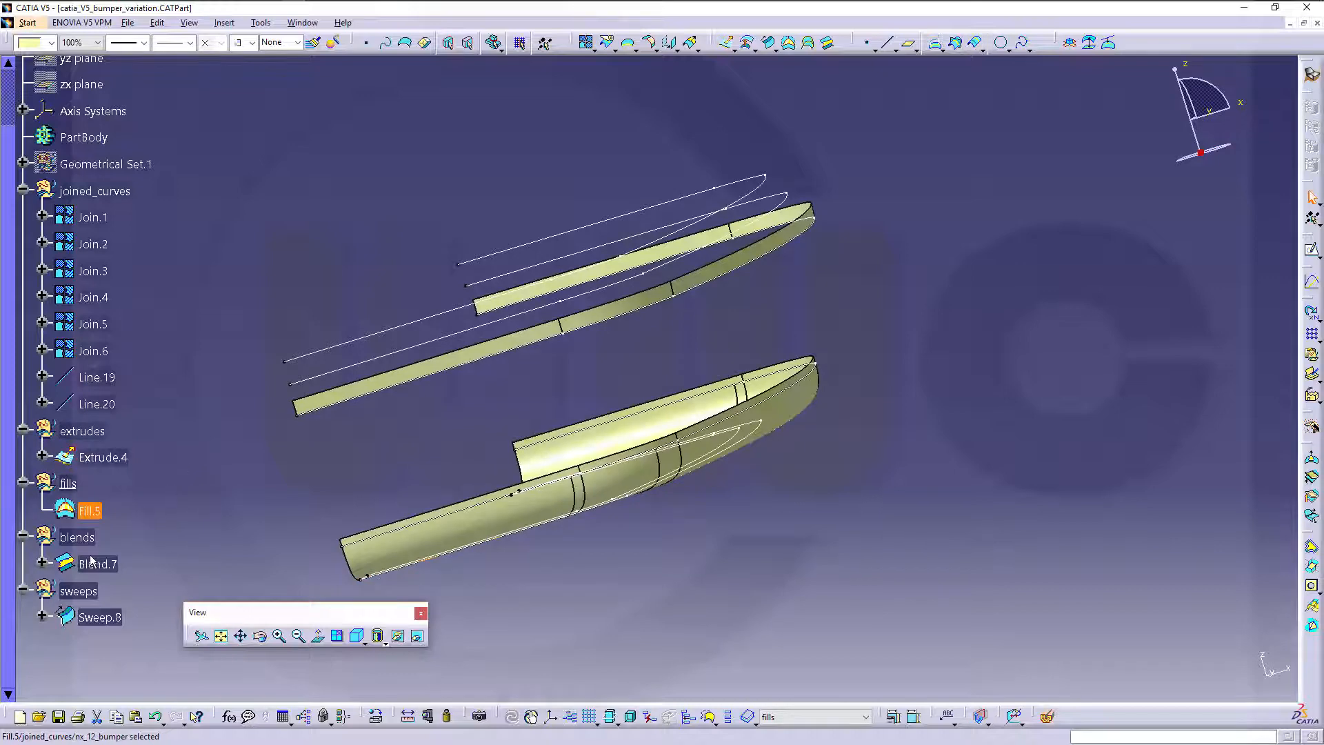
{"action": "right_click", "coordinate": [76, 537]}
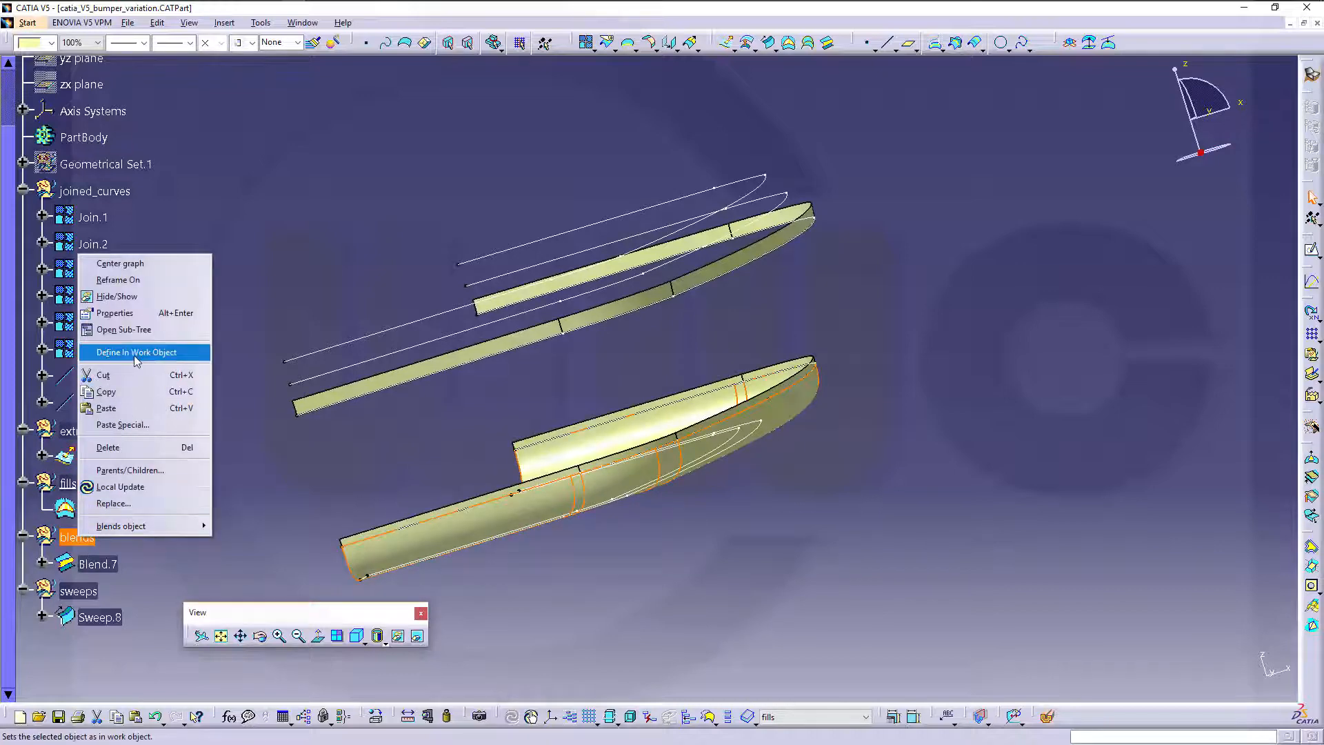
{"action": "left_click", "coordinate": [138, 352]}
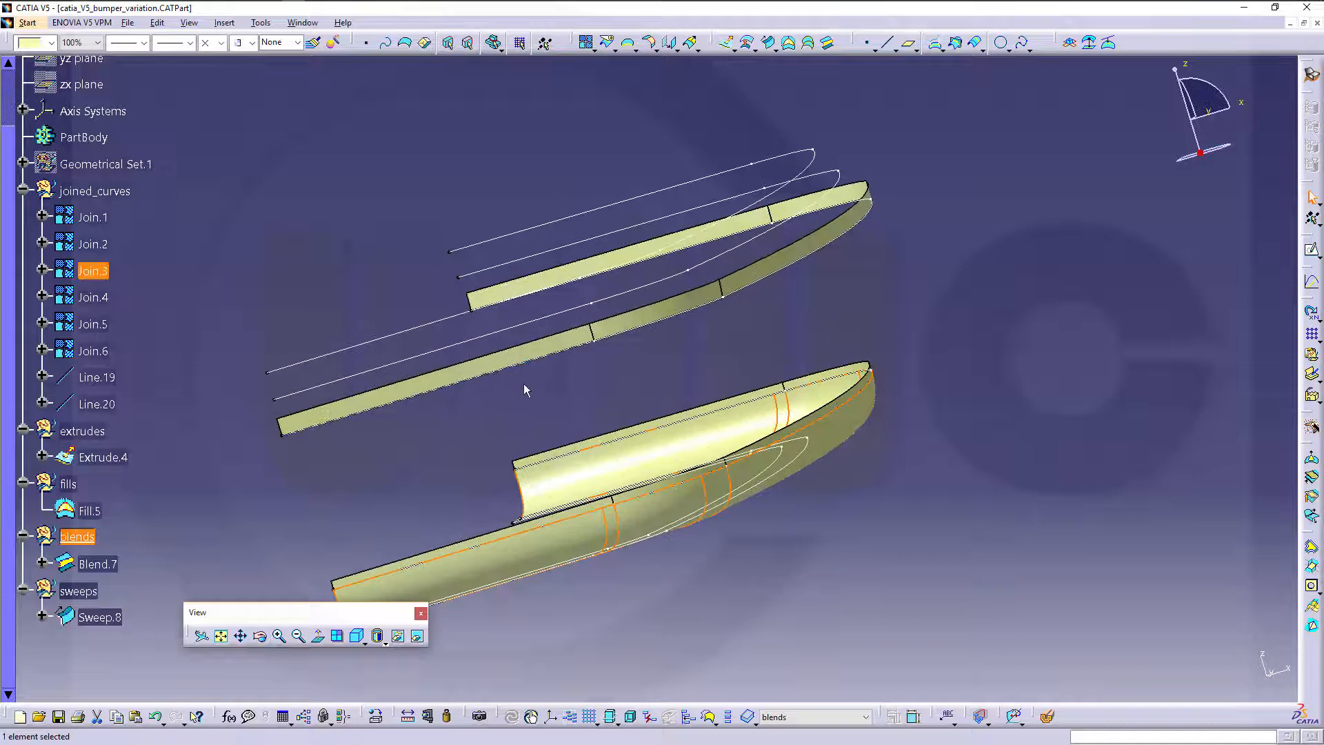
{"action": "right_click", "coordinate": [103, 457]}
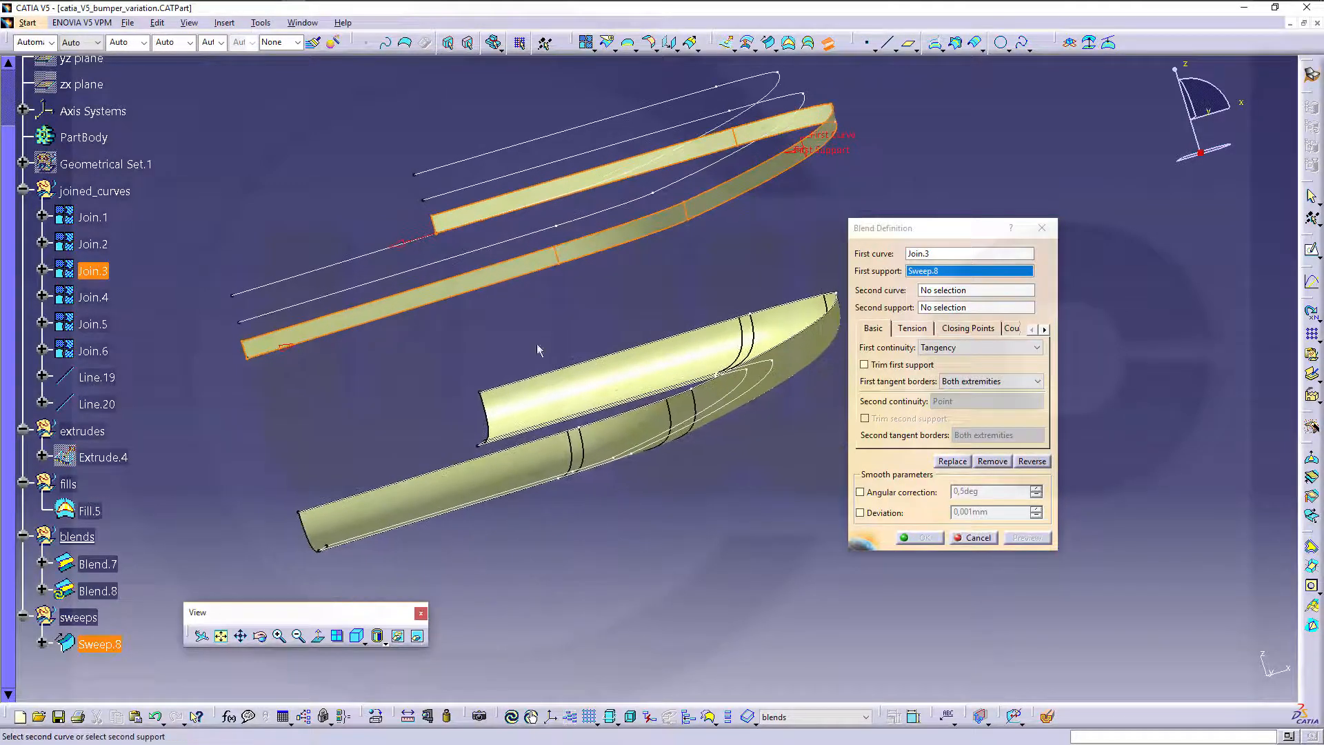
Create Blend.8 from Join.3 on Sweep.8 to Join.4 on Blend.7 with Point second continuity
{"action": "left_click", "coordinate": [549, 473]}
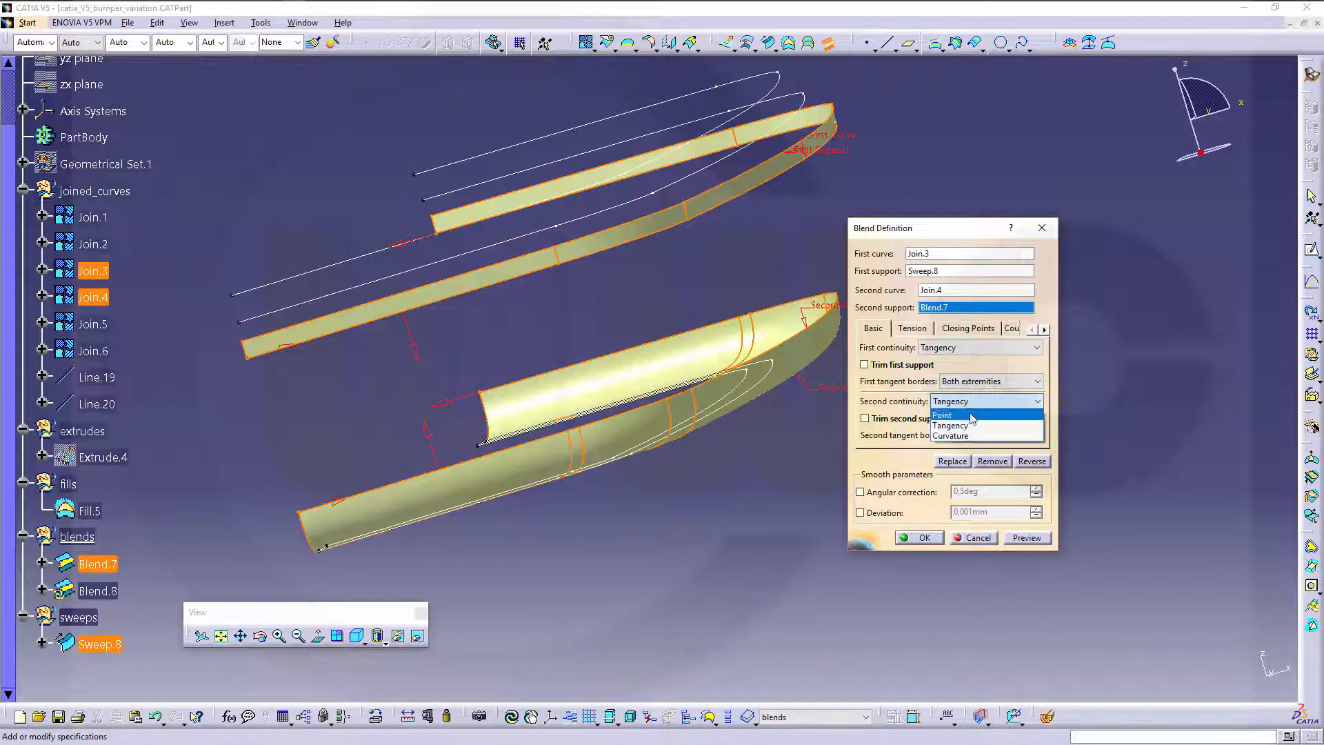
{"action": "left_click", "coordinate": [942, 415]}
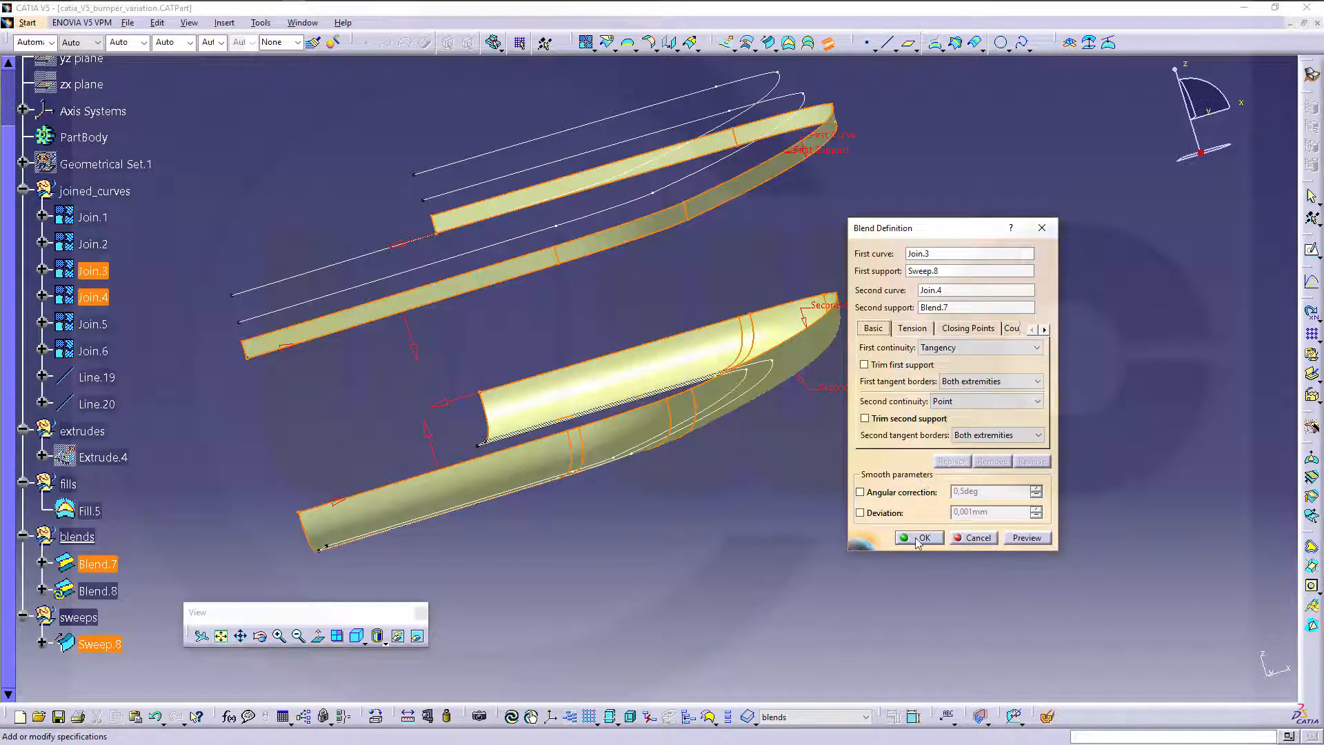
{"action": "left_click", "coordinate": [920, 538]}
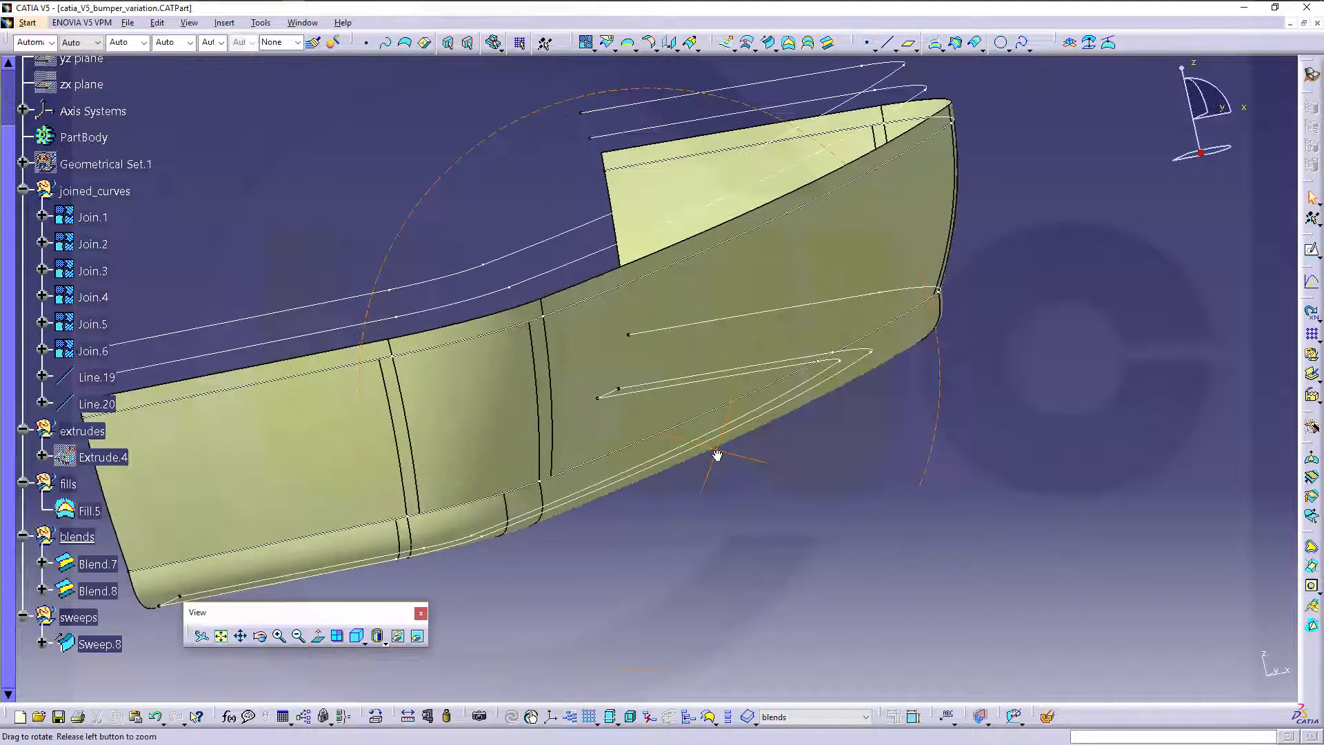
{"action": "left_click_drag", "start_coordinate": [717, 456], "coordinate": [548, 425]}
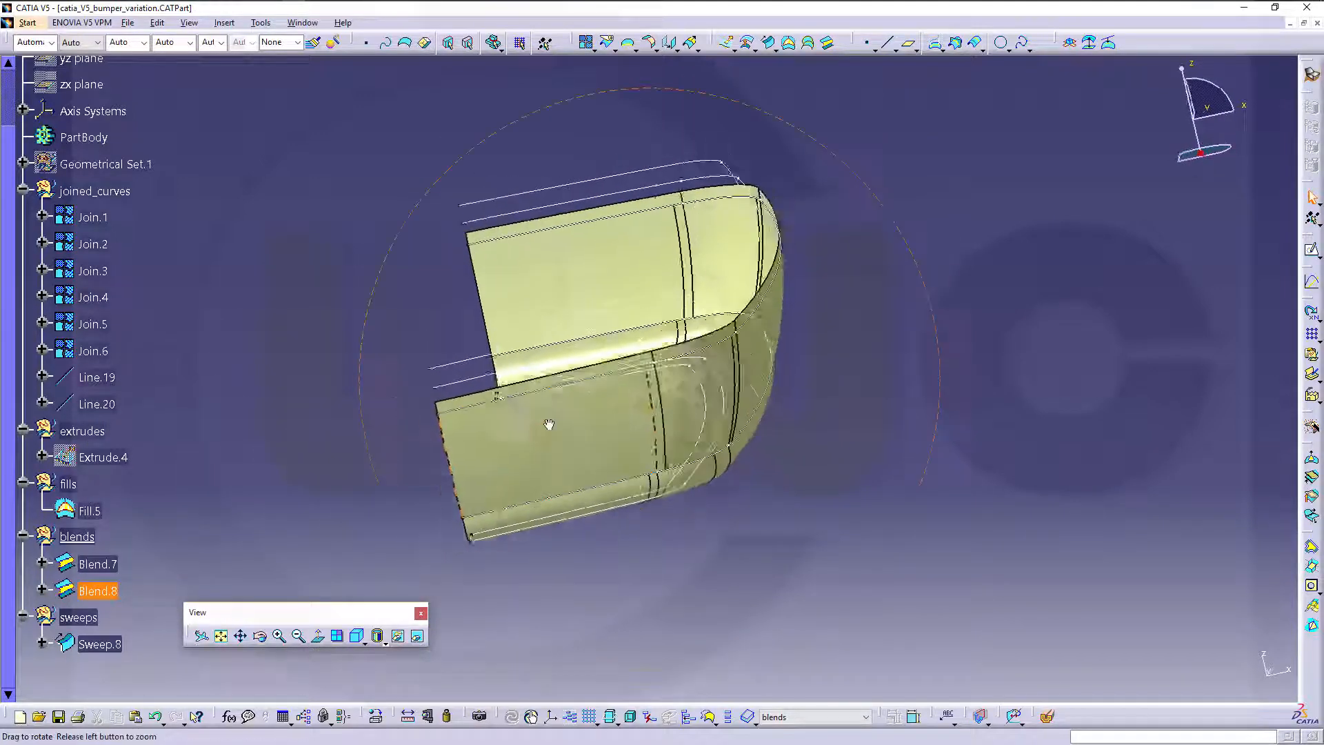
{"action": "left_click_drag", "start_coordinate": [549, 422], "coordinate": [274, 516]}
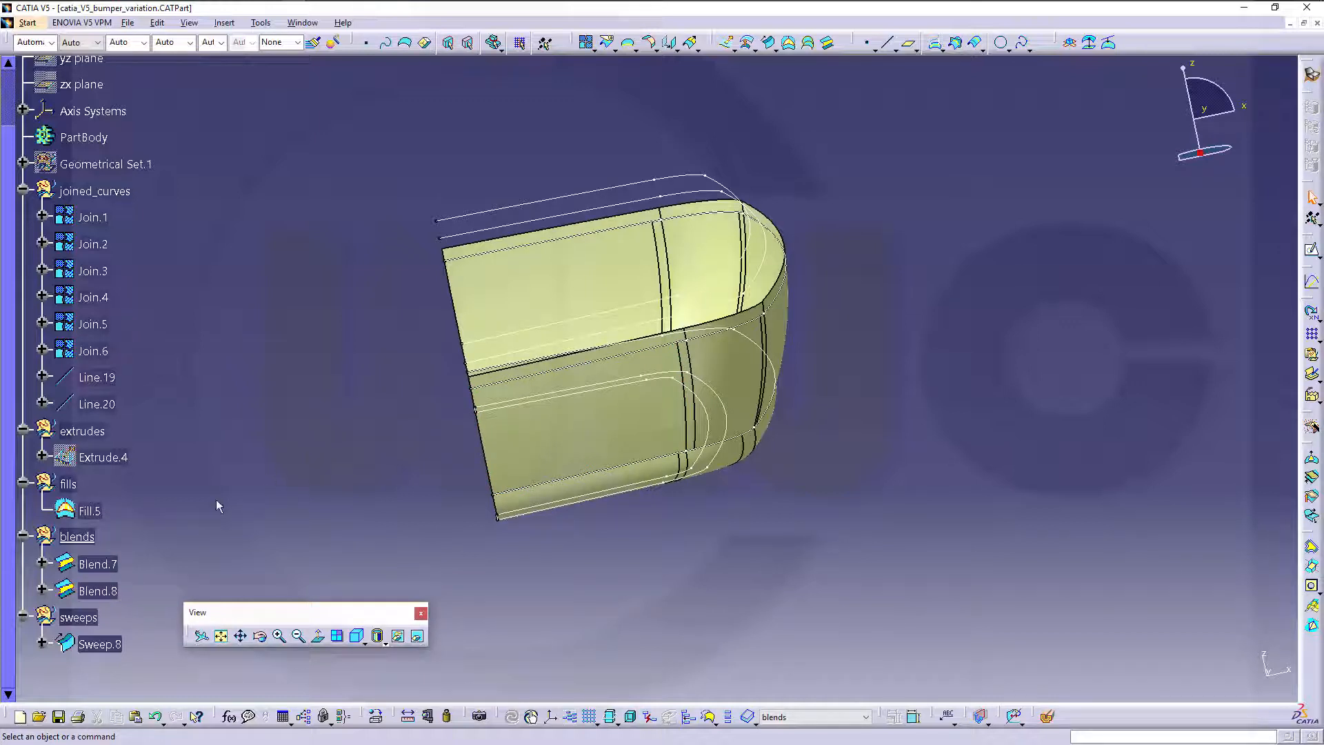
{"action": "mouse_move", "coordinate": [100, 644]}
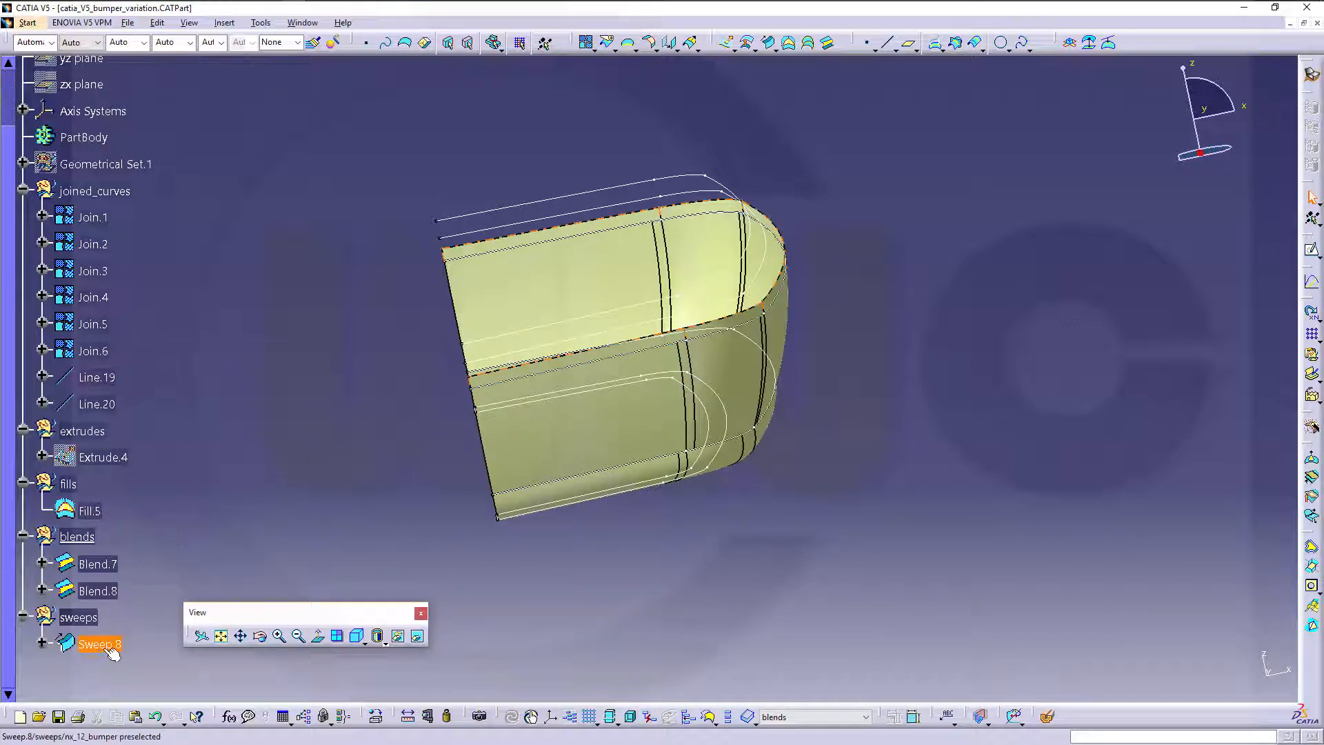
Create Line.21 from Join.2's end vertex and fill the opening as Fill.6
{"action": "right_click", "coordinate": [98, 644]}
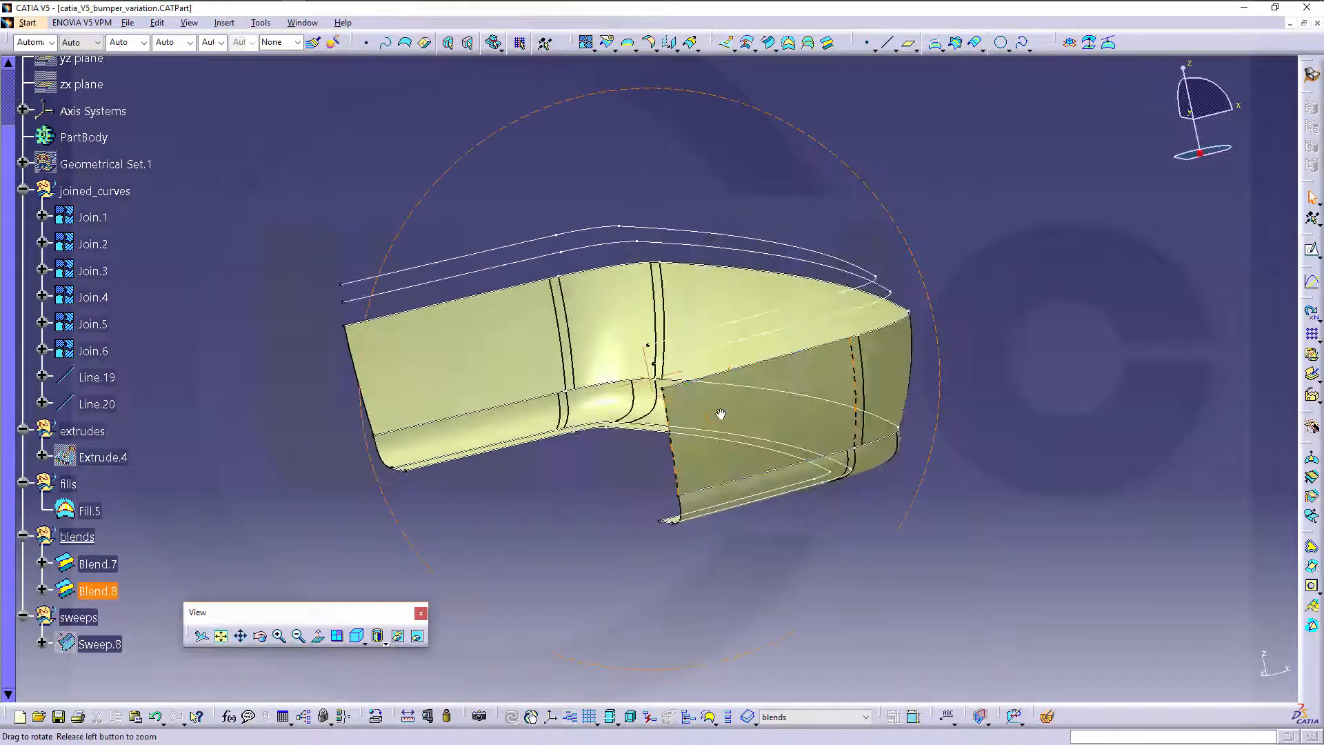
{"action": "left_click_drag", "start_coordinate": [722, 414], "coordinate": [878, 377]}
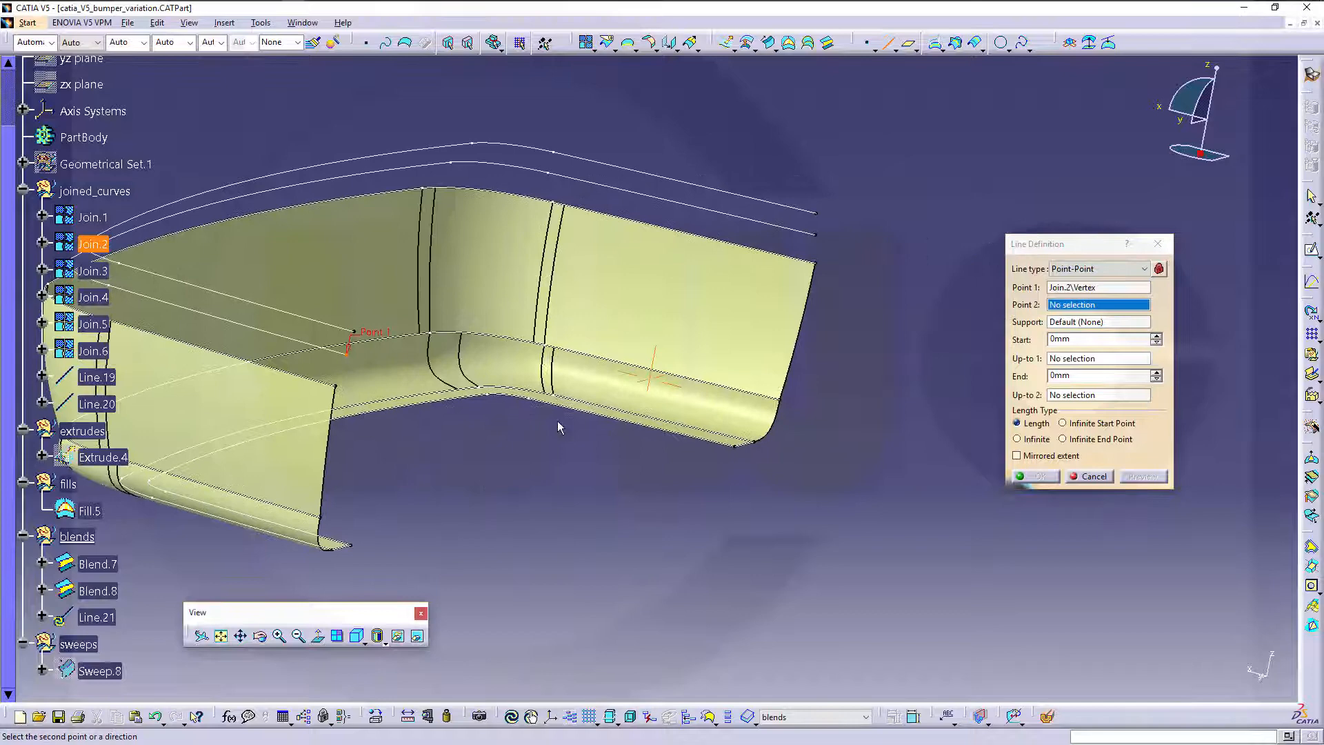
{"action": "left_click", "coordinate": [816, 233]}
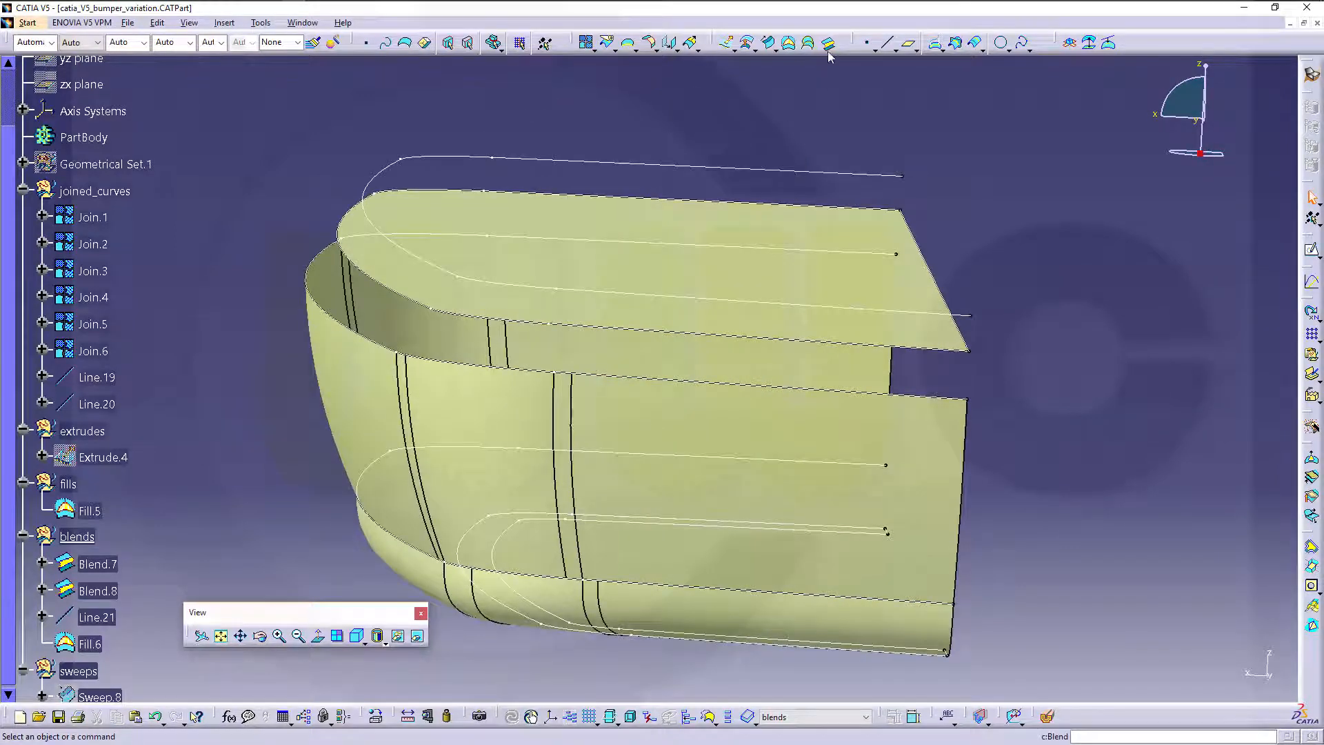
{"action": "left_click", "coordinate": [828, 43]}
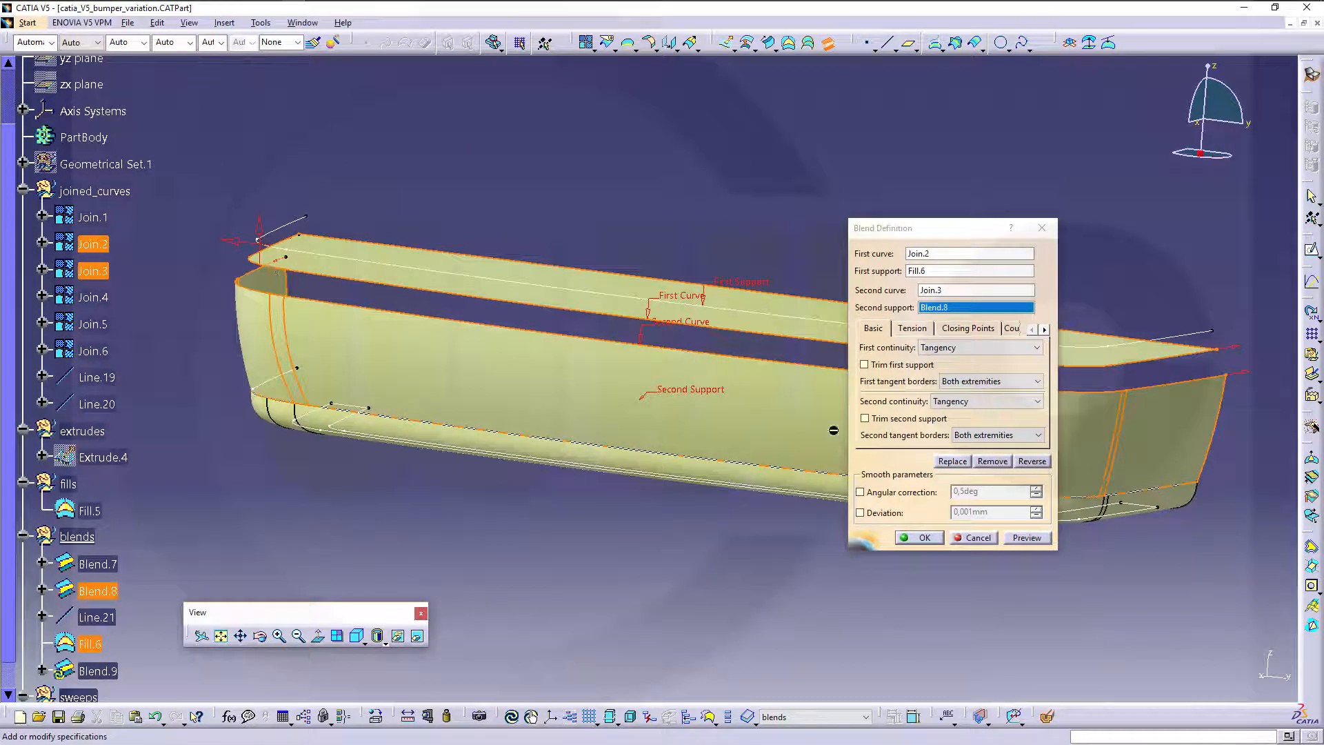
Create Blend.9 from Join.2 on Fill.6 to Join.3 on Blend.8 with tensions 1.4 and 1.1
{"action": "left_click", "coordinate": [1027, 538]}
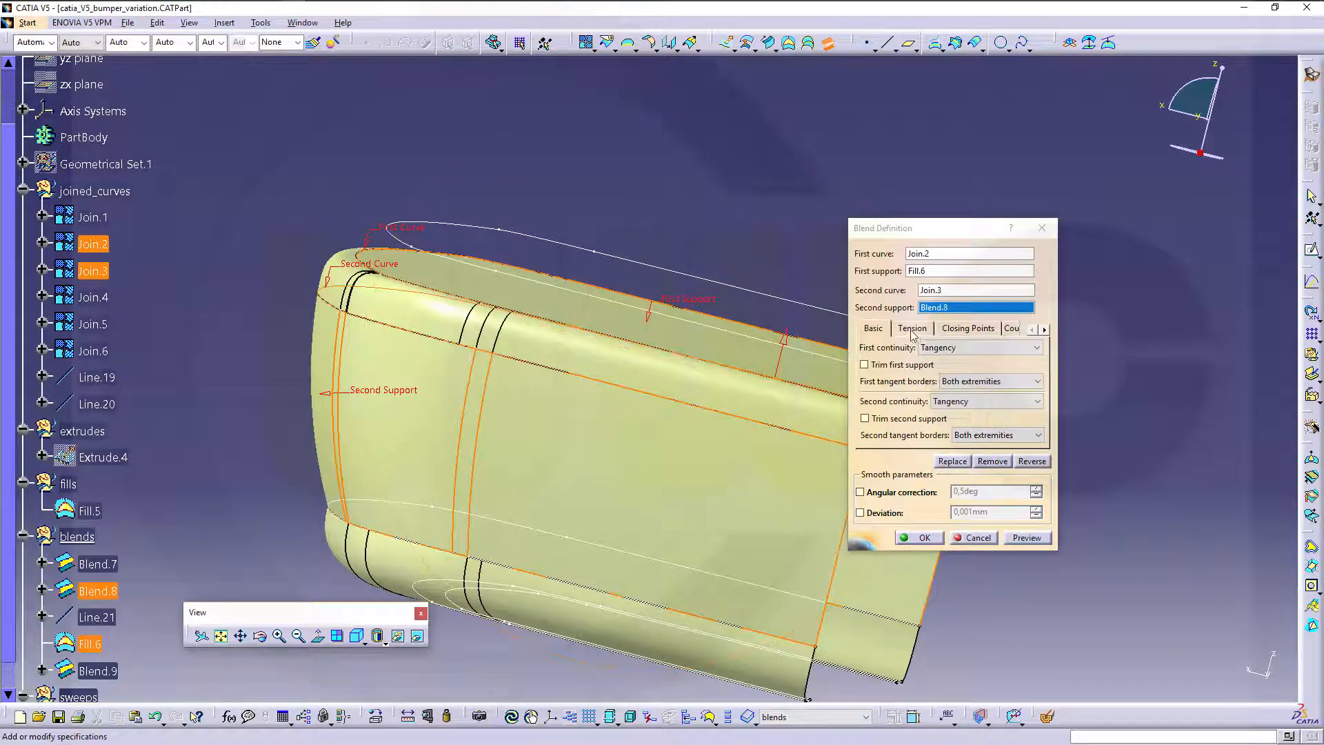
{"action": "left_click", "coordinate": [911, 328]}
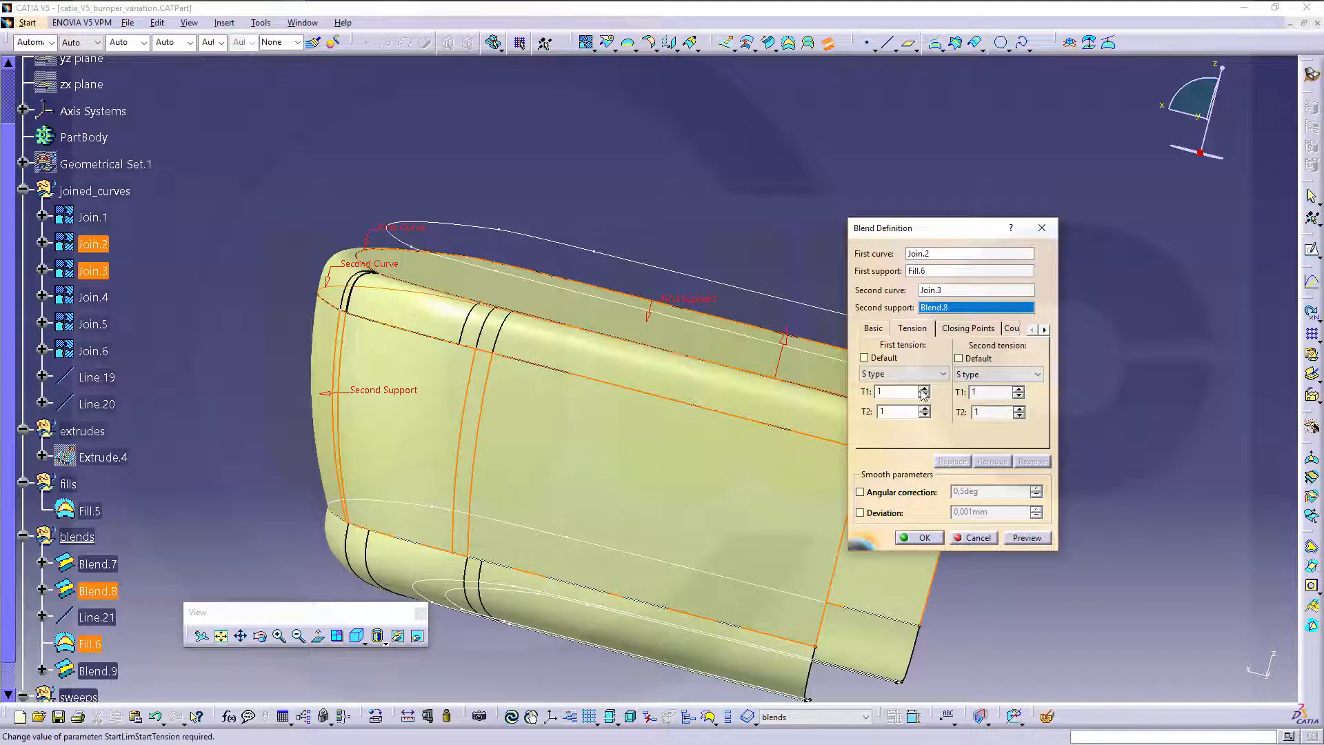
{"action": "left_click", "coordinate": [925, 388]}
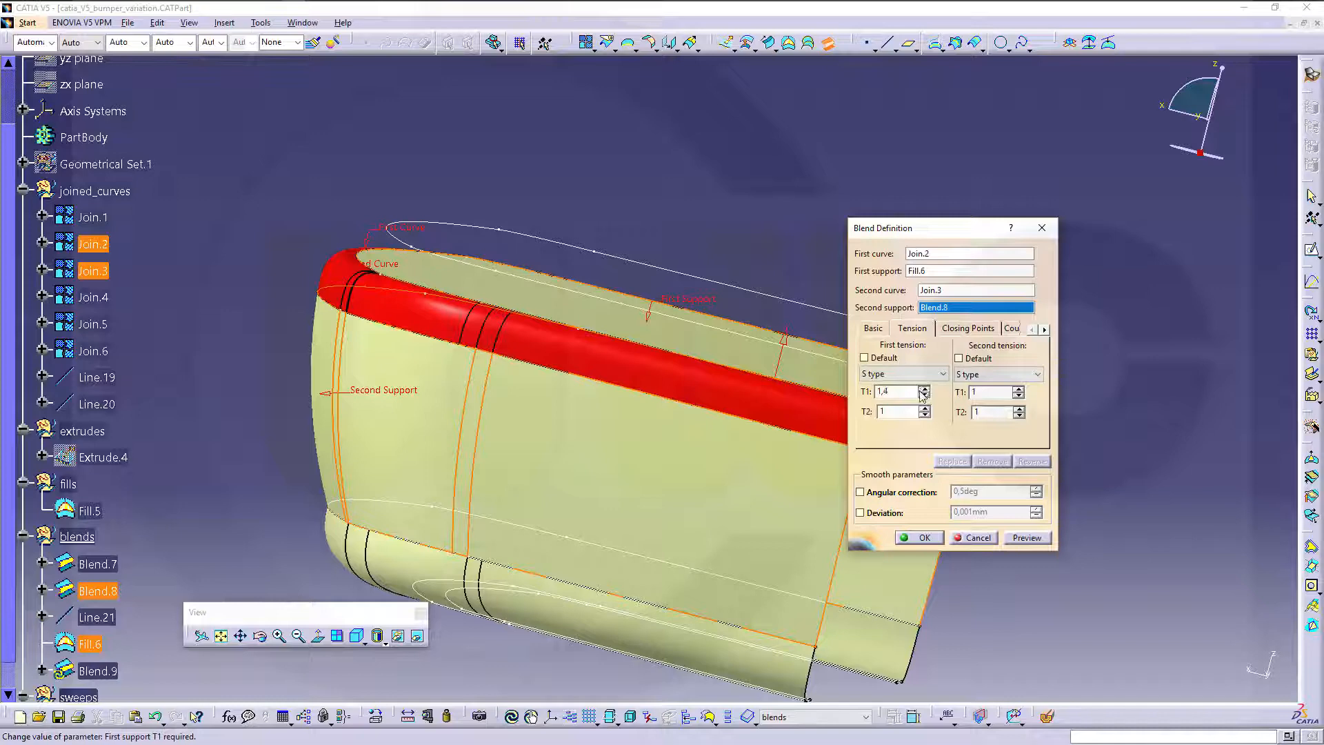
{"action": "left_click", "coordinate": [1018, 388]}
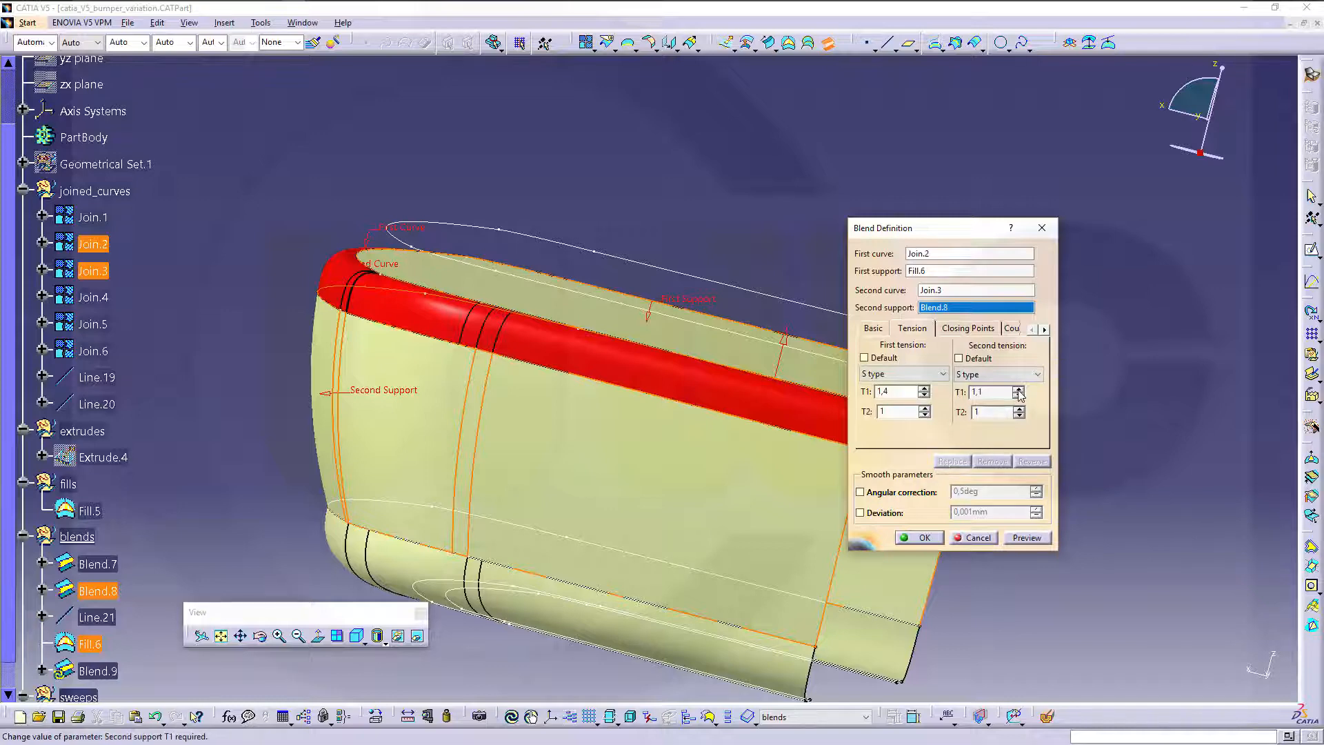
{"action": "left_click", "coordinate": [972, 538]}
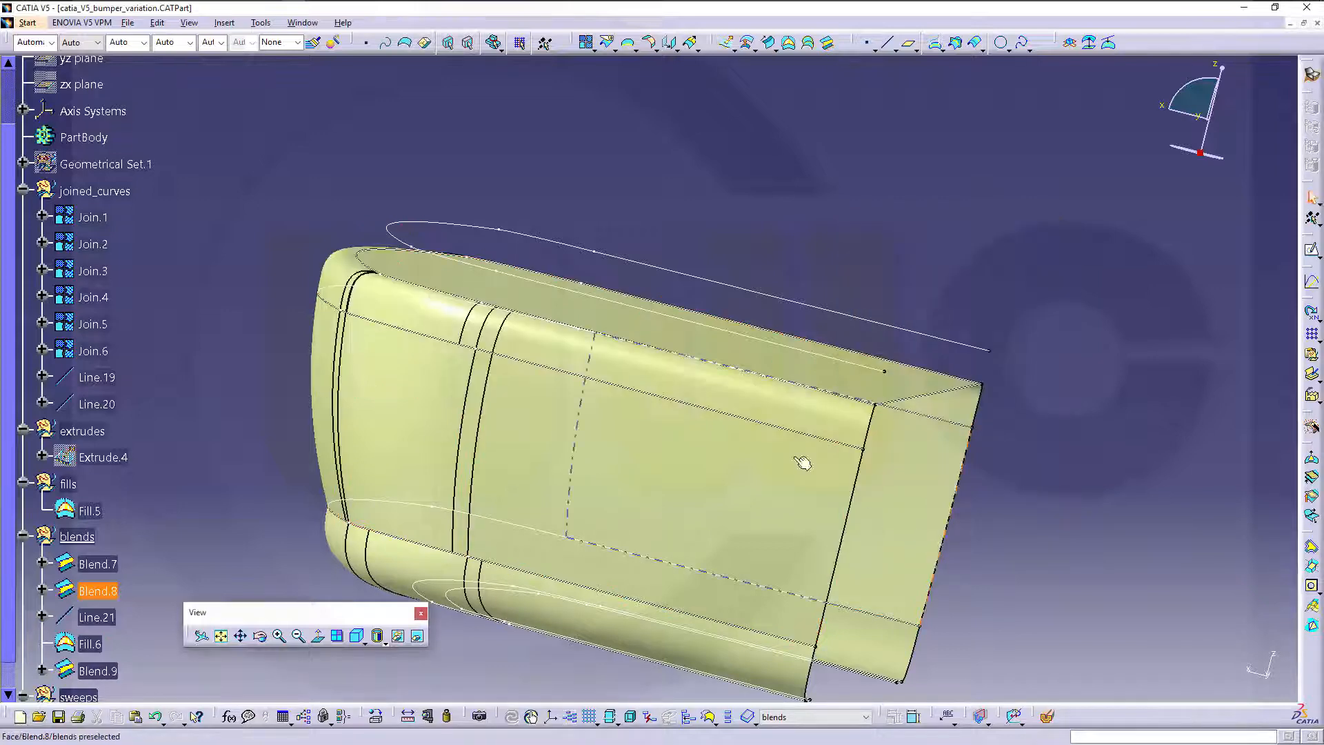
{"action": "left_click_drag", "start_coordinate": [802, 463], "coordinate": [662, 410]}
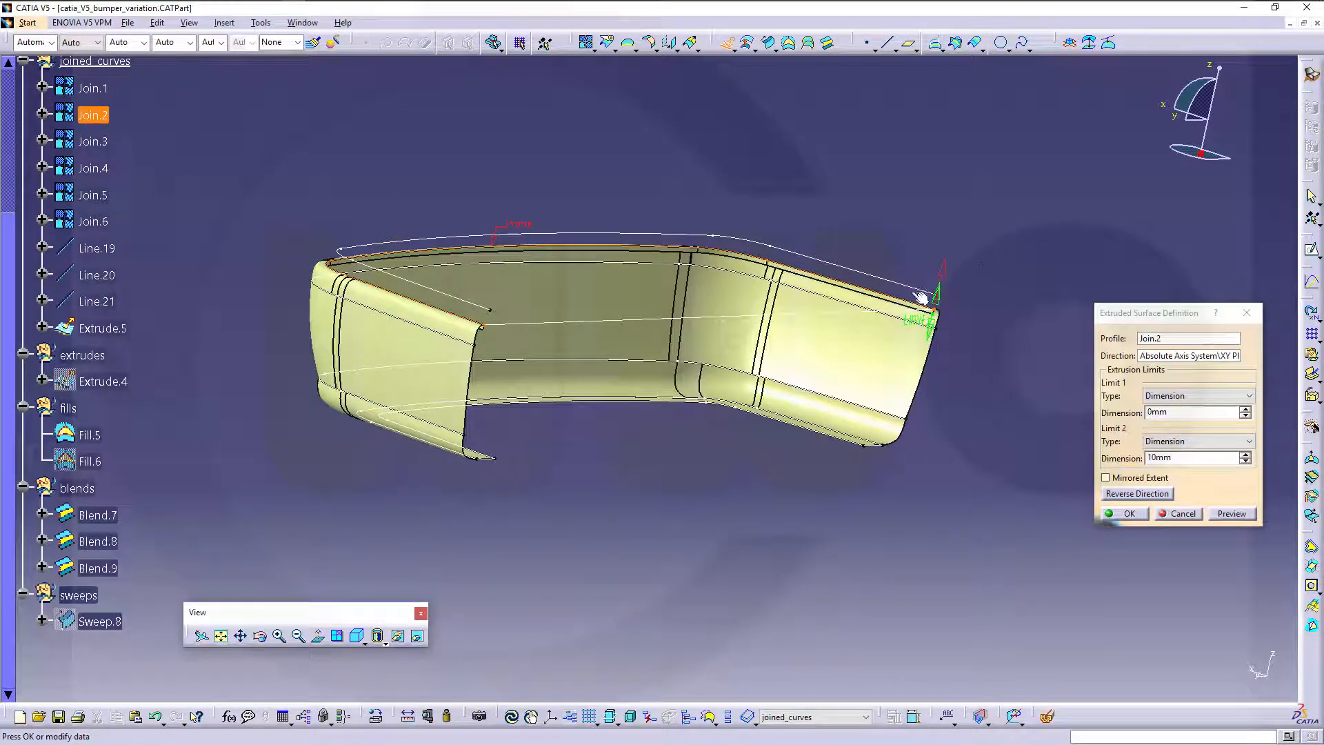
Extrude Join.2 from 0 to 10 mm along the XY plane direction, creating Extrude.5
{"action": "left_click", "coordinate": [1230, 513]}
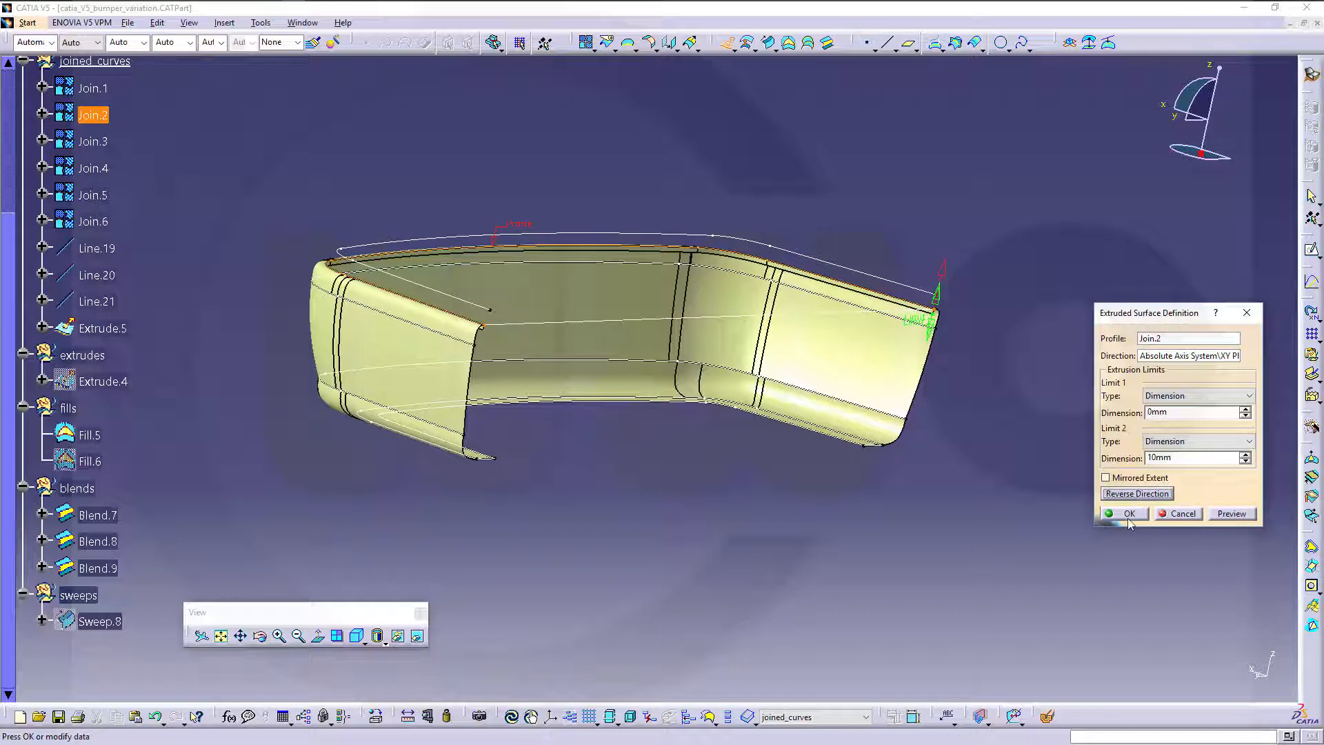
{"action": "left_click", "coordinate": [1127, 514]}
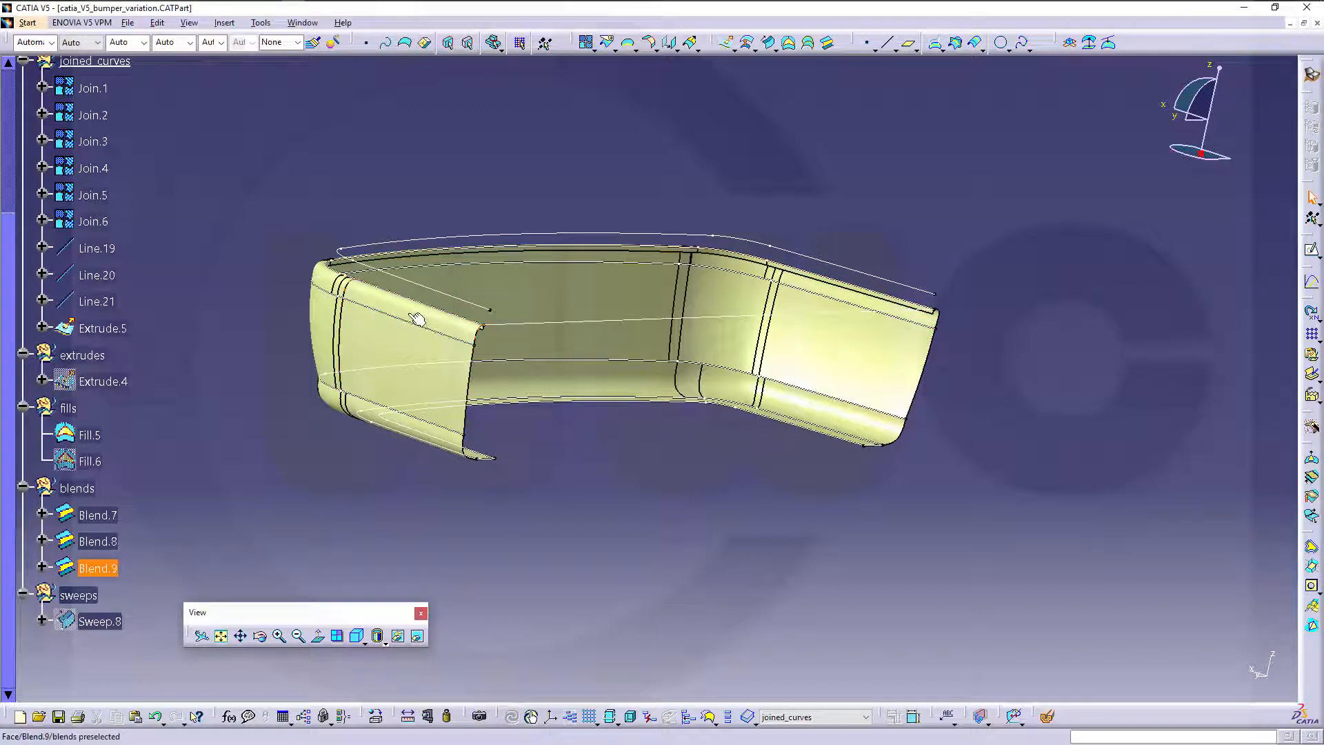
Draw Line.22 across Join.1's open endpoints and fill the enclosed boundary as Fill.7
{"action": "left_click", "coordinate": [98, 516]}
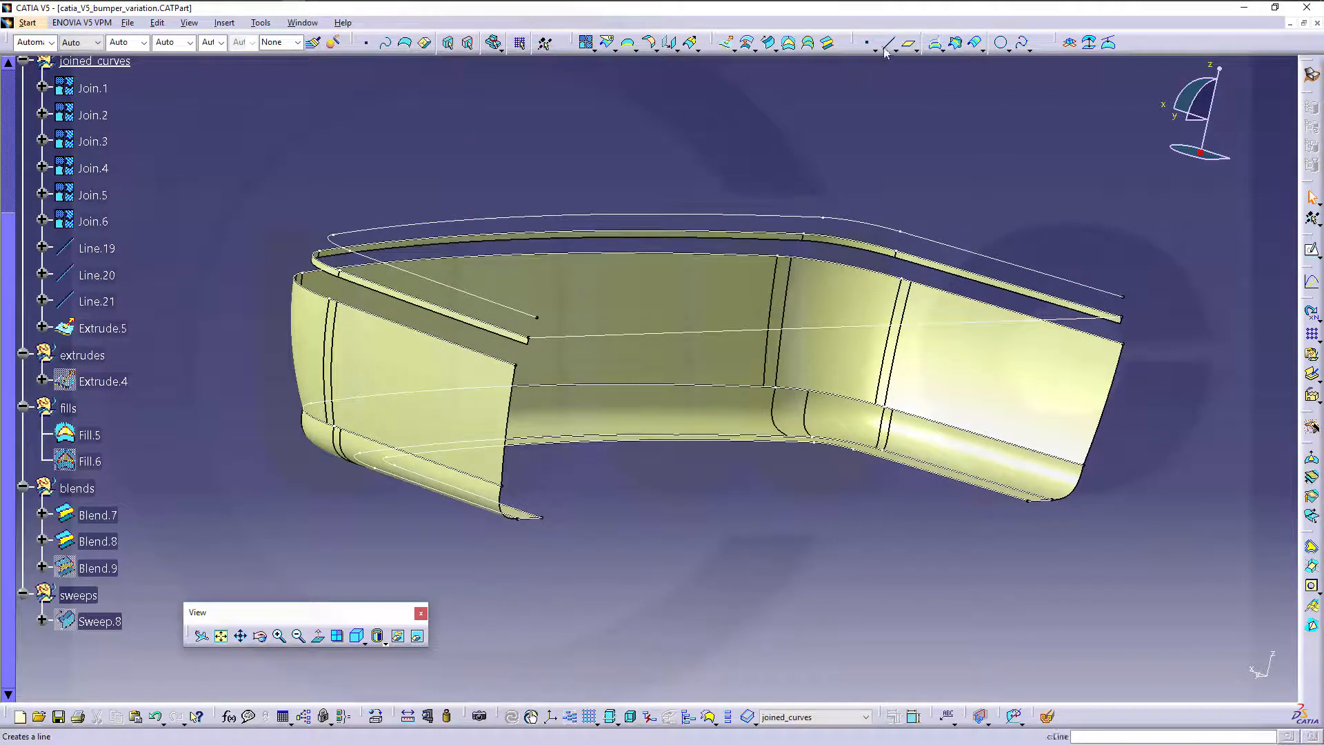
{"action": "left_click", "coordinate": [894, 43]}
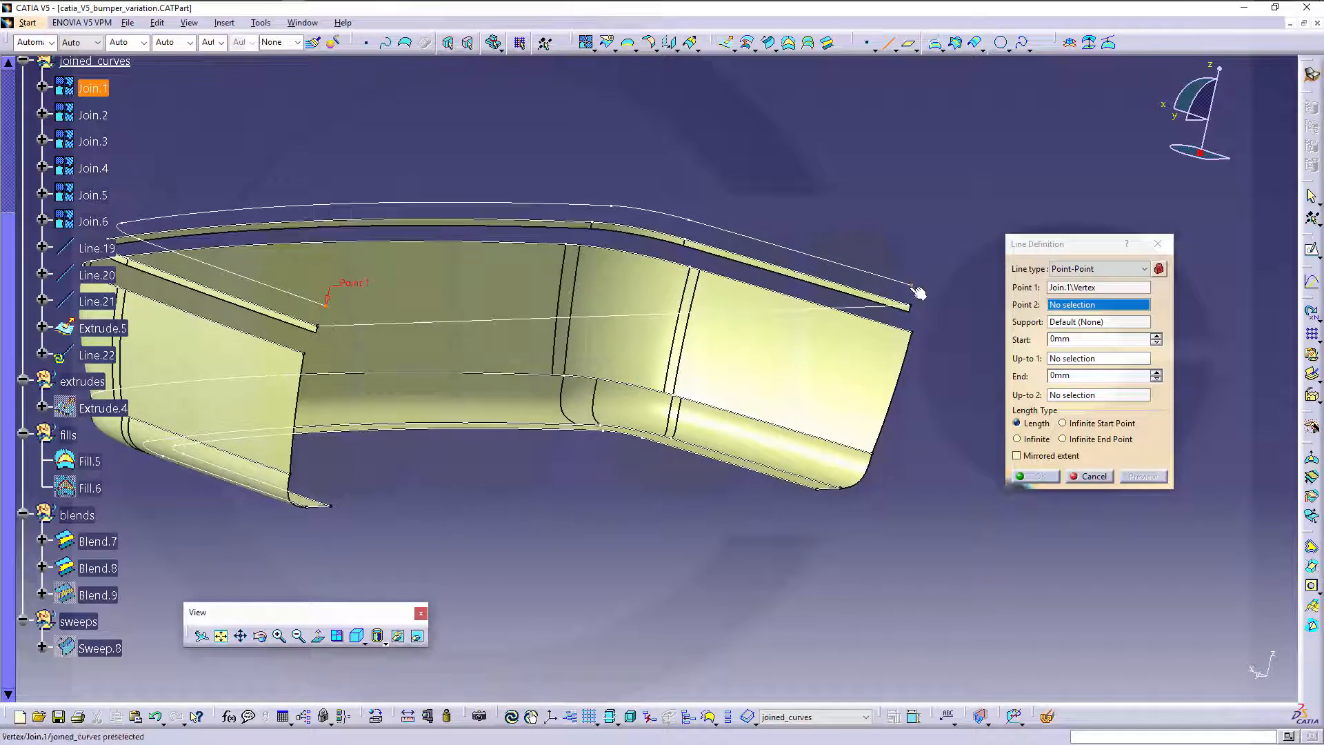
{"action": "left_click", "coordinate": [1094, 475]}
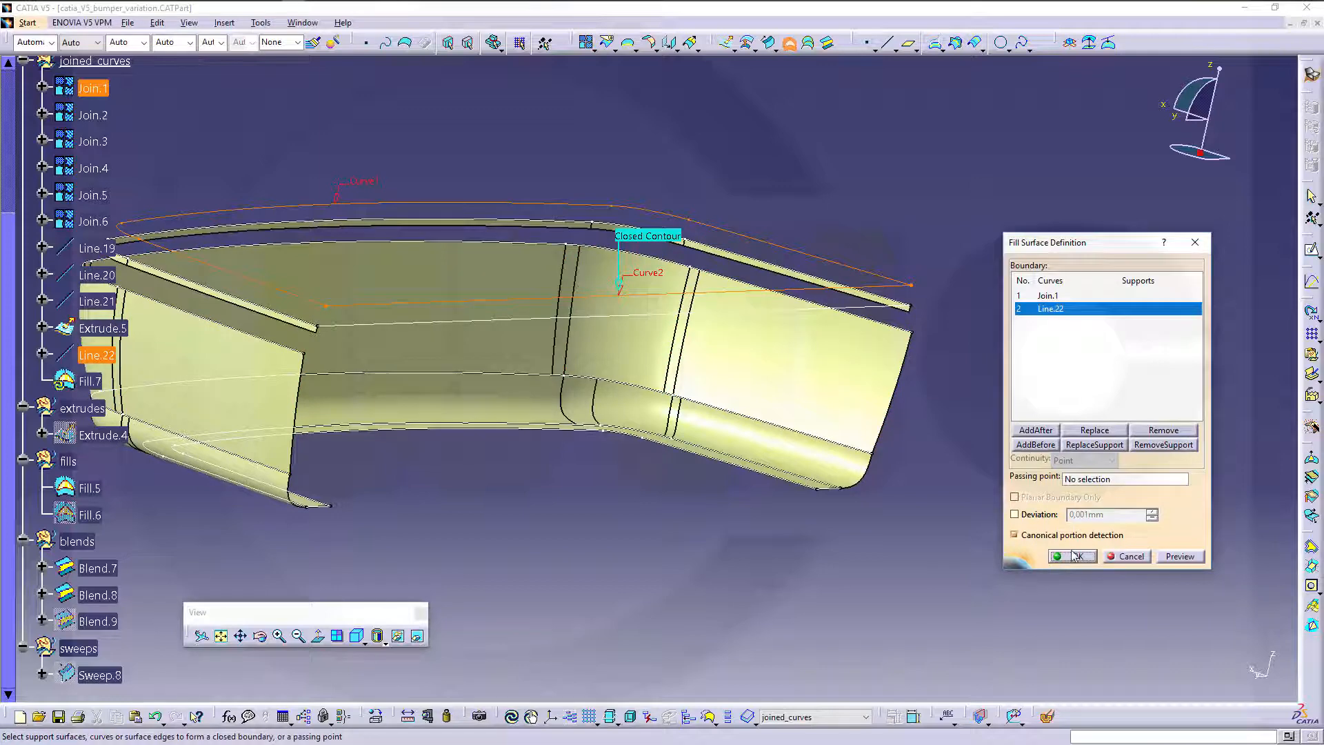
{"action": "left_click", "coordinate": [1075, 556]}
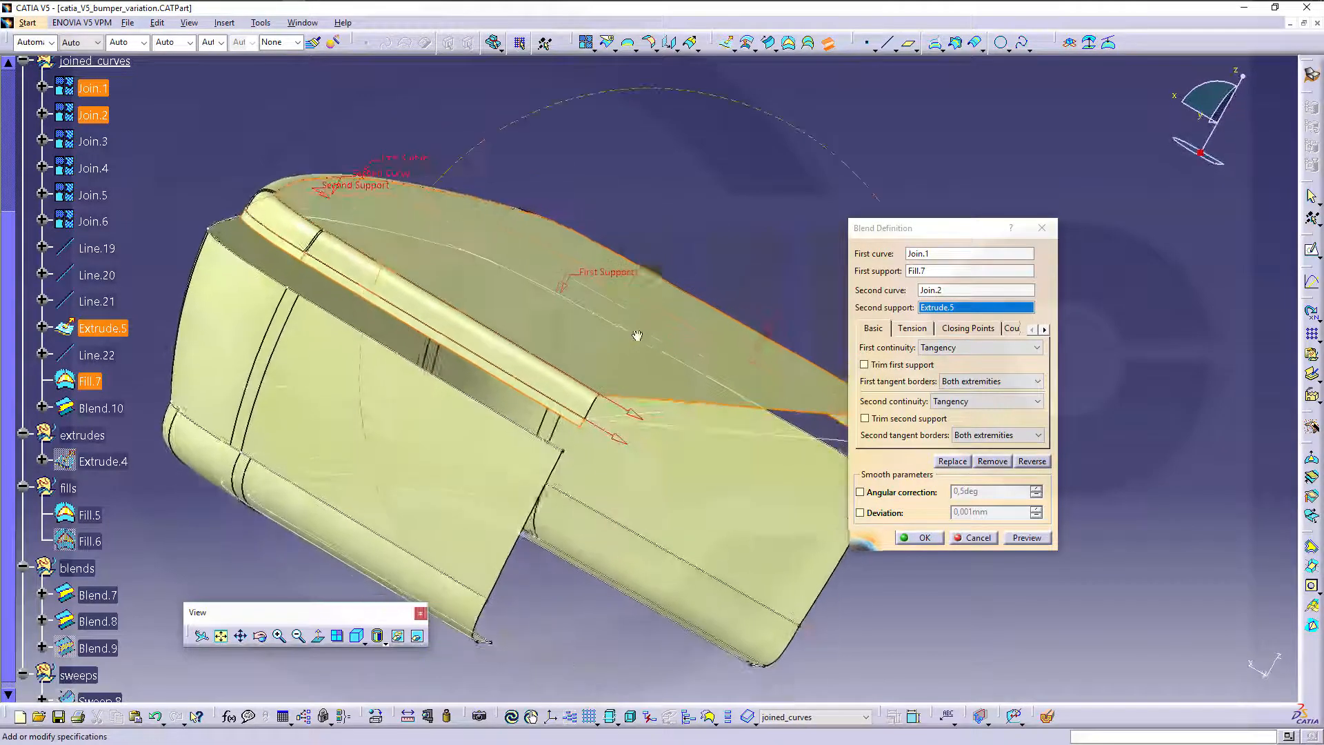
Create Blend.10 from Join.1 on Fill.7 to Join.2 on Extrude.5, tangent at both
{"action": "left_click", "coordinate": [912, 327]}
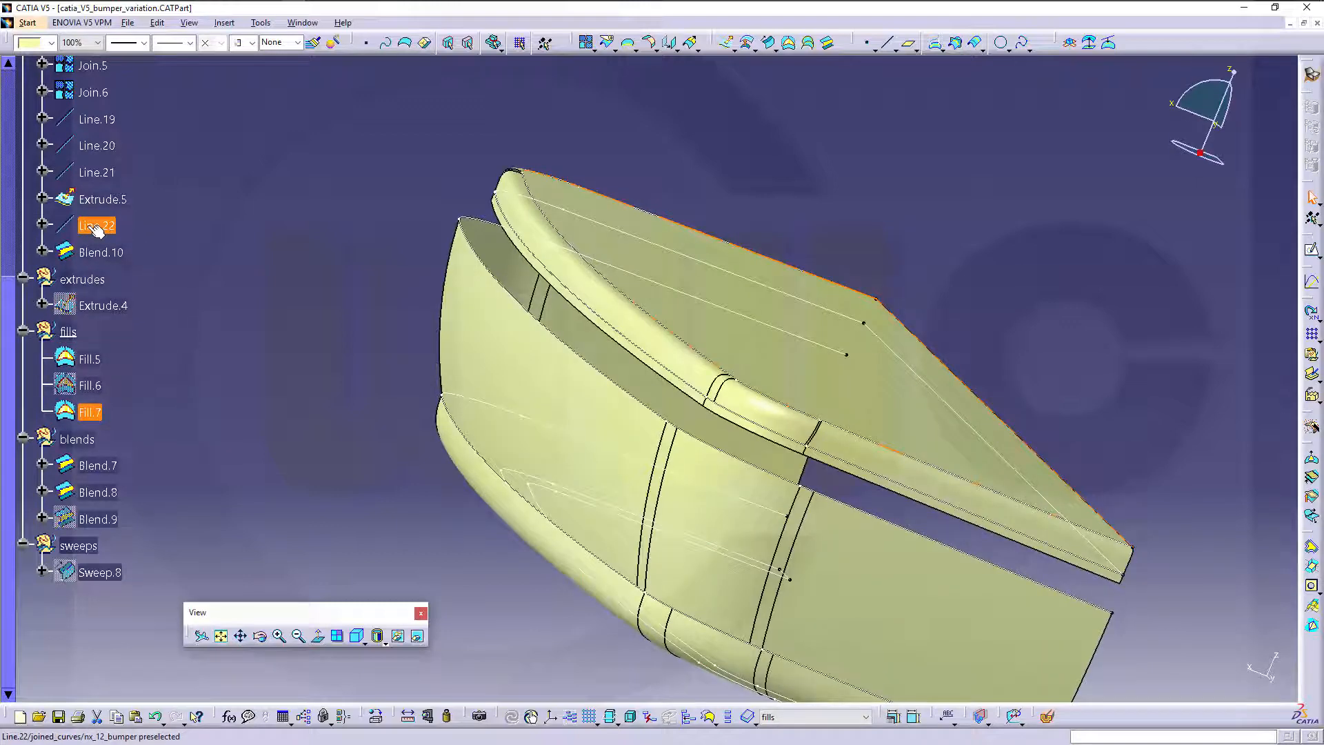
Regroup Line.22 into its set, define Blend.9 as the work object, and orbit the top
{"action": "left_click", "coordinate": [102, 200]}
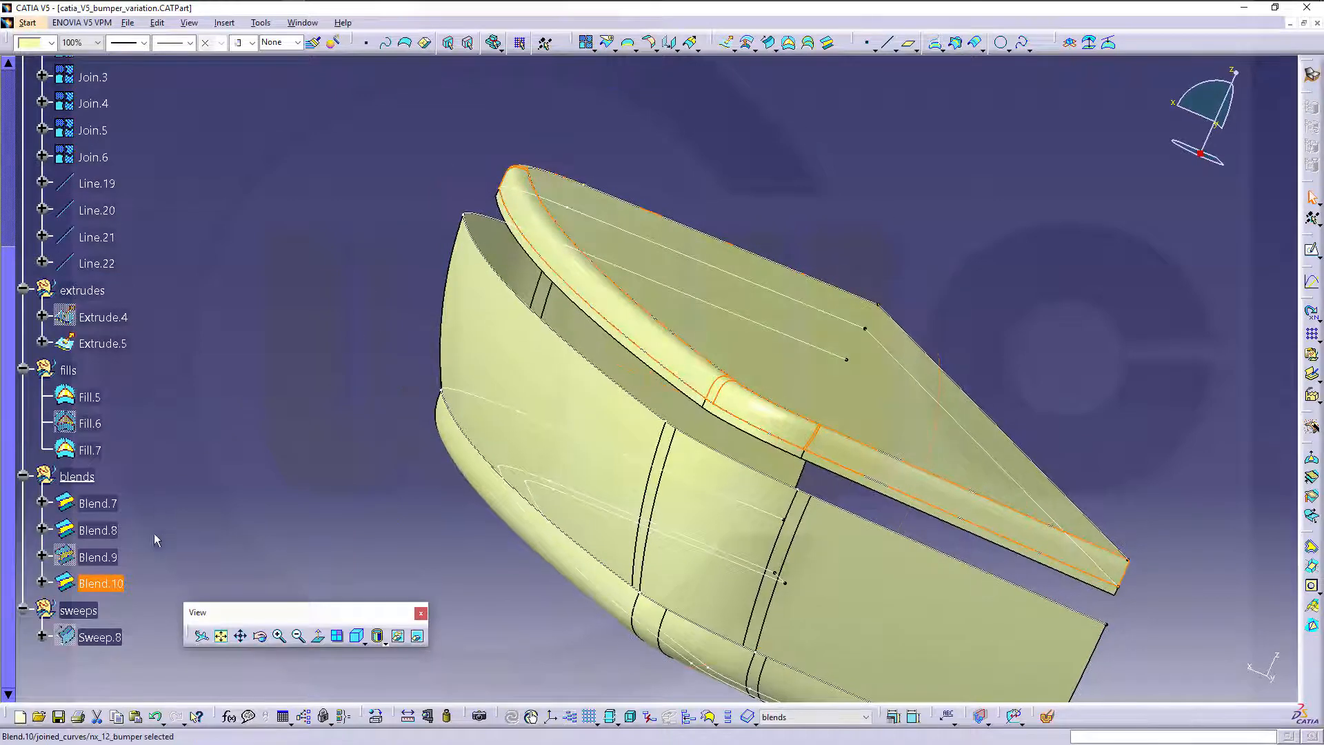
{"action": "right_click", "coordinate": [97, 557]}
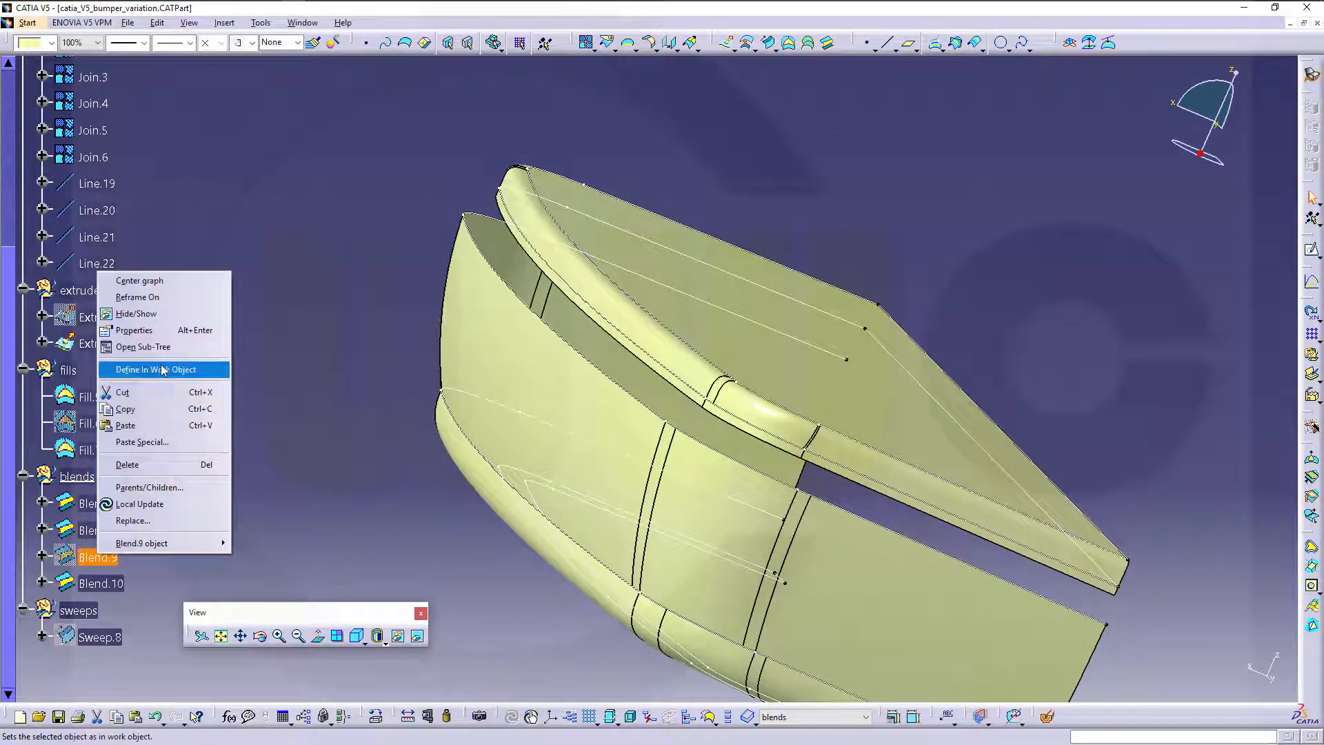
{"action": "left_click", "coordinate": [159, 369]}
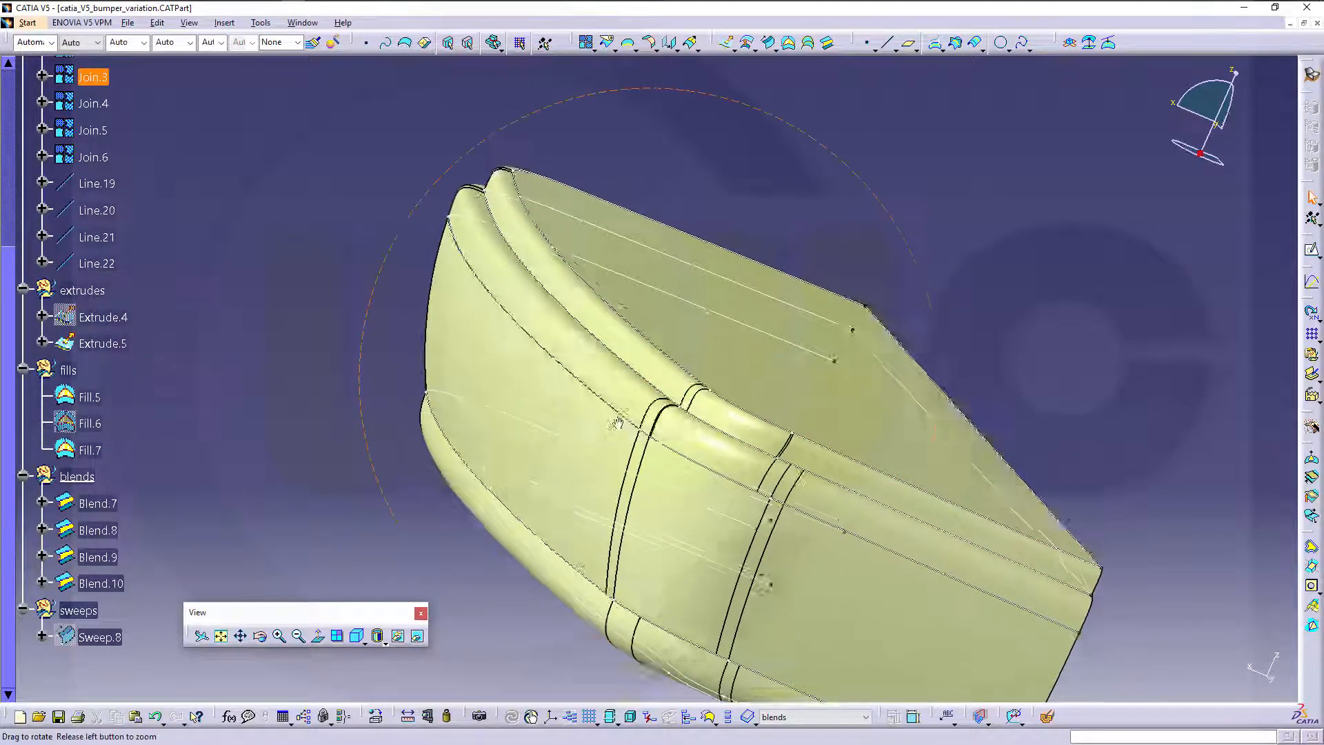
{"action": "left_click_drag", "start_coordinate": [617, 423], "coordinate": [667, 404]}
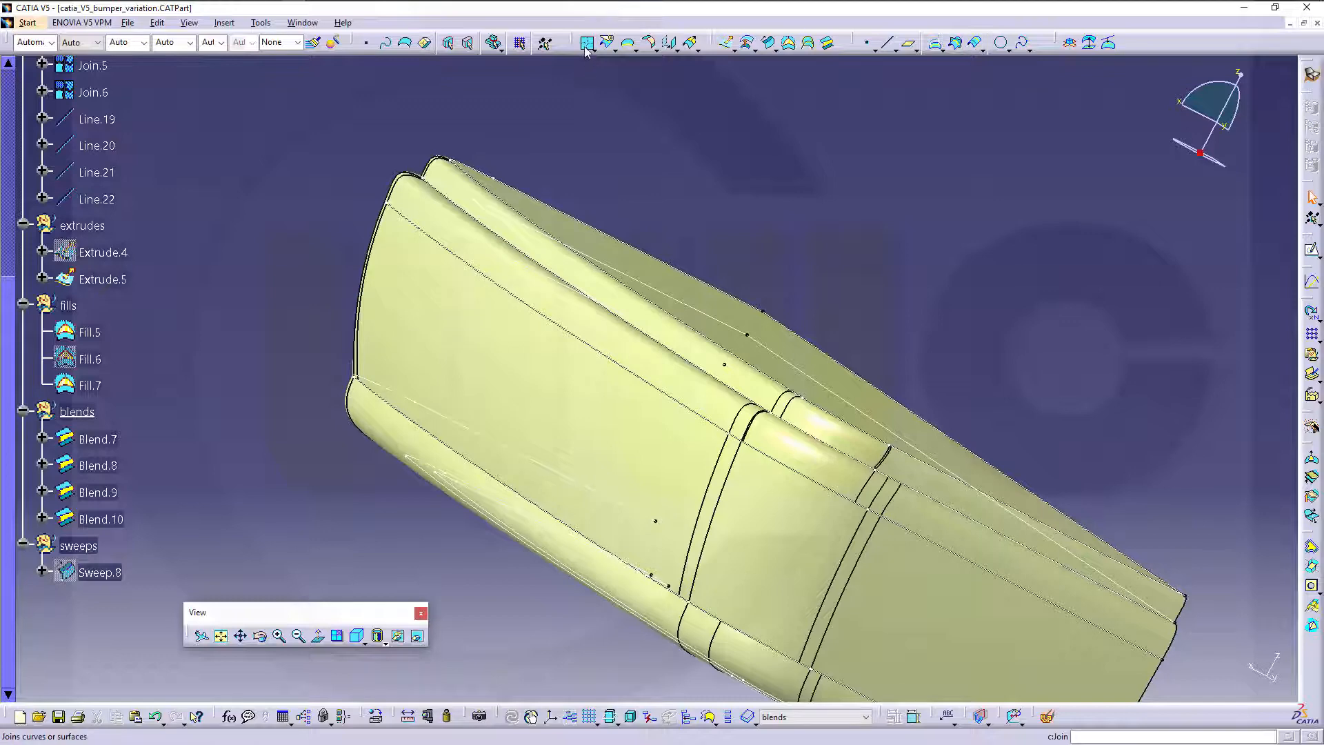
Join Blend.7, Blend.8, Blend.9 and Blend.10 into Join.7
{"action": "left_click", "coordinate": [584, 43]}
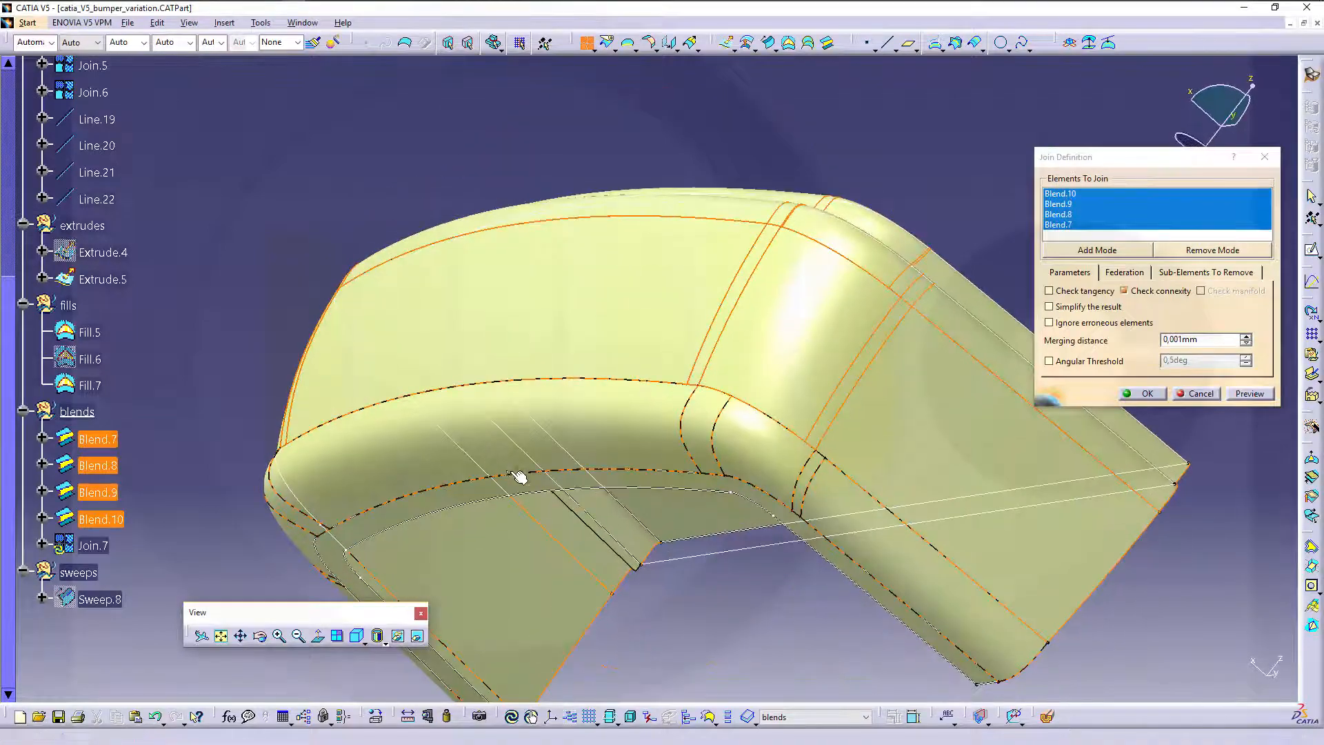
{"action": "left_click", "coordinate": [88, 332]}
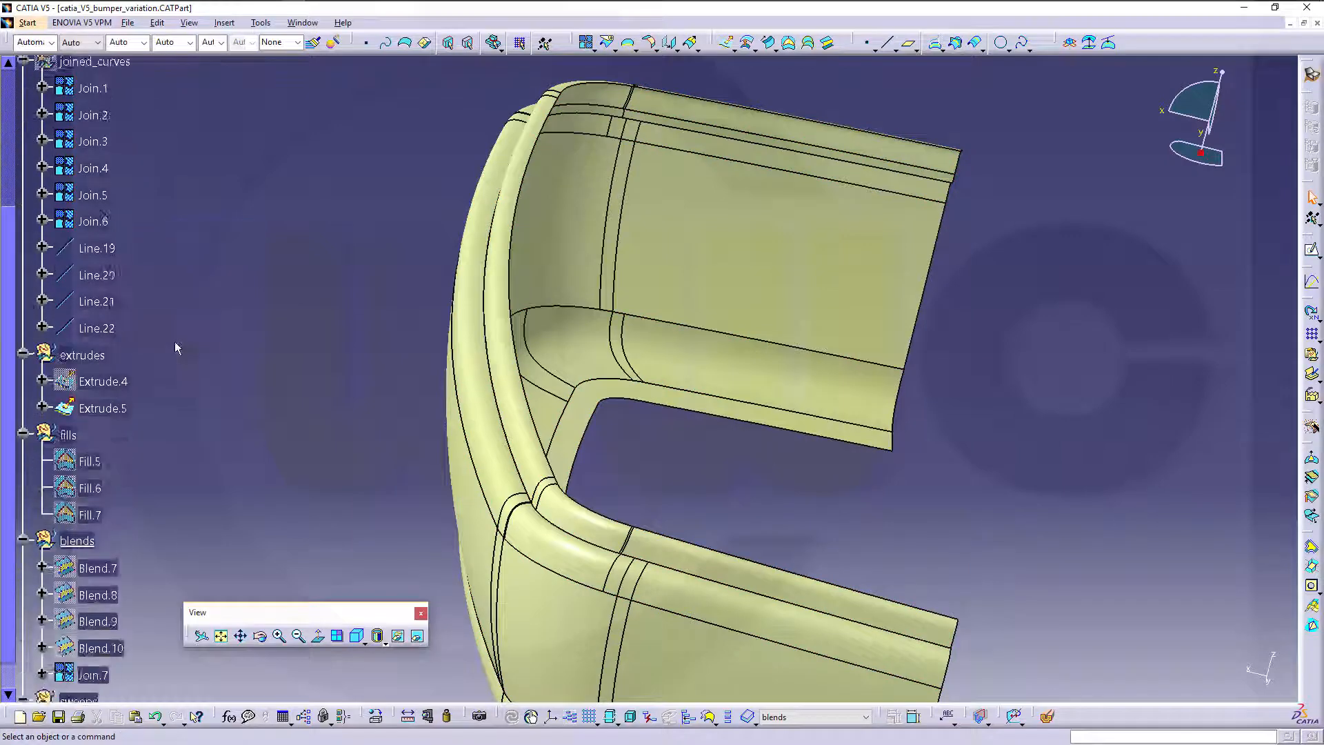
Hide the extrudes set and orbit to inspect Join.7's front and underside
{"action": "right_click", "coordinate": [82, 225]}
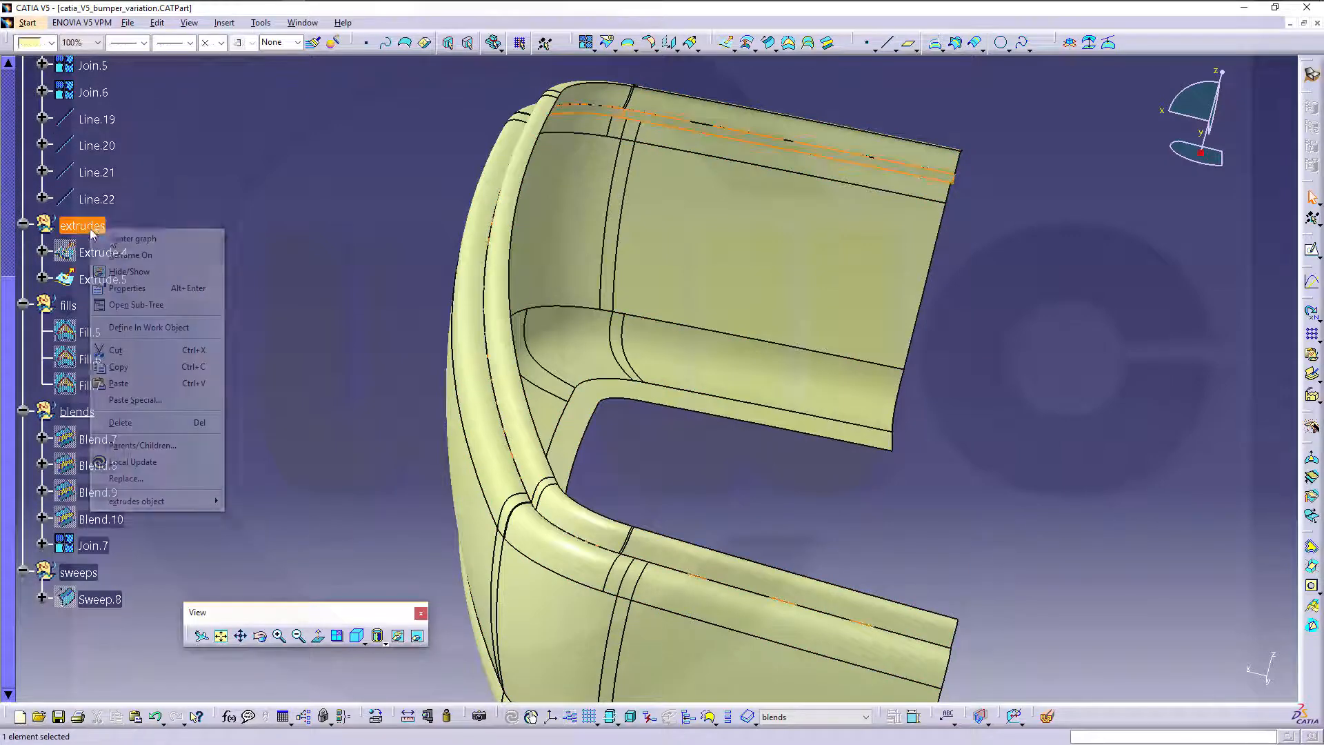
{"action": "left_click", "coordinate": [129, 271]}
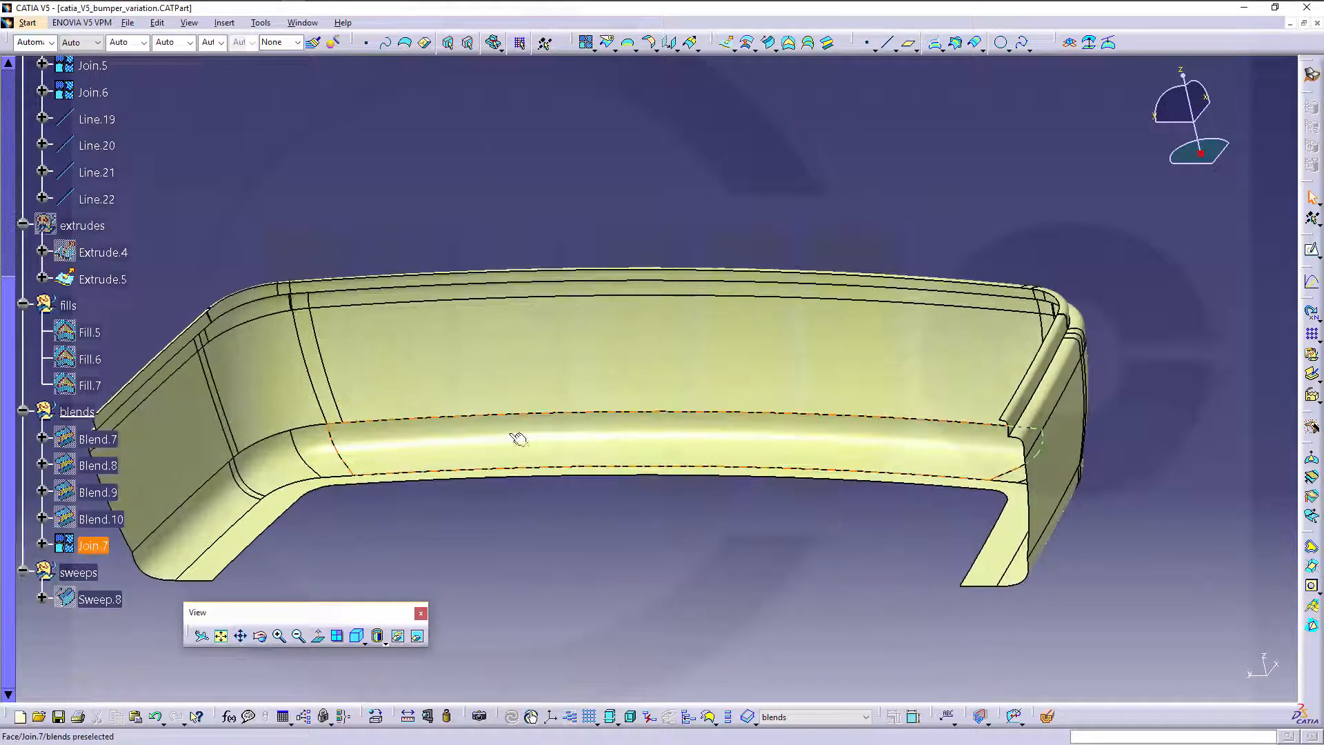
{"action": "left_click_drag", "start_coordinate": [519, 437], "coordinate": [406, 429]}
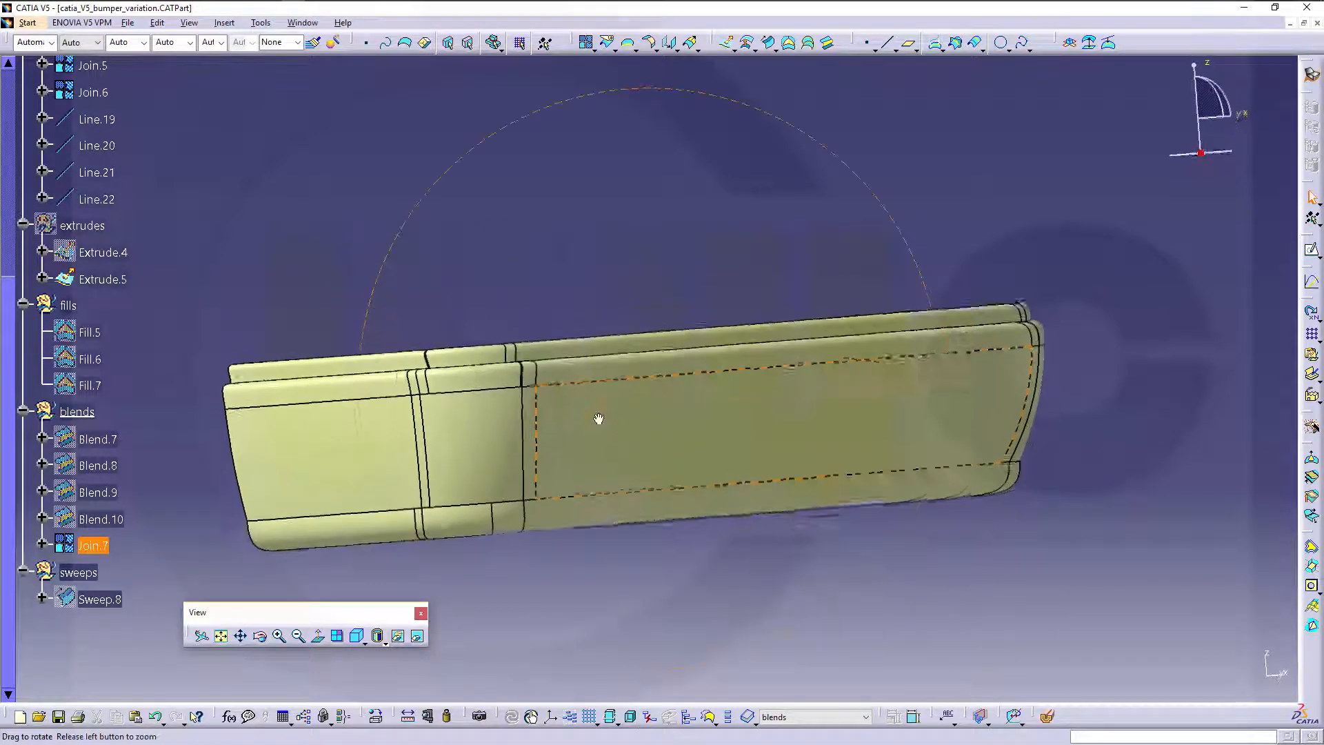
{"action": "left_click_drag", "start_coordinate": [599, 420], "coordinate": [826, 502]}
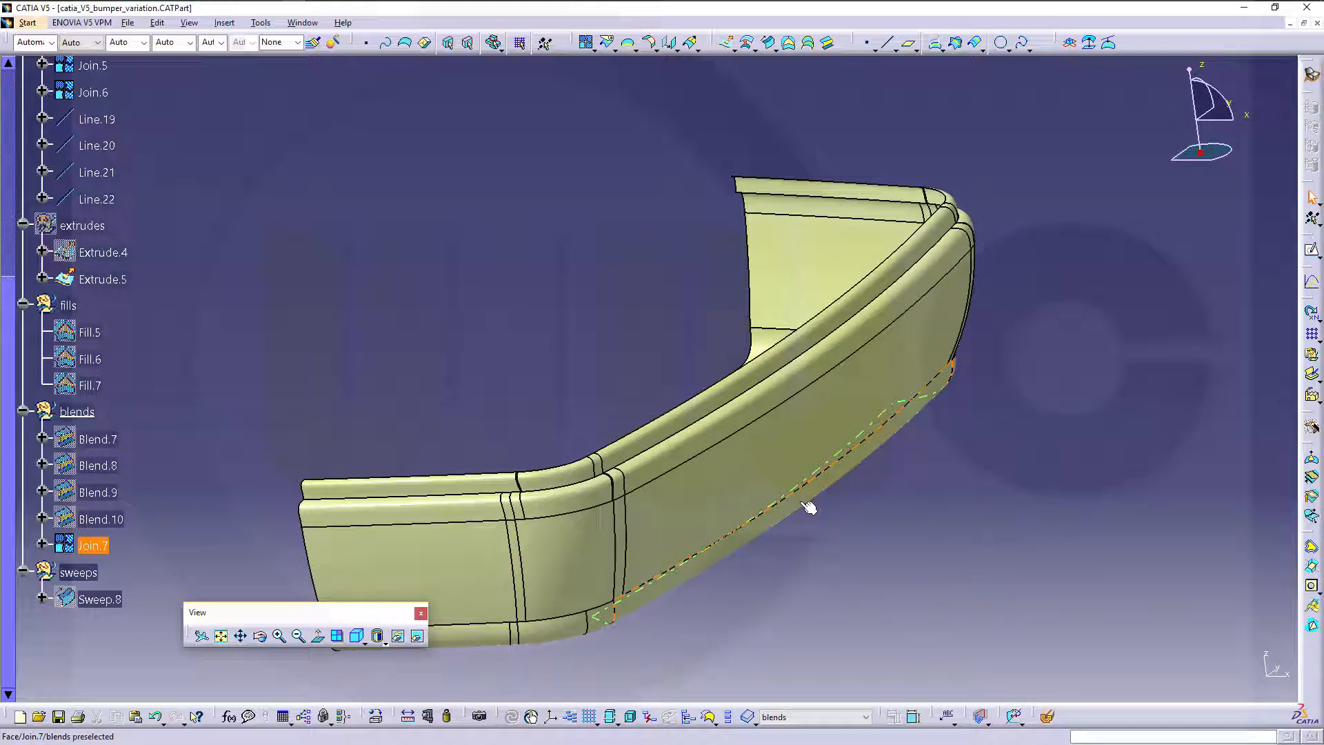
{"action": "mouse_move", "coordinate": [802, 513]}
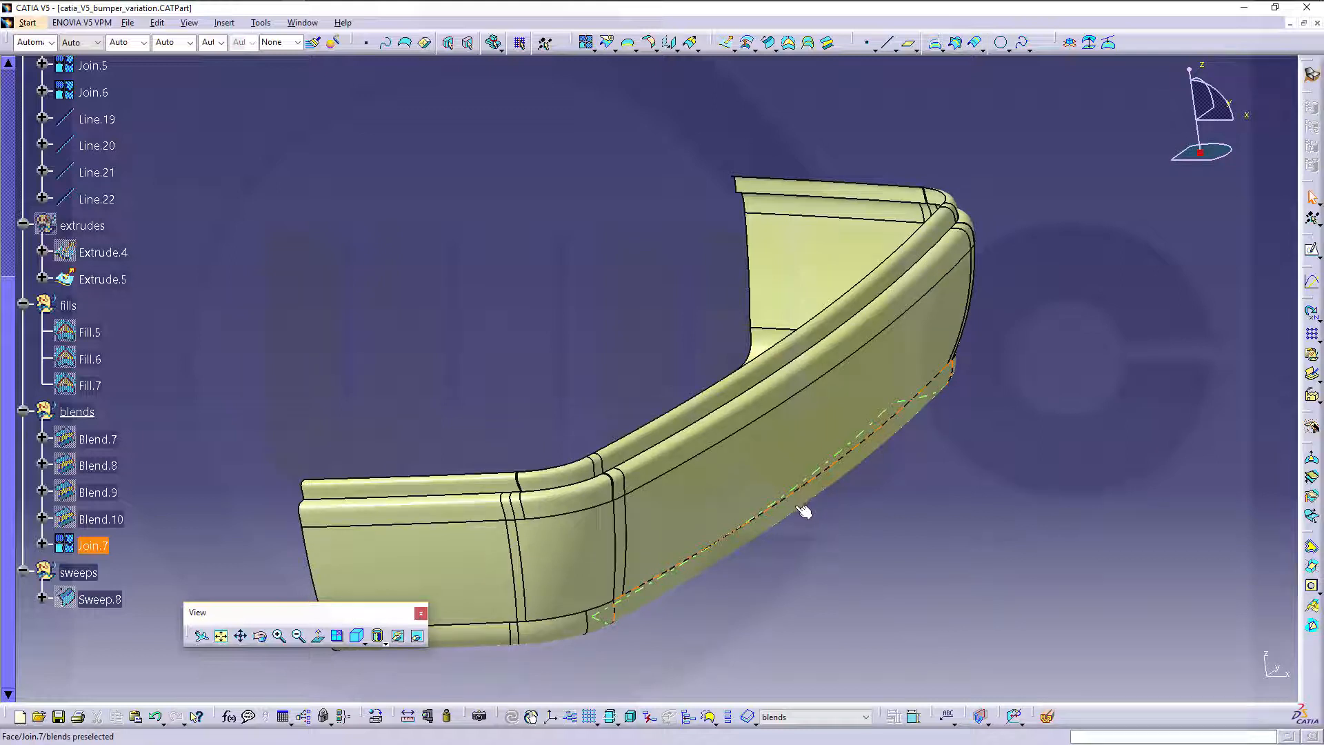
{"action": "mouse_move", "coordinate": [794, 518]}
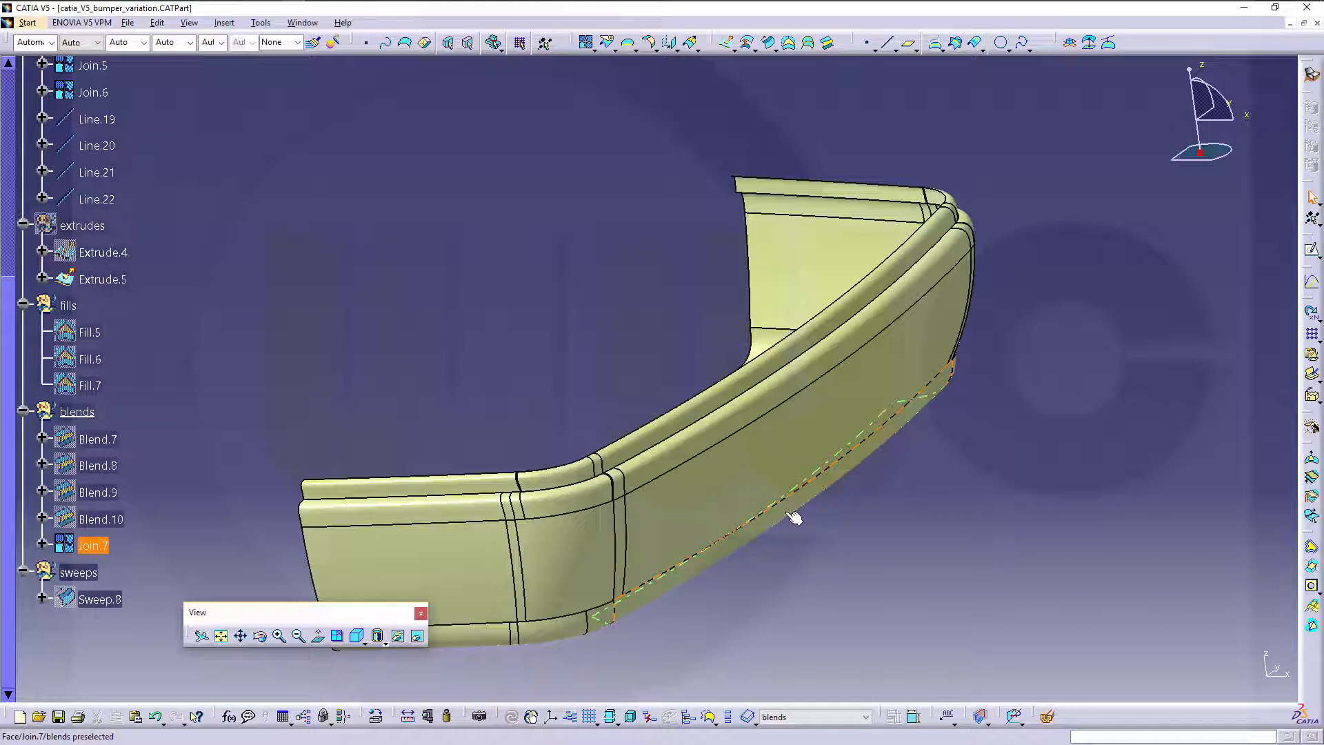